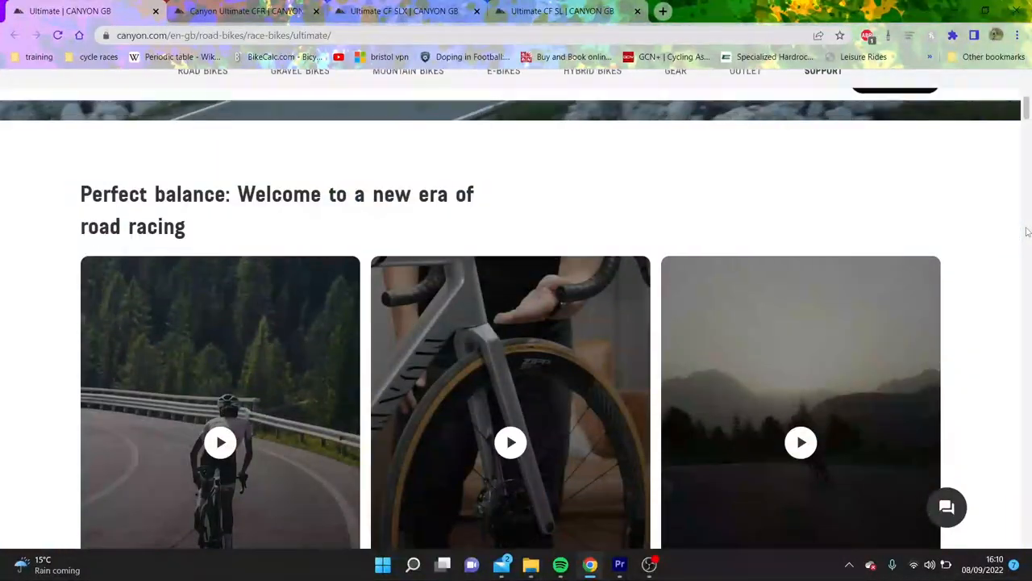
# Scroll past the launch videos and intro text to the Ultimate CFR section priced from £8,399
pyautogui.scroll(-3)
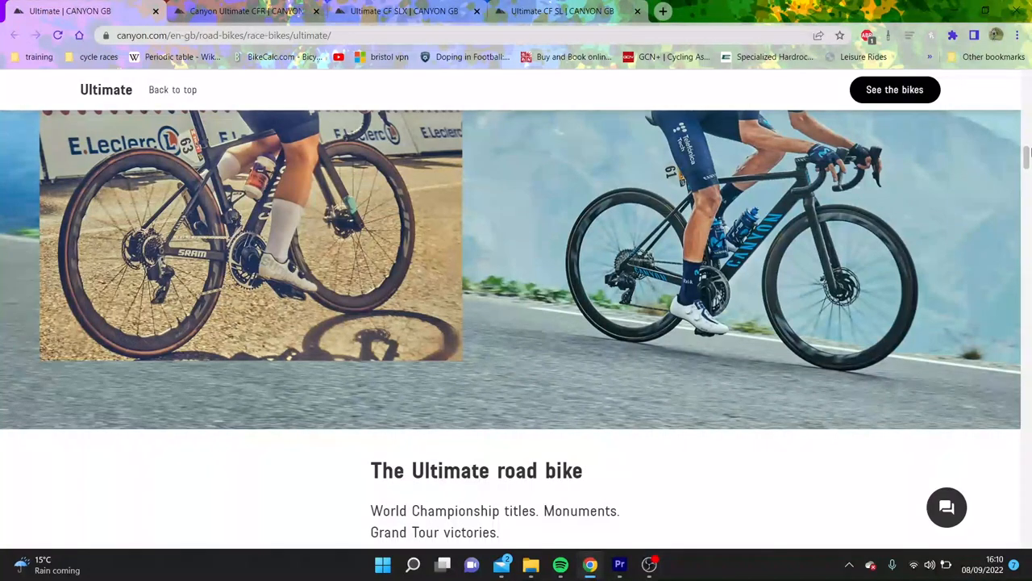
pyautogui.scroll(3)
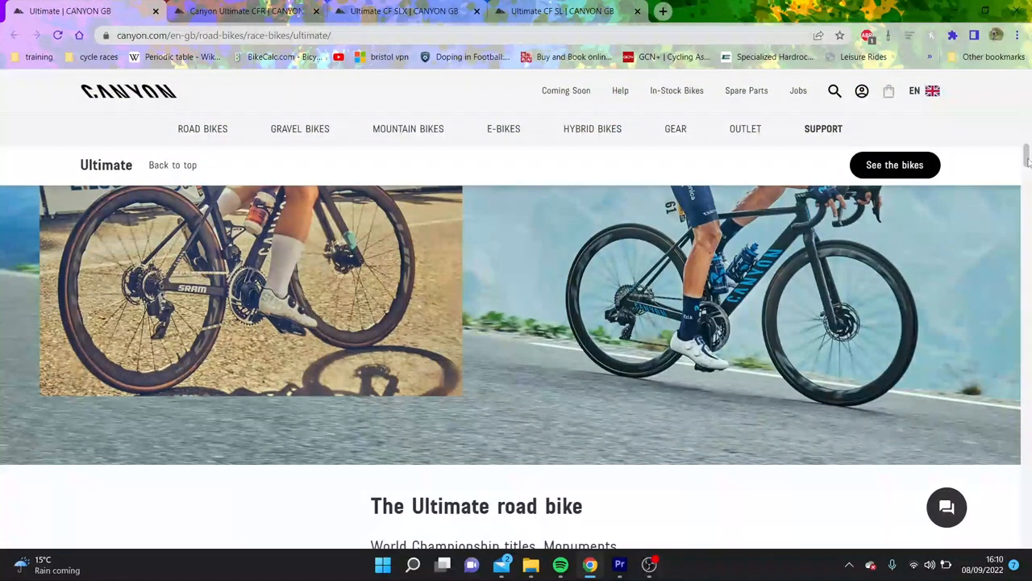
pyautogui.scroll(-3)
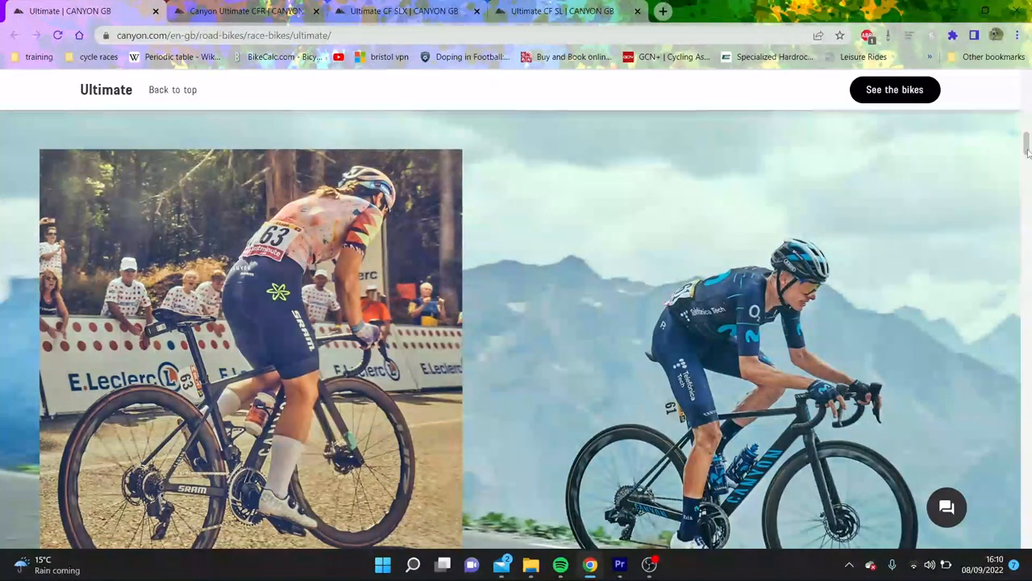
pyautogui.scroll(-3)
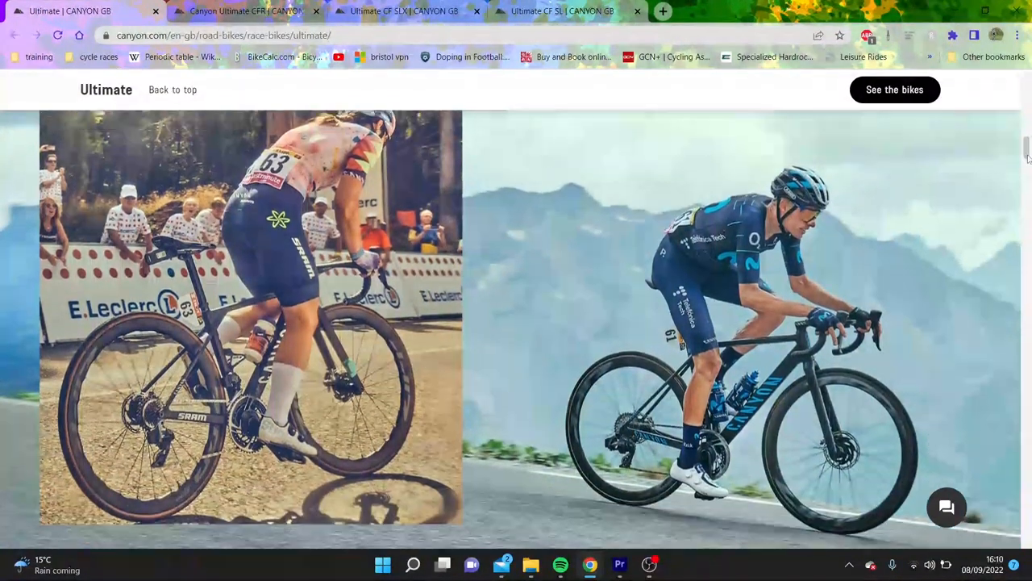
pyautogui.scroll(-3)
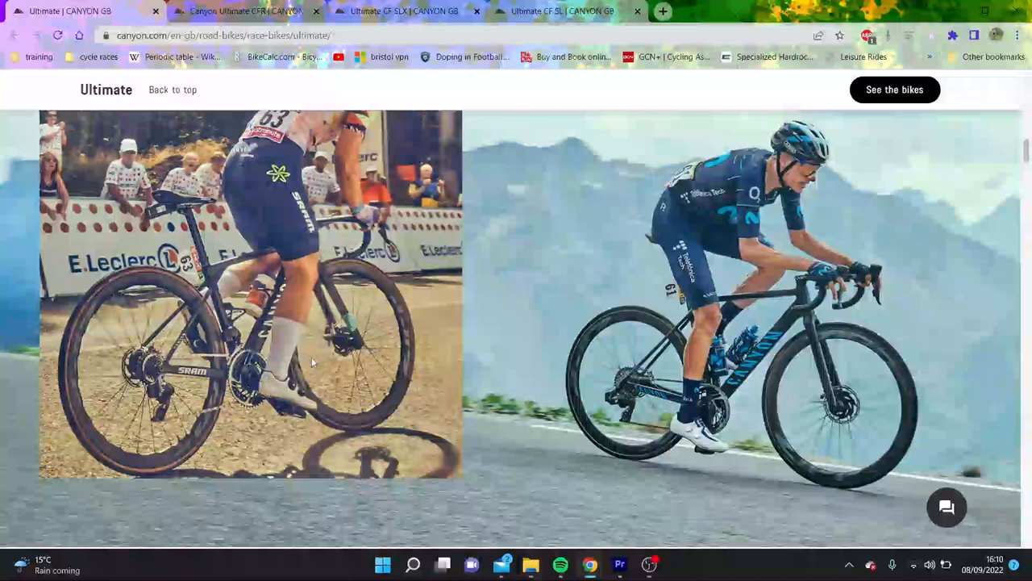
pyautogui.moveTo(782, 326)
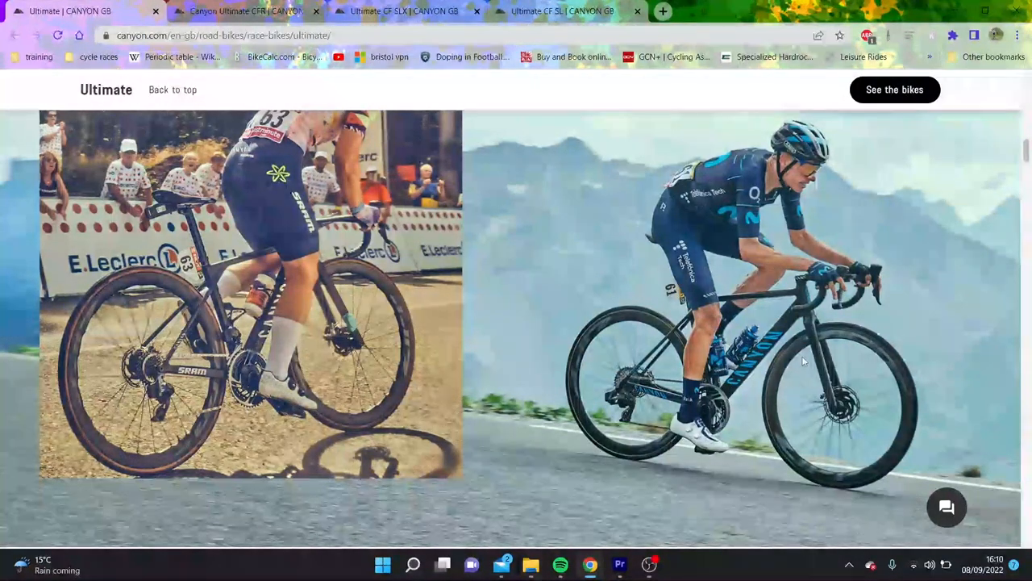
pyautogui.moveTo(804, 361)
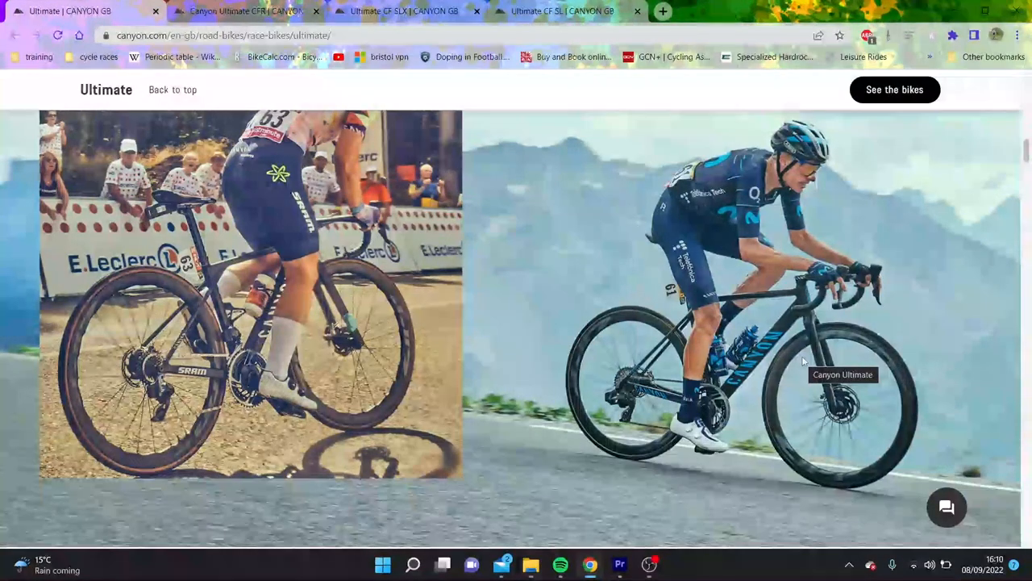
pyautogui.scroll(-3)
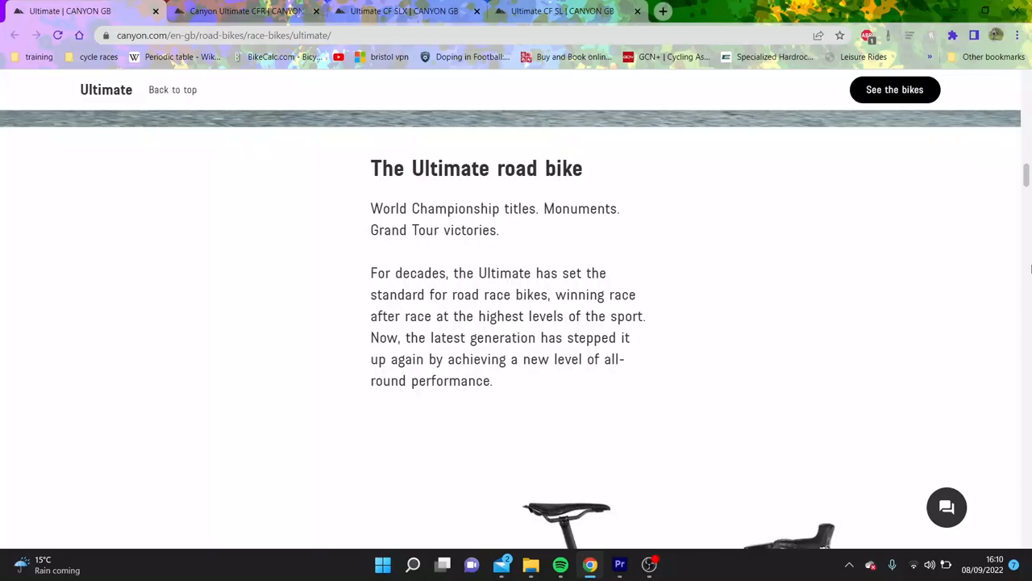
pyautogui.scroll(-3)
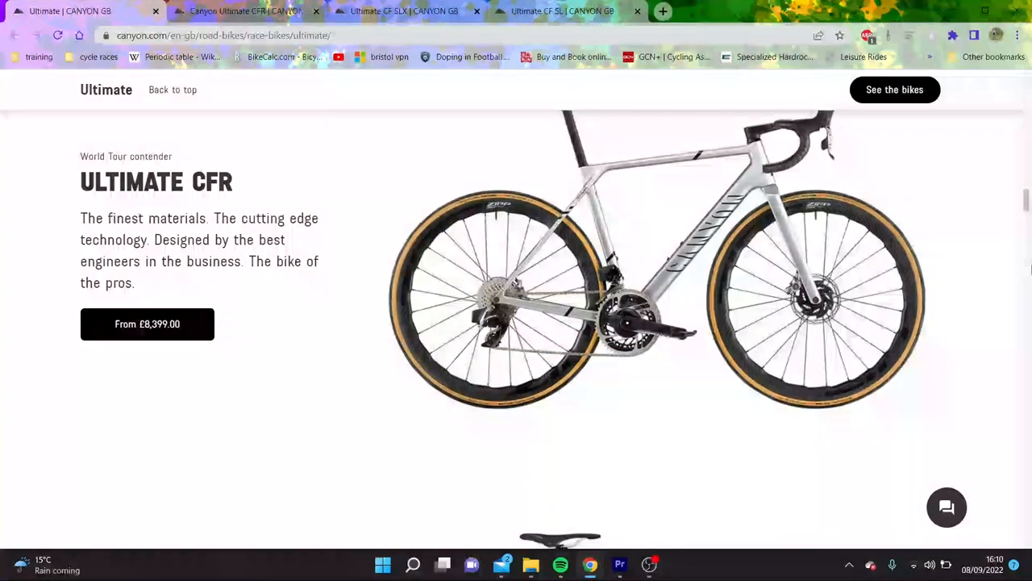
# Scroll through the CF SLX and CF SL sections and the 16-item bike listing, then back up to the videos
pyautogui.scroll(-3)
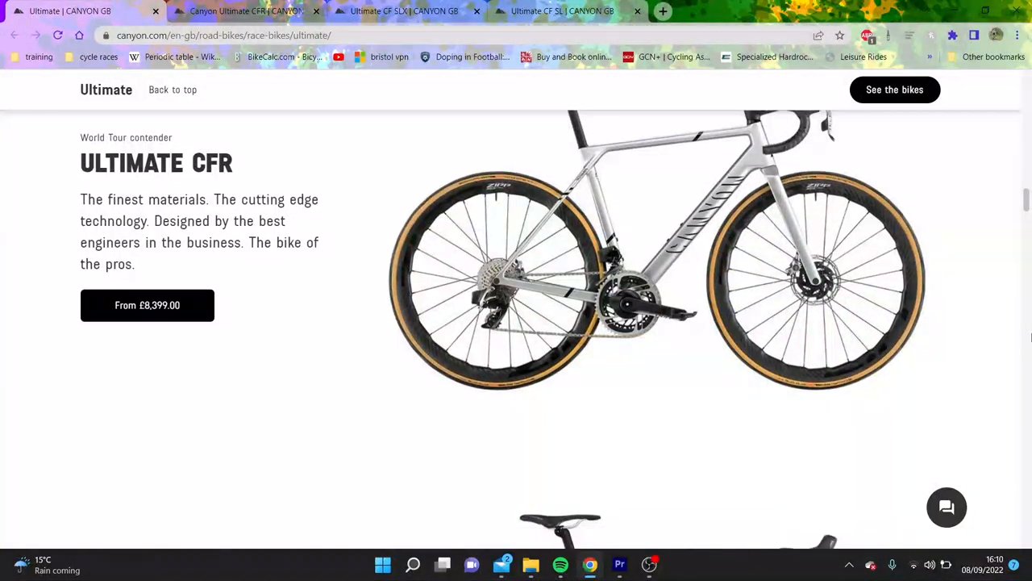
pyautogui.scroll(-3)
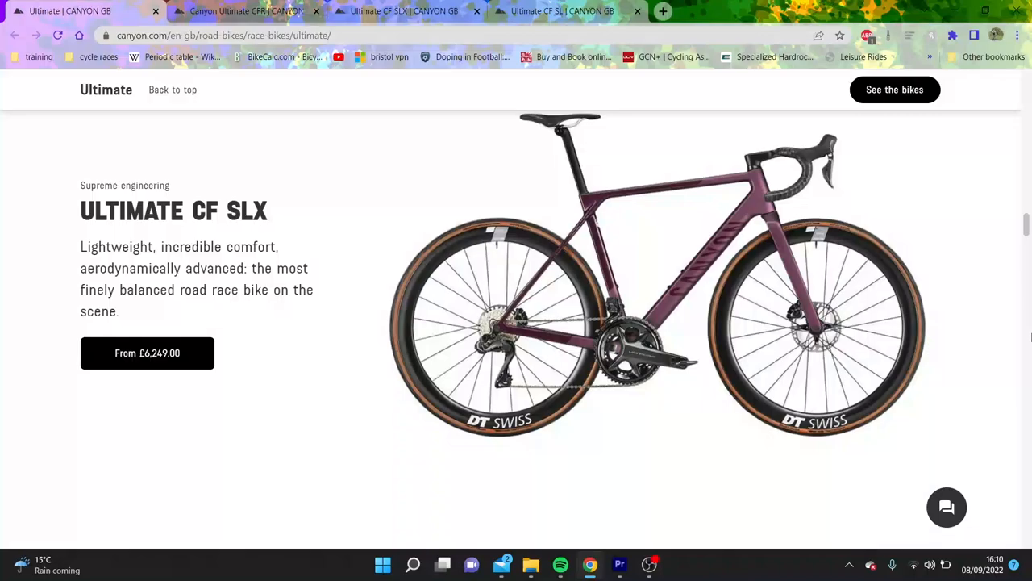
pyautogui.scroll(-3)
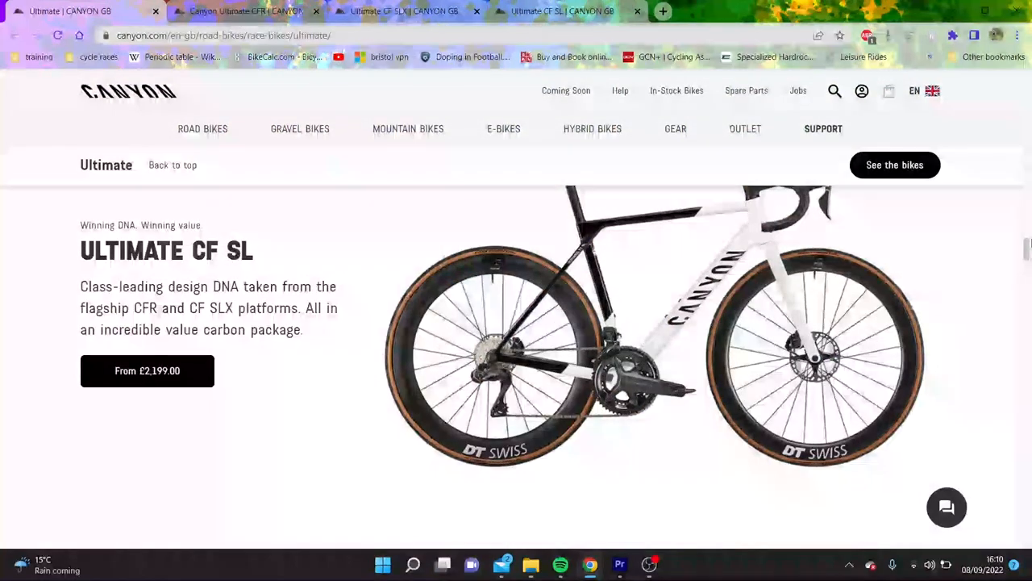
pyautogui.scroll(-3)
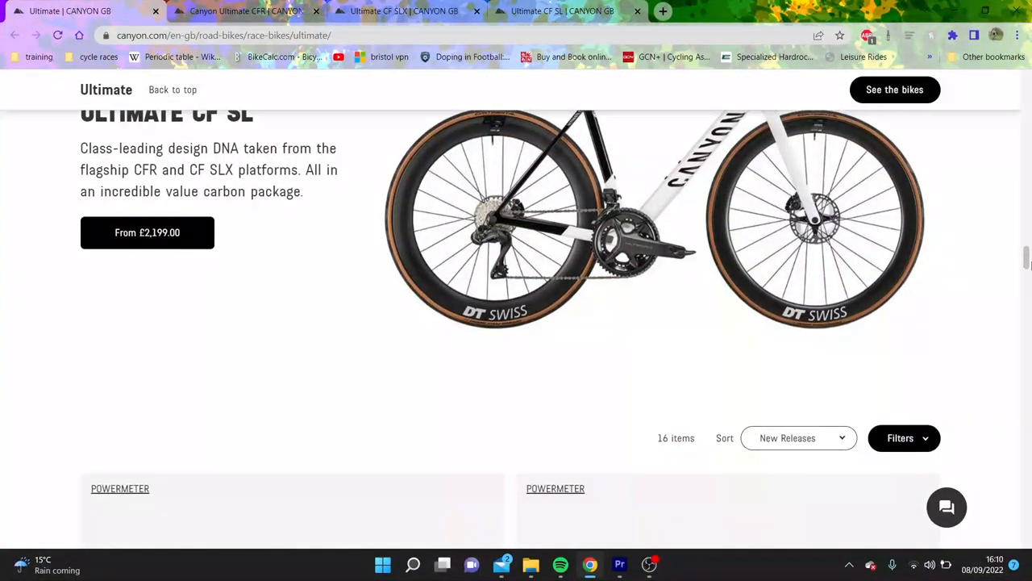
pyautogui.scroll(-3)
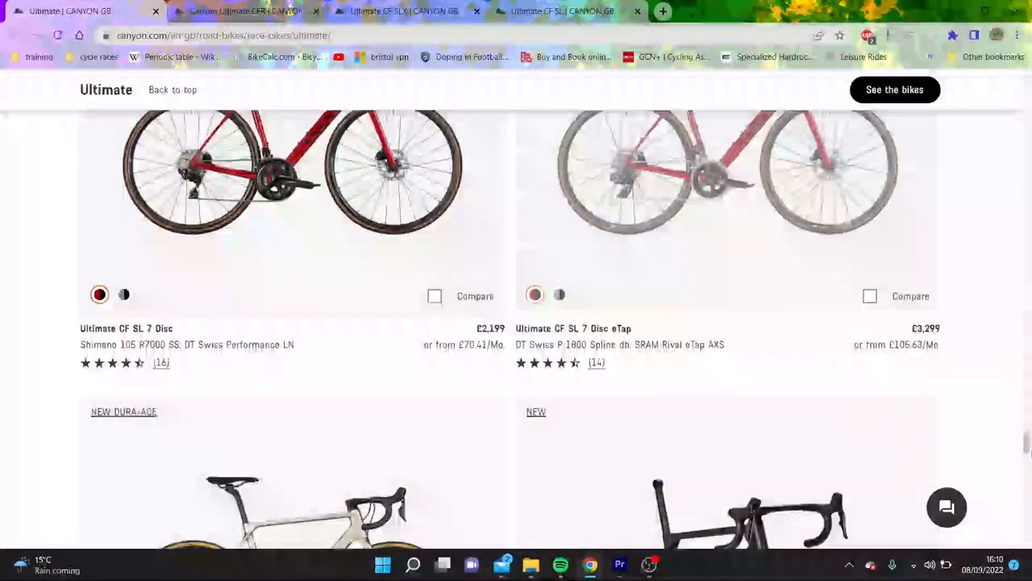
pyautogui.scroll(-3)
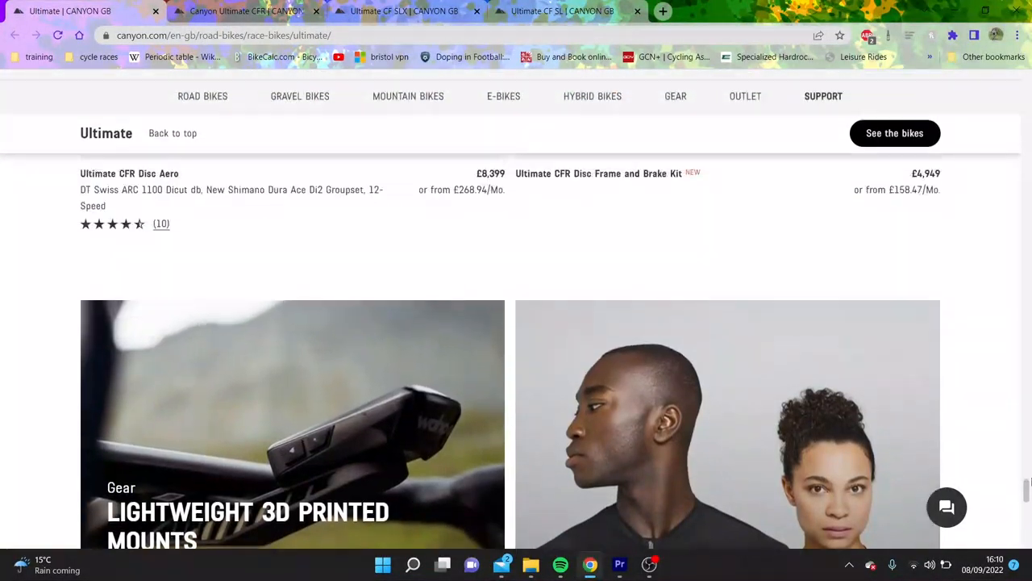
pyautogui.scroll(3)
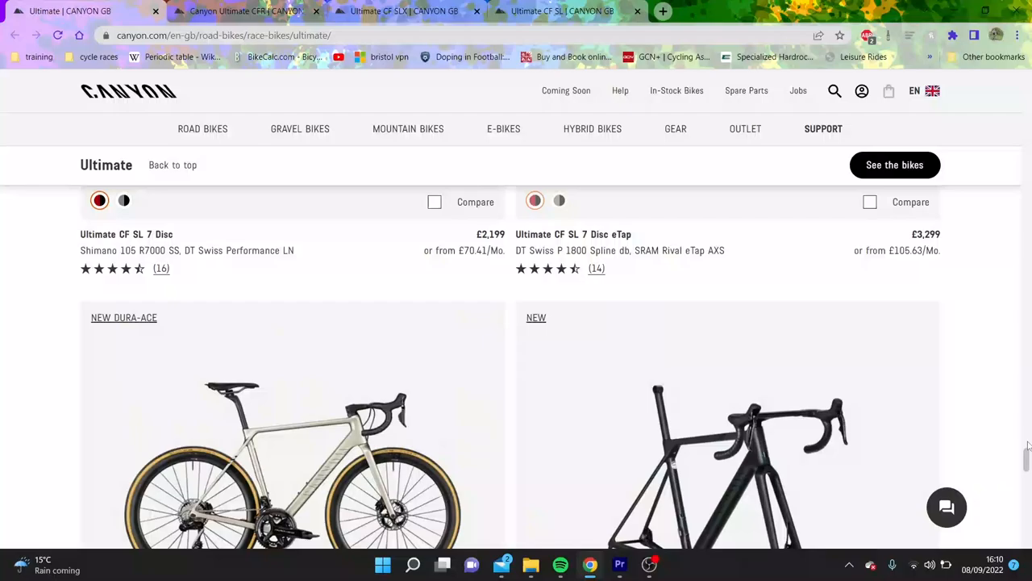
pyautogui.scroll(-3)
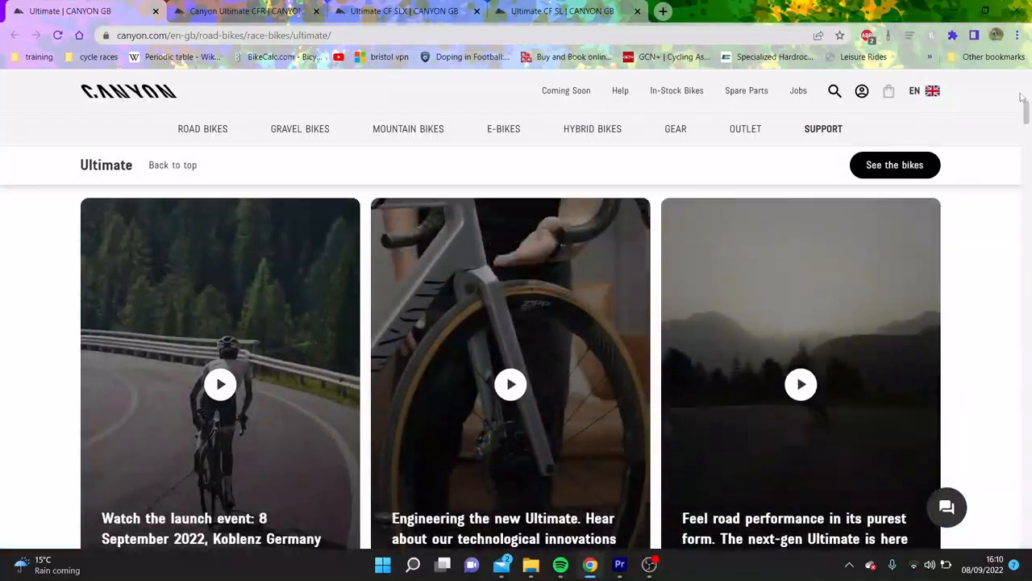
# Re-read the Ultimate page from the top and show the CFR listing with £10,899 and £10,399 models
pyautogui.scroll(3)
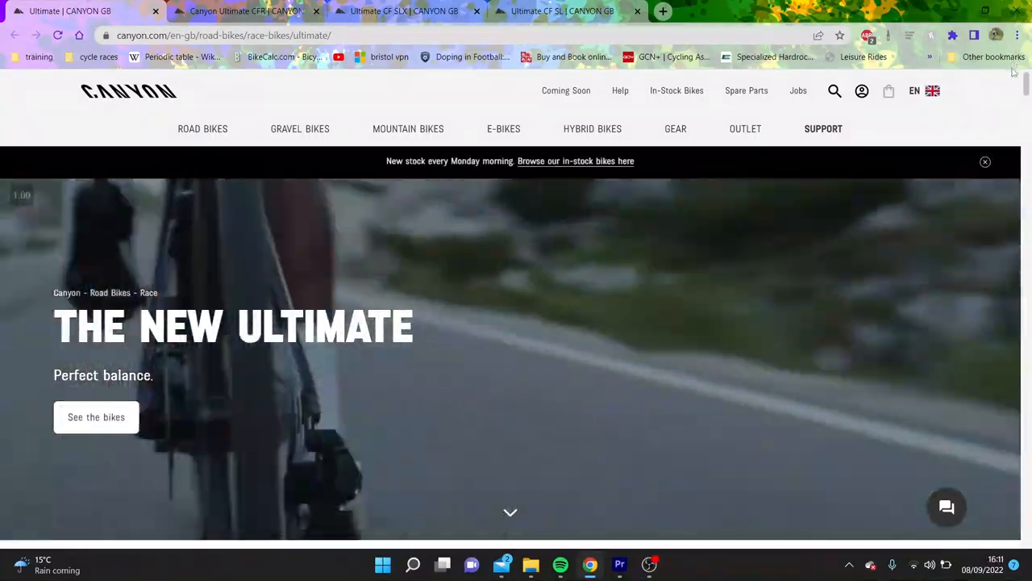
pyautogui.scroll(-3)
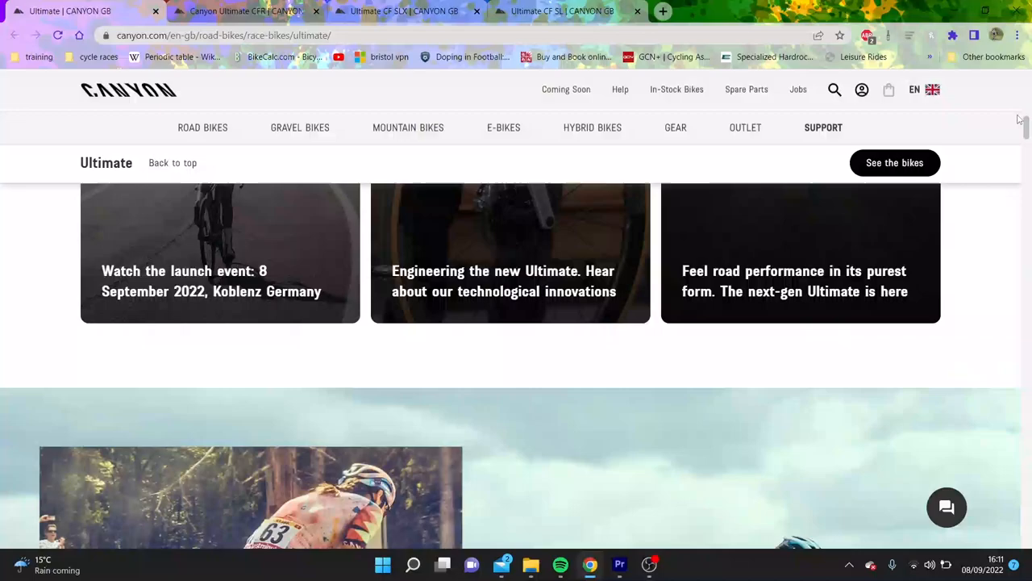
pyautogui.scroll(-3)
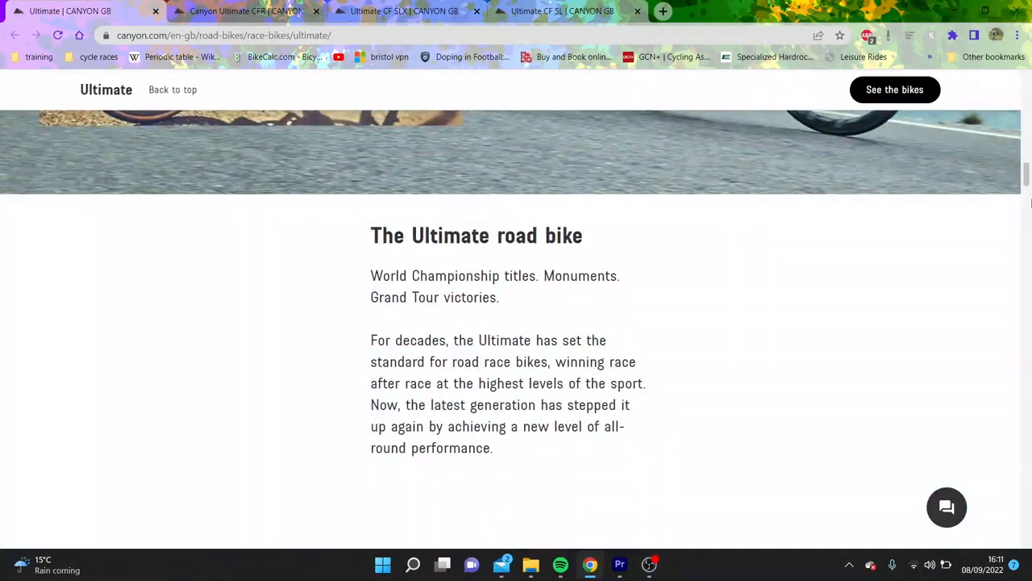
pyautogui.scroll(-3)
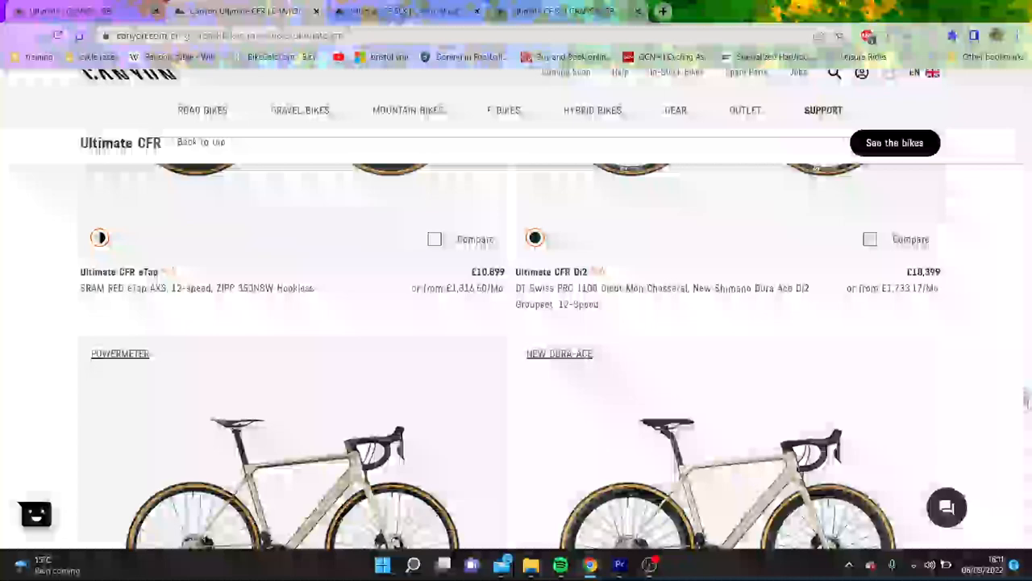
# Open the Ultimate CFR Di2 (£10,399) product page showing frame sizes and stock availability
pyautogui.scroll(-3)
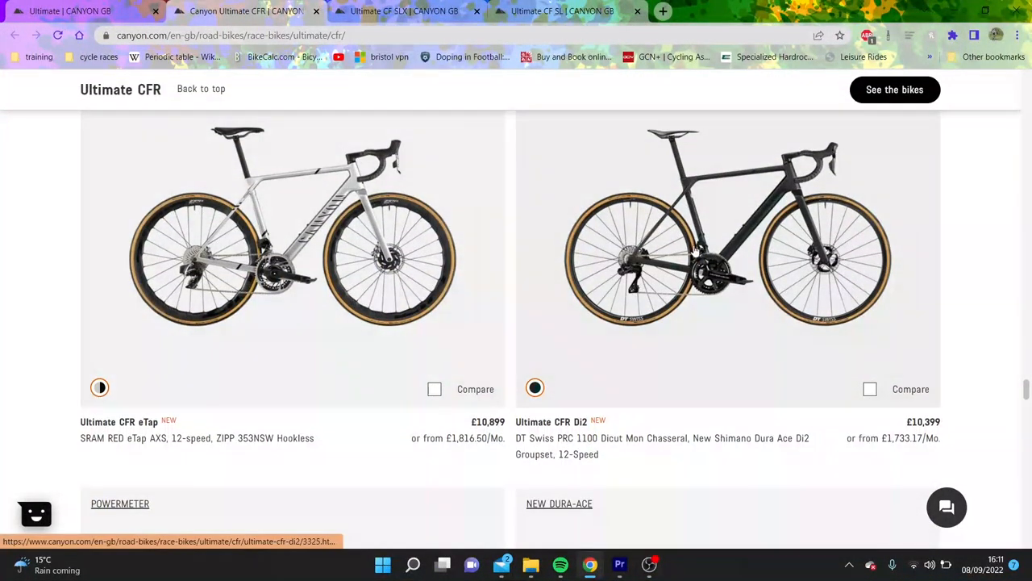
pyautogui.click(697, 250)
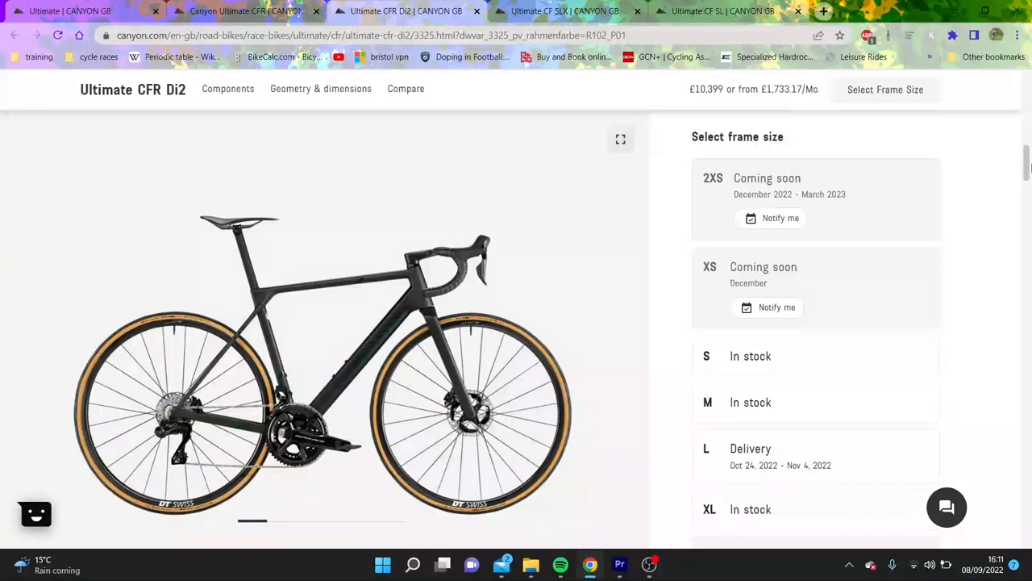
# Scroll through the CFR Di2 feature highlights down to the details cards with Components and Geometry
pyautogui.scroll(-3)
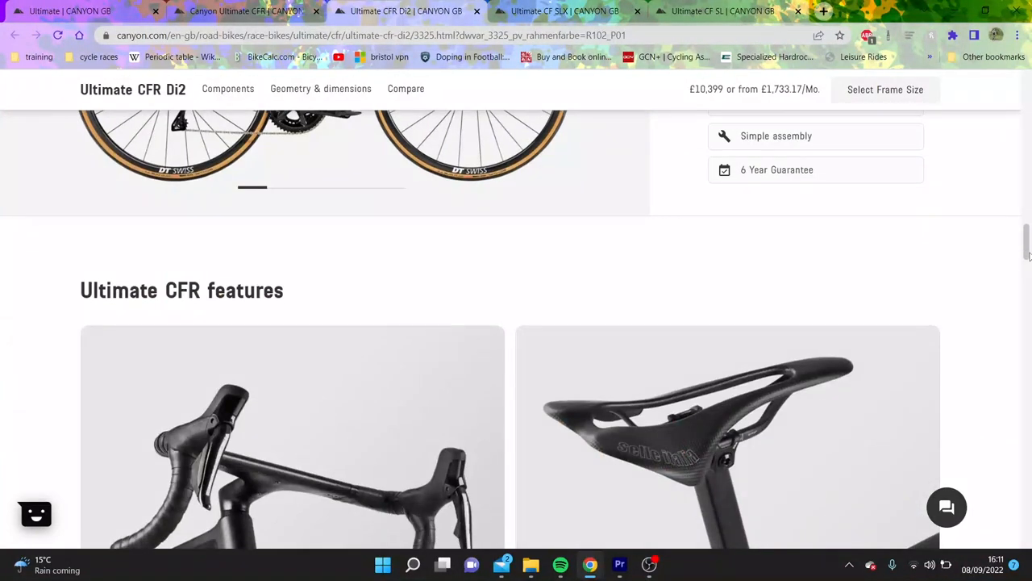
pyautogui.scroll(-3)
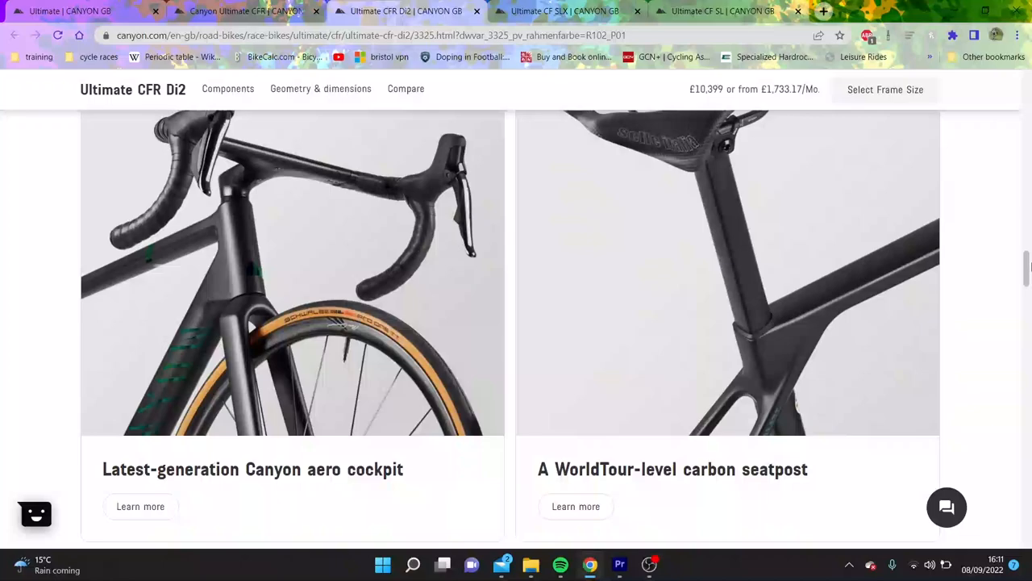
pyautogui.scroll(-3)
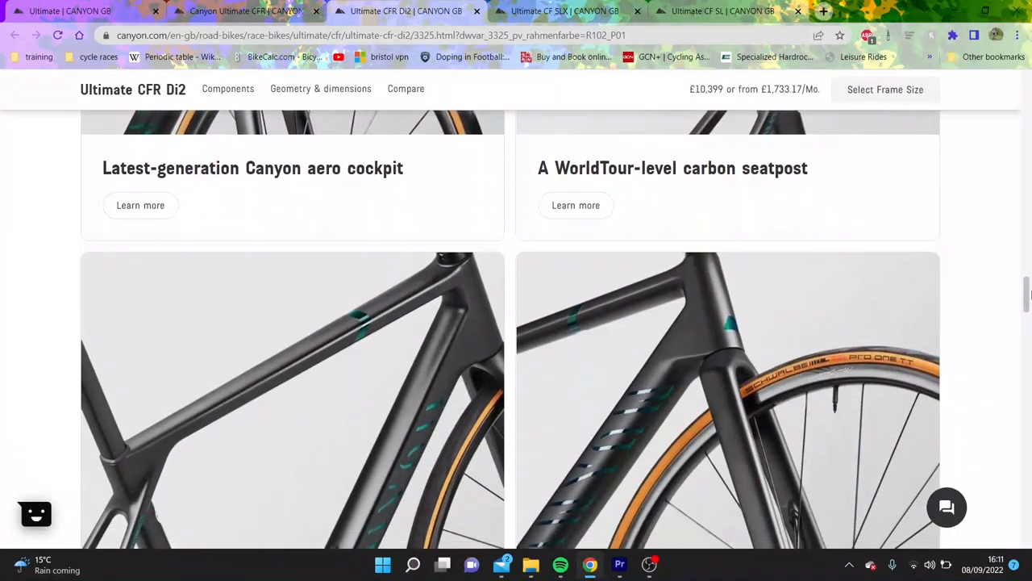
pyautogui.scroll(-3)
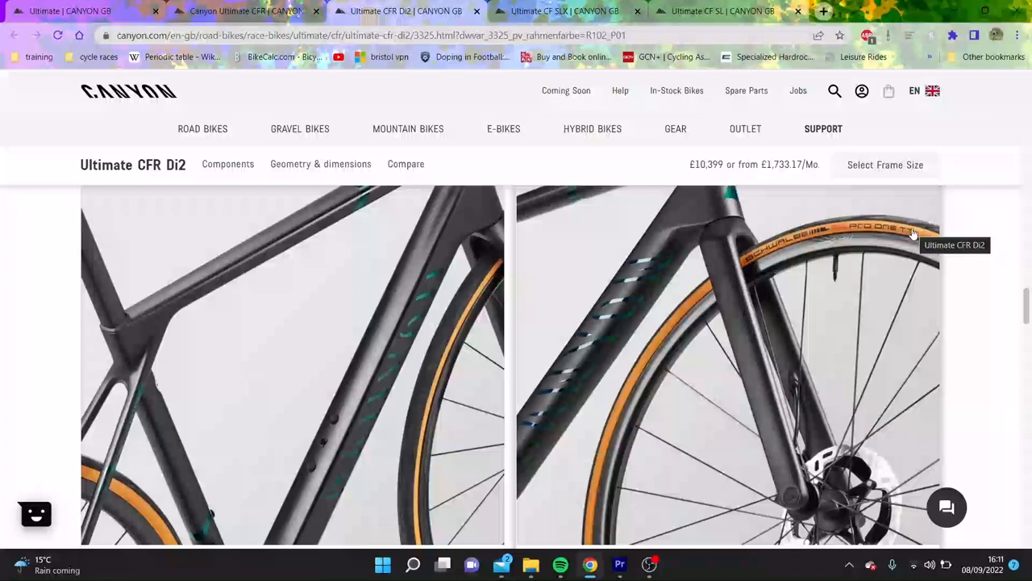
pyautogui.scroll(-3)
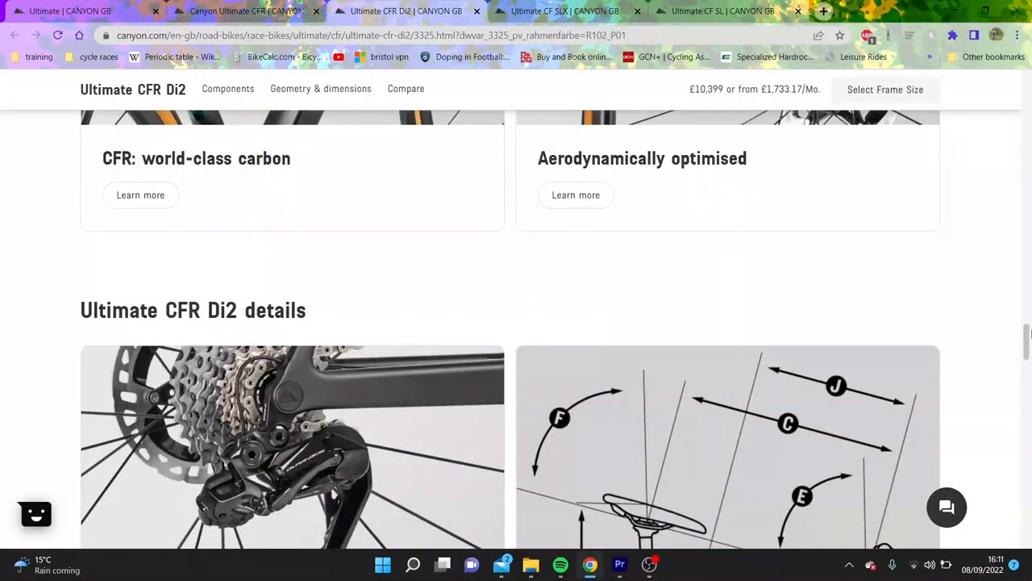
pyautogui.scroll(-3)
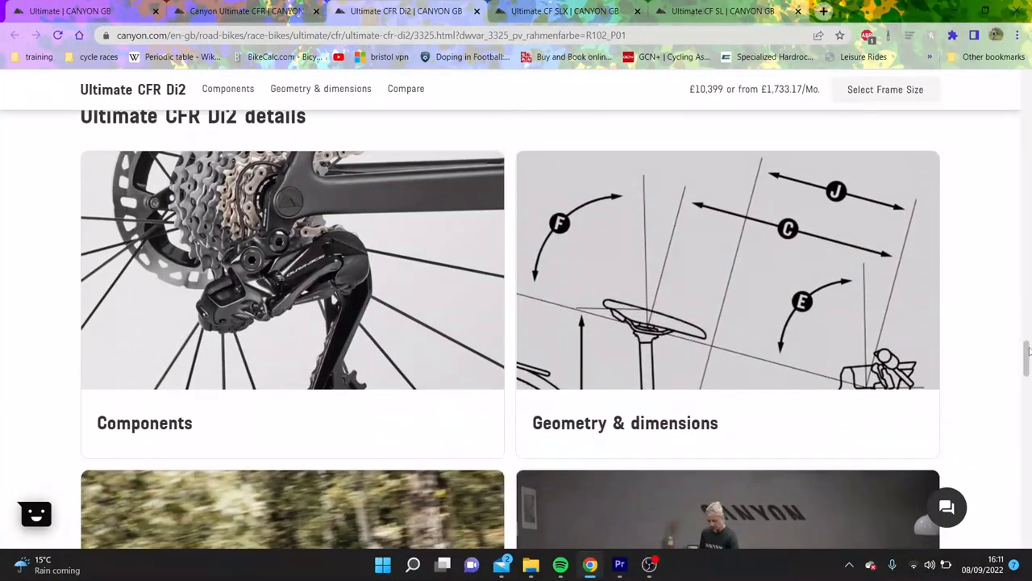
pyautogui.scroll(-3)
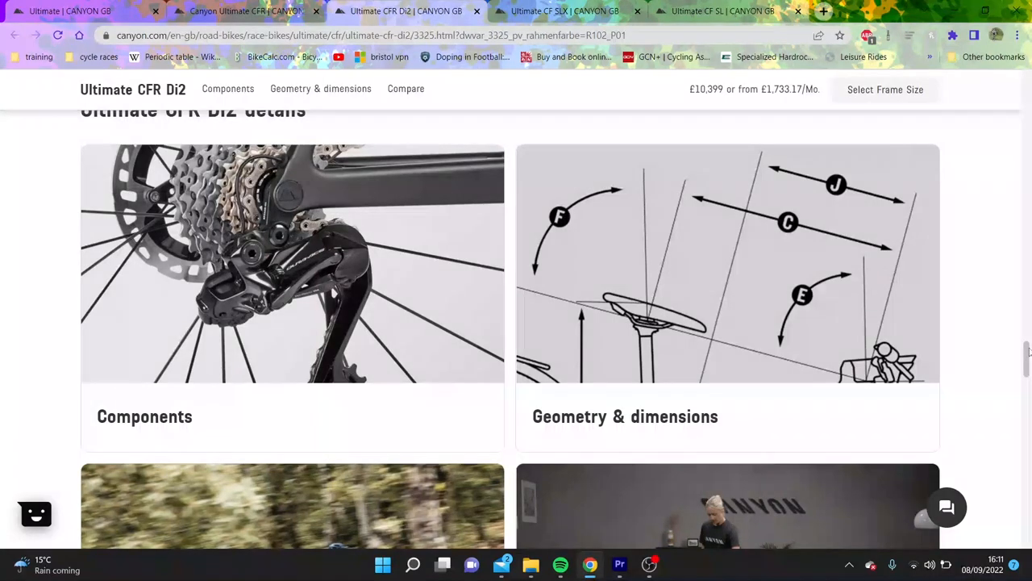
pyautogui.scroll(-3)
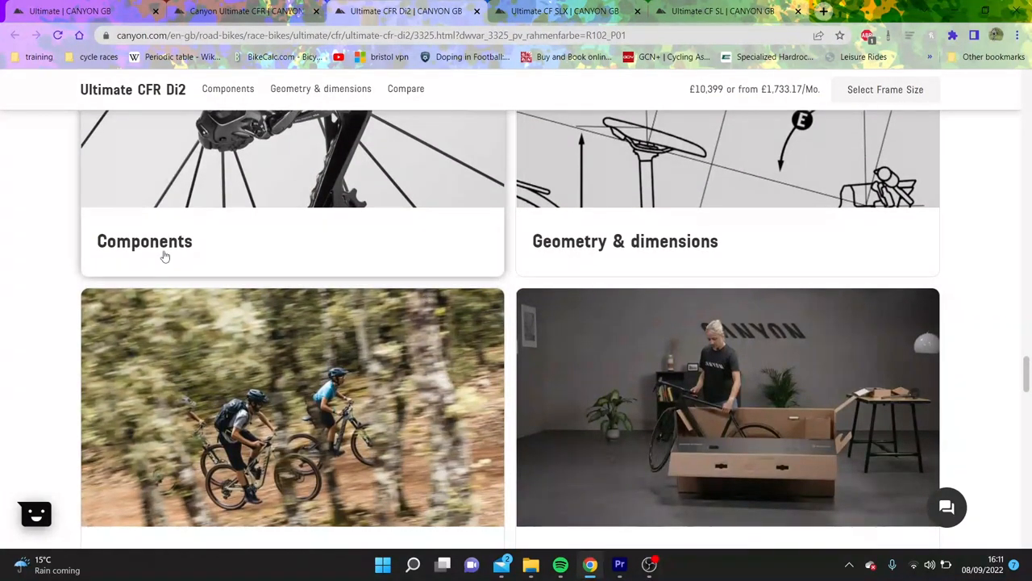
# Show the Ultimate CFR Di2 component highlights and expand to the full component list
pyautogui.click(146, 240)
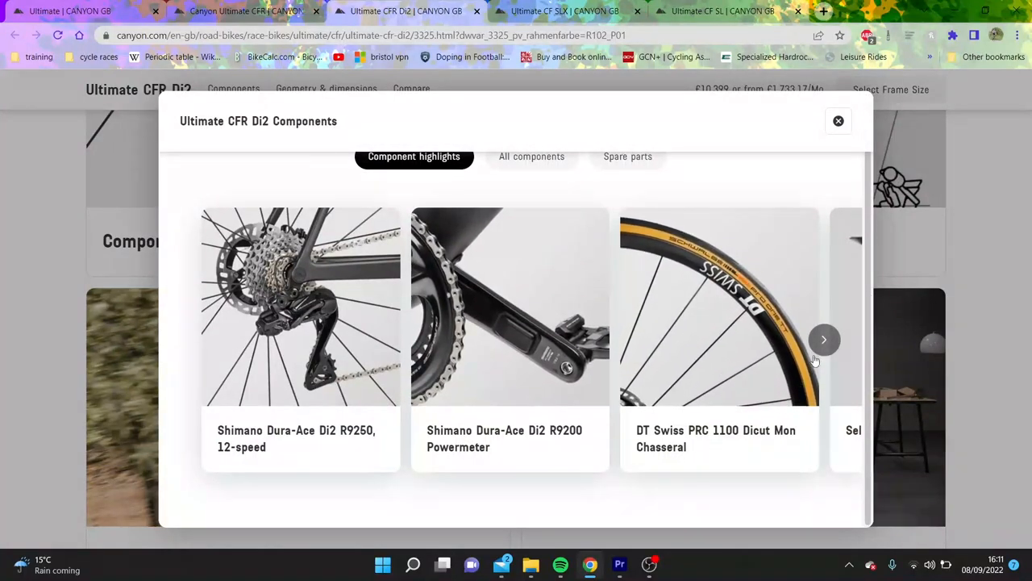
pyautogui.click(824, 338)
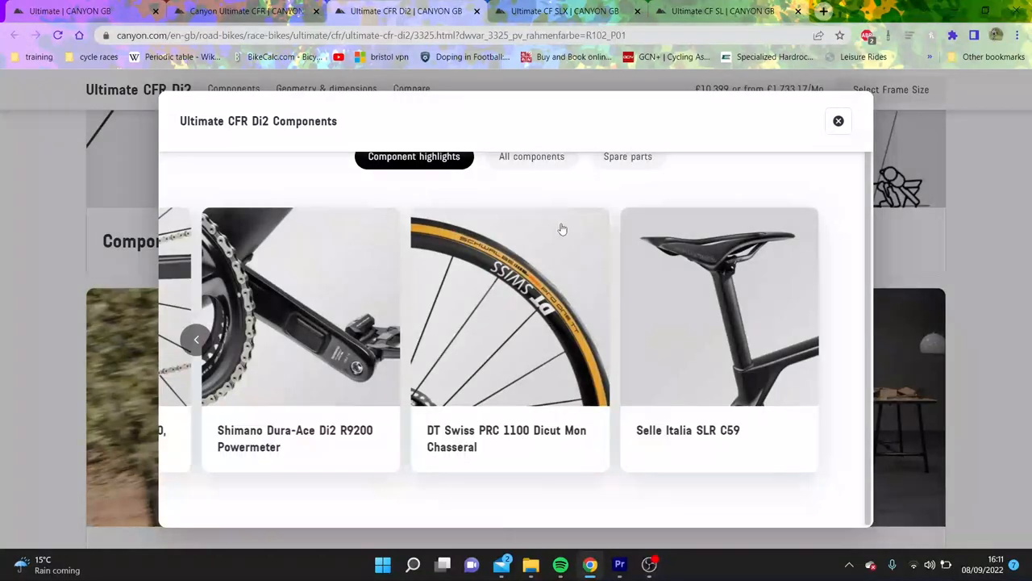
pyautogui.click(532, 155)
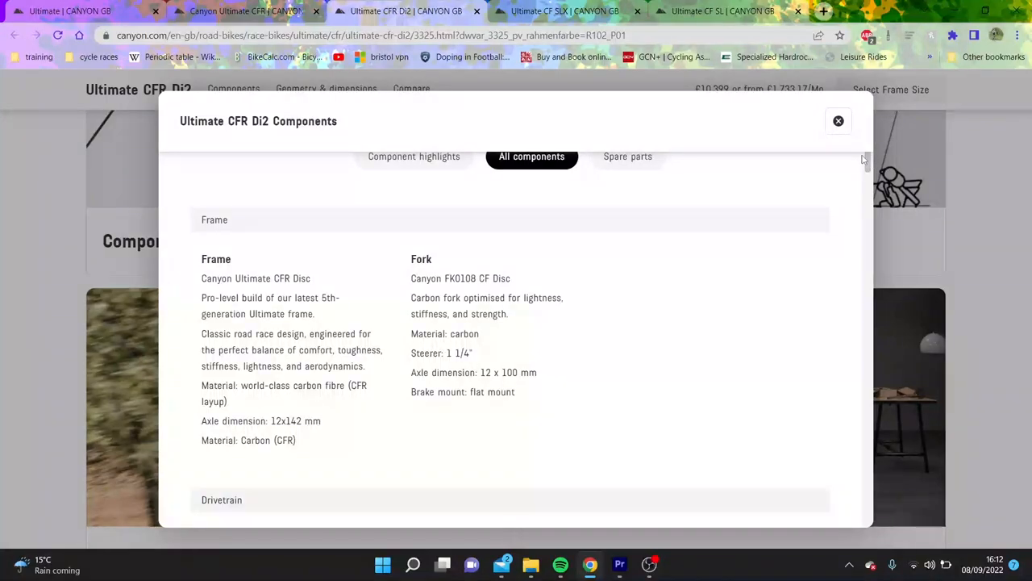
# Read through frame, drivetrain and brakes to the wheels and select the DT Swiss wheel name
pyautogui.scroll(-3)
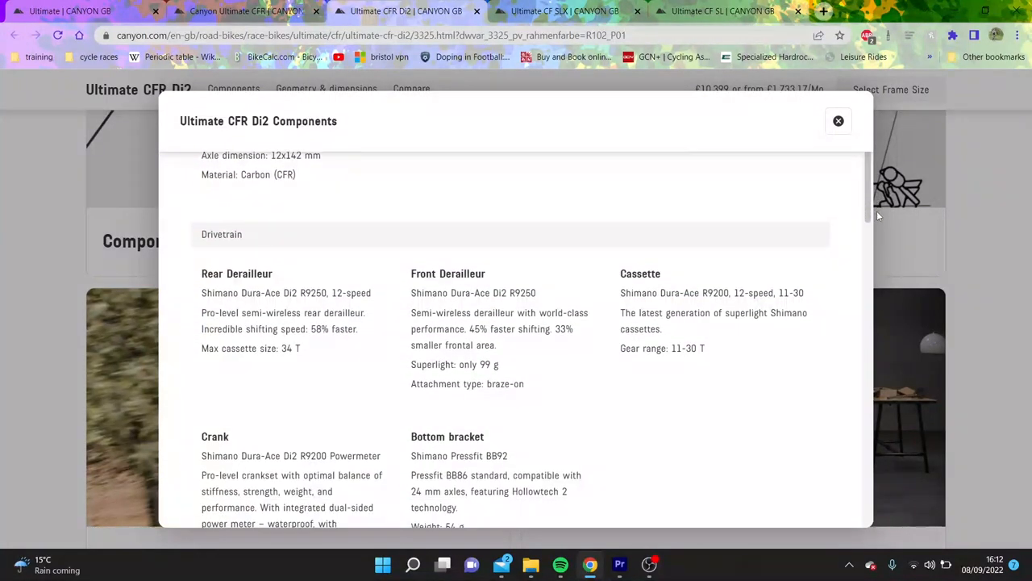
pyautogui.scroll(-3)
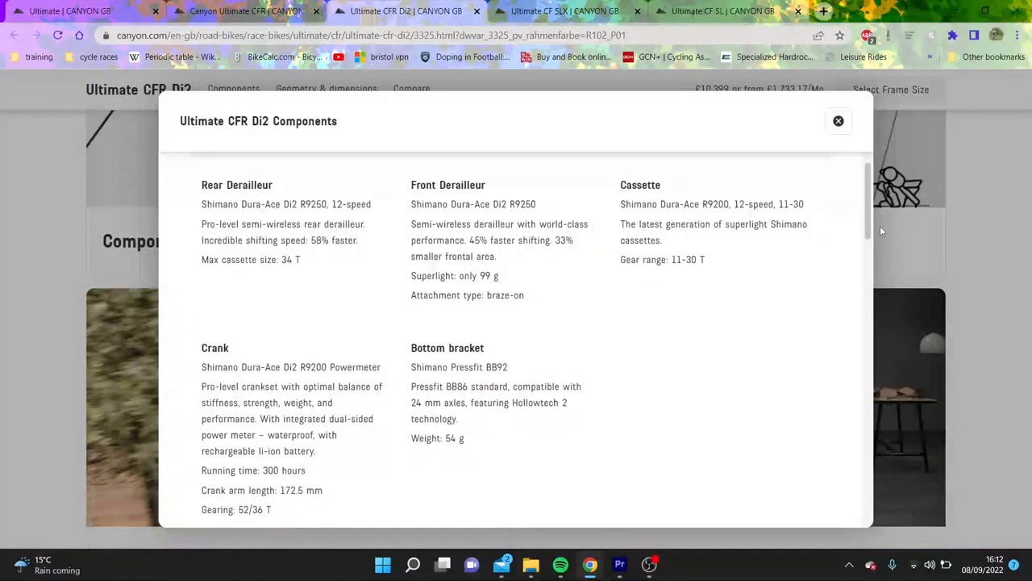
pyautogui.scroll(-3)
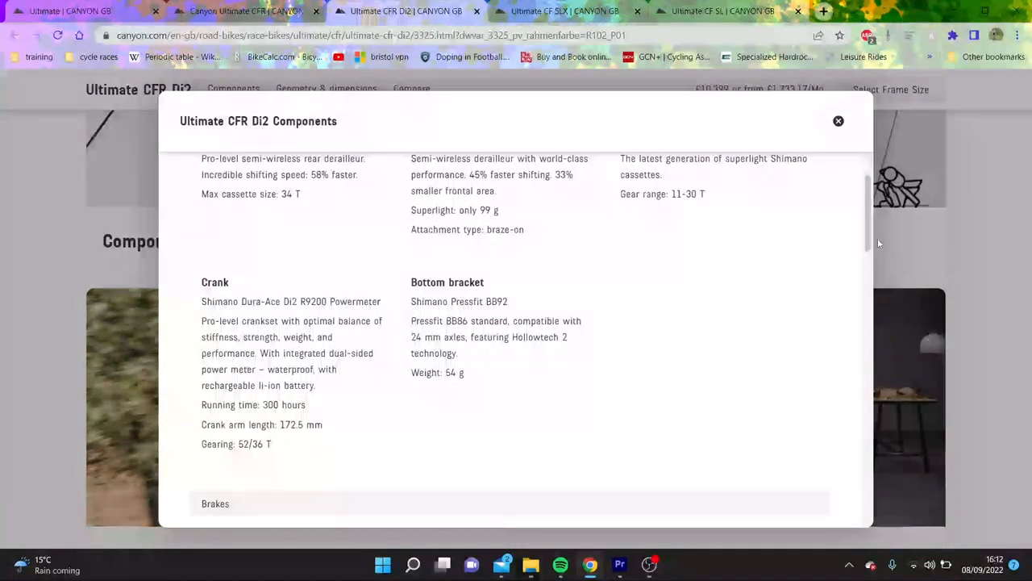
pyautogui.scroll(-3)
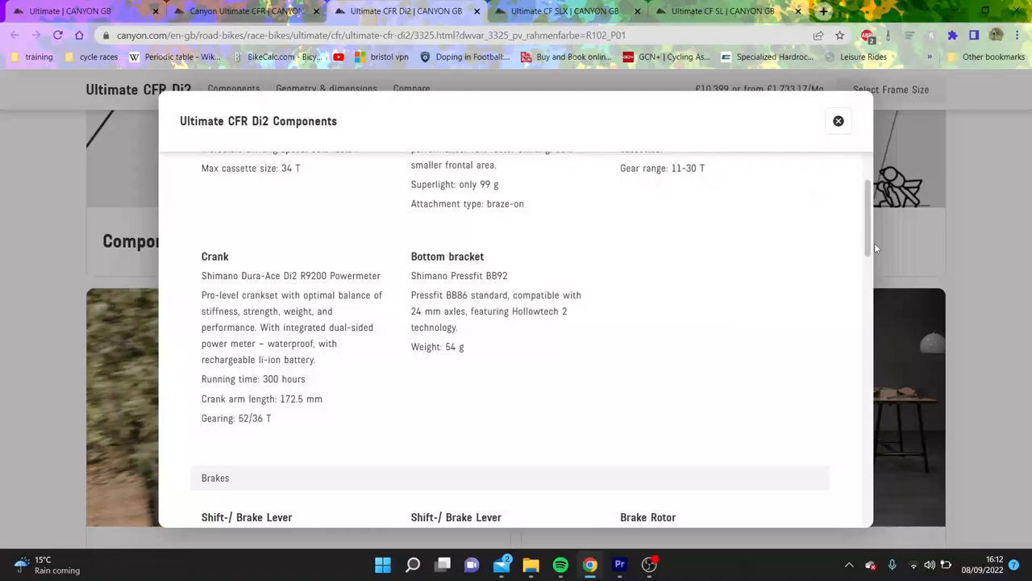
pyautogui.scroll(-3)
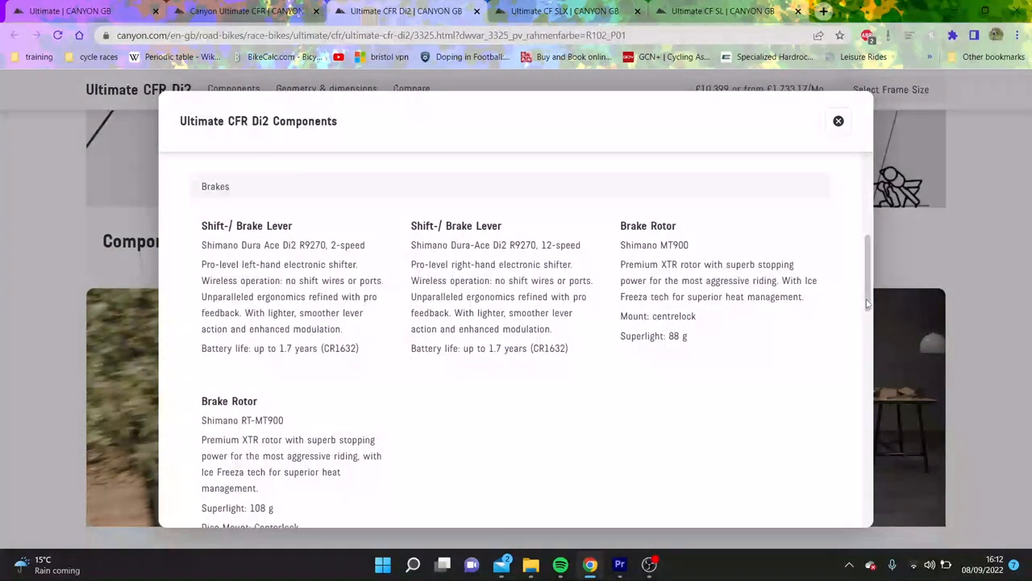
pyautogui.scroll(-3)
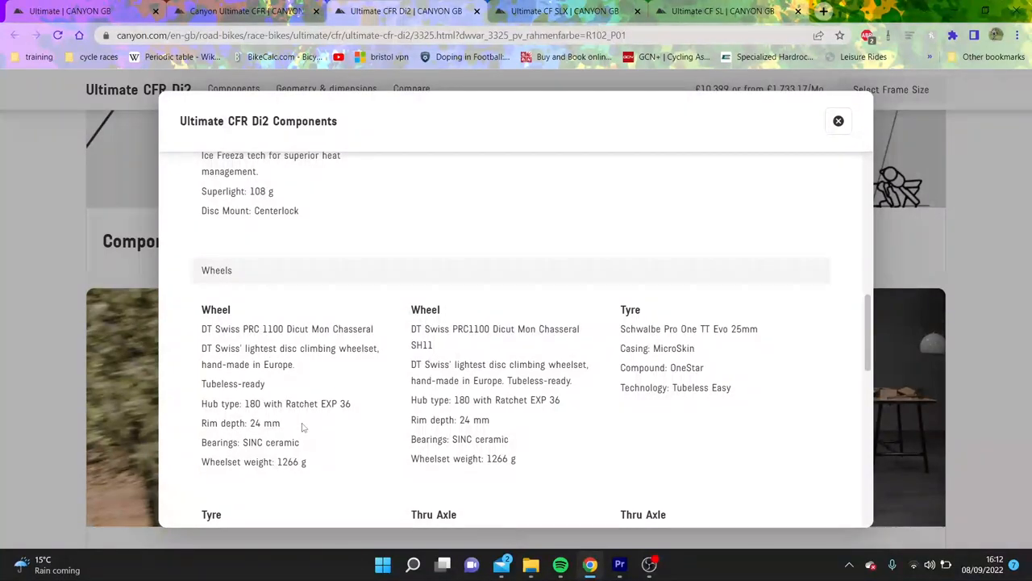
pyautogui.moveTo(200, 329); pyautogui.dragTo(256, 348)
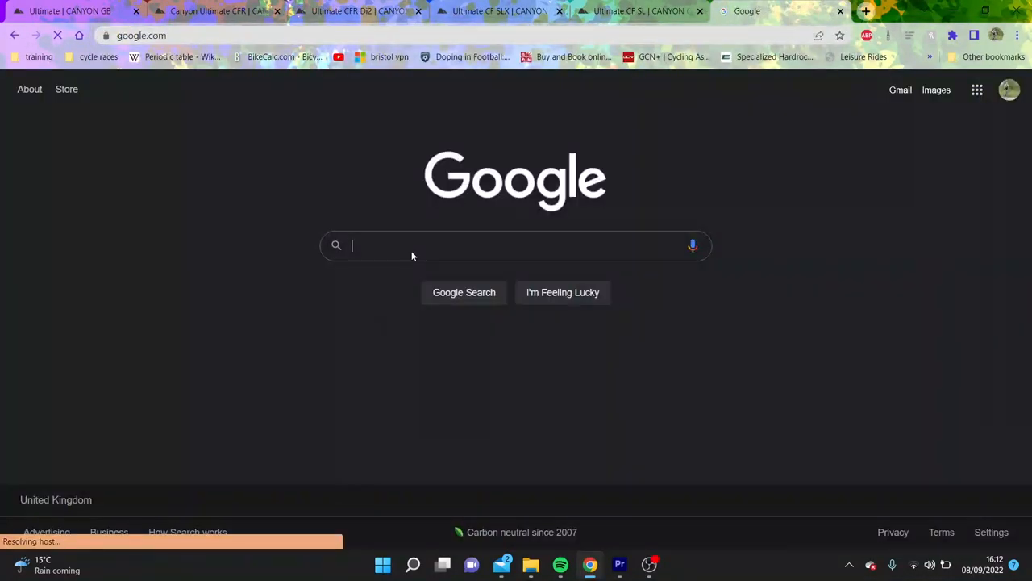
# Search Google for 'DT Swiss PRC 1100 Dicut Mon Chasseral' and return to the wheels section
pyautogui.write('DT Swiss PRC 1100 Dicut Mon Chasseral')
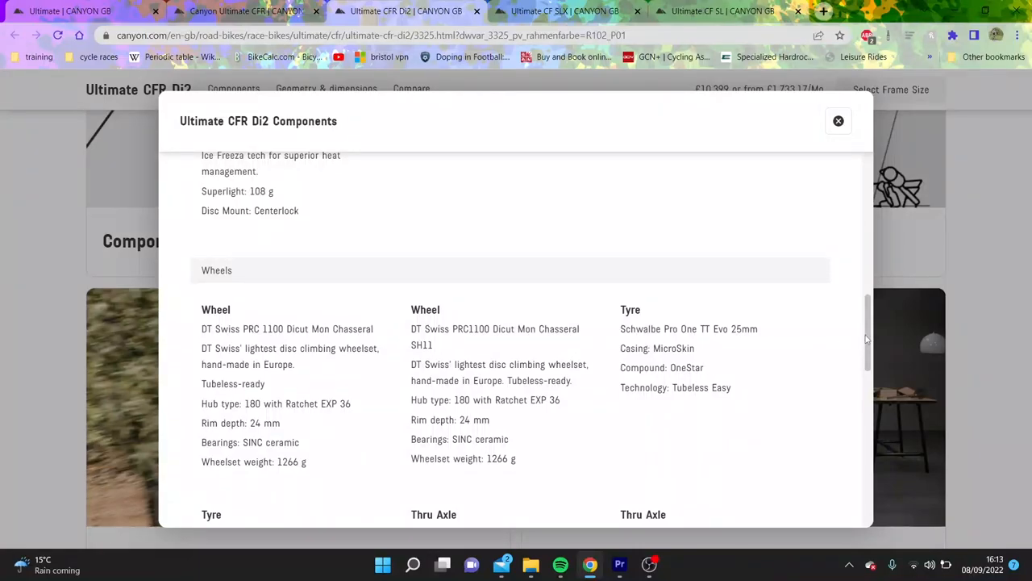
# Review the tyres, cockpit and seat components including the Selle Italia SLR C59 saddle, selecting a tyre model word
pyautogui.scroll(-3)
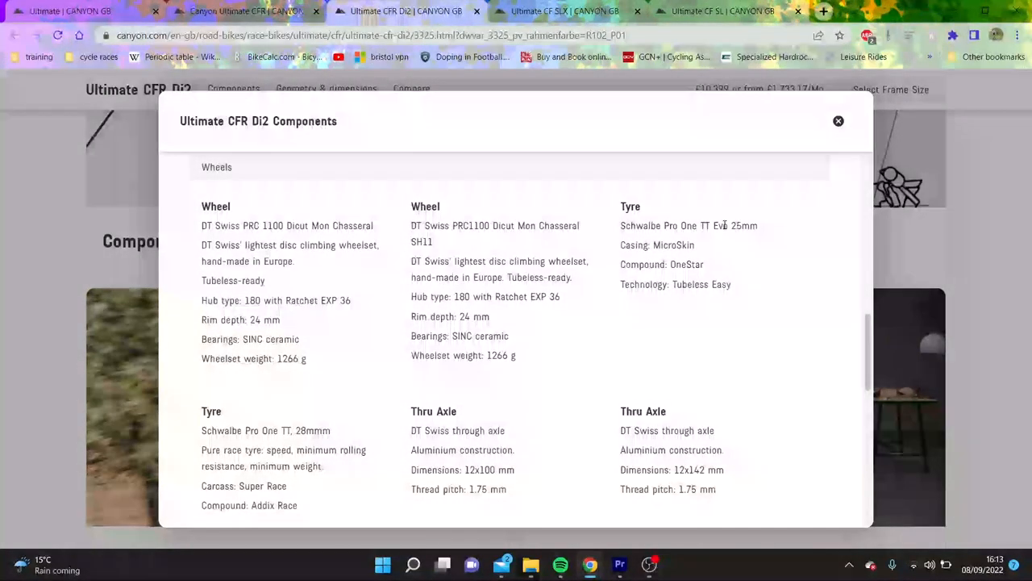
pyautogui.doubleClick(700, 226)
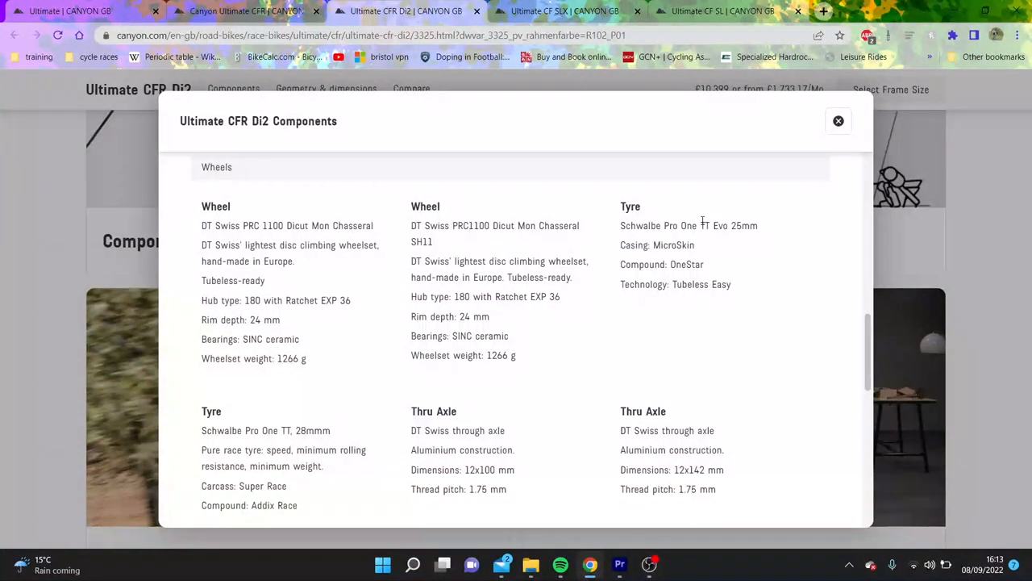
pyautogui.moveTo(700, 305)
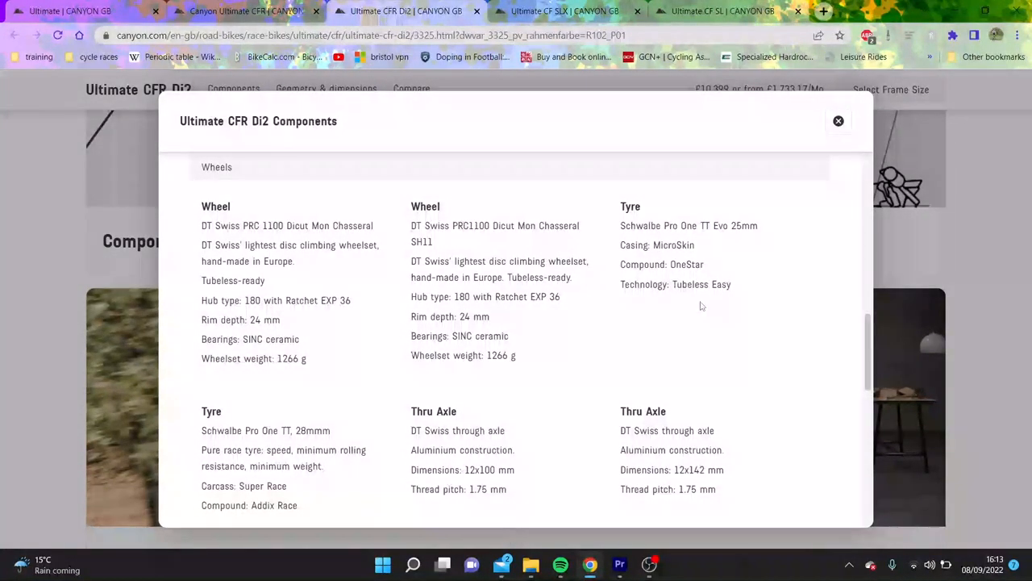
pyautogui.moveTo(797, 298)
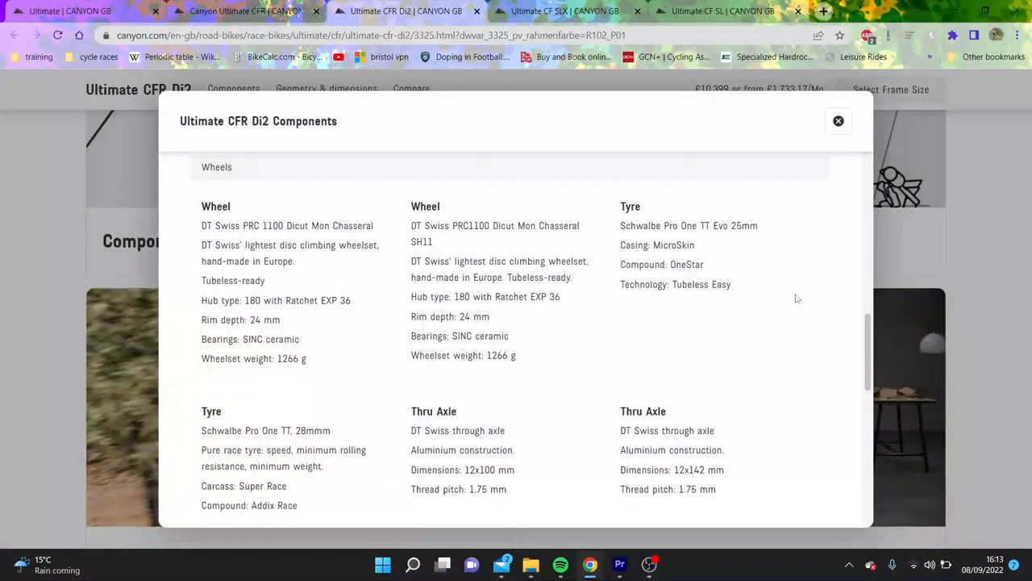
pyautogui.scroll(-3)
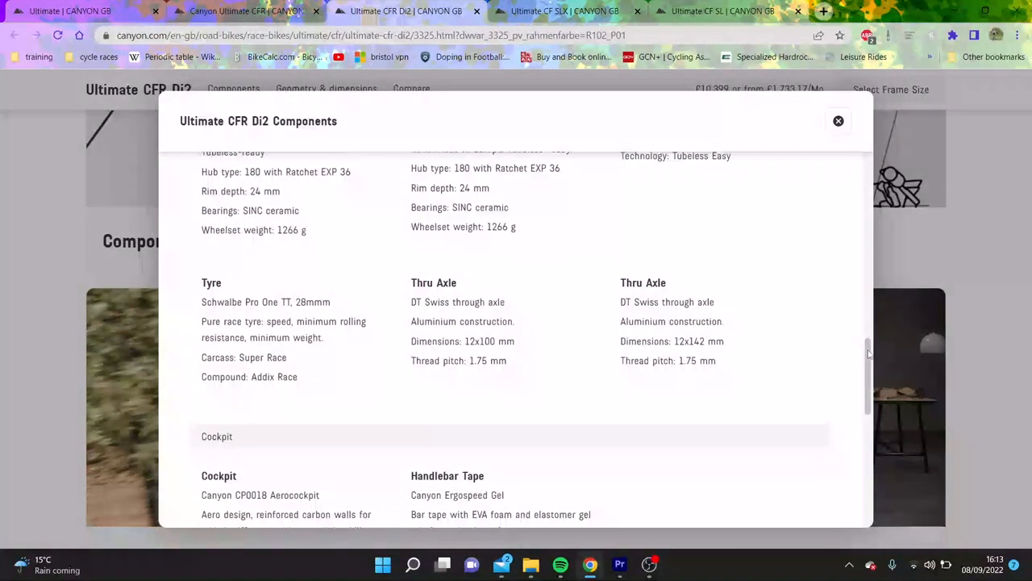
pyautogui.scroll(-3)
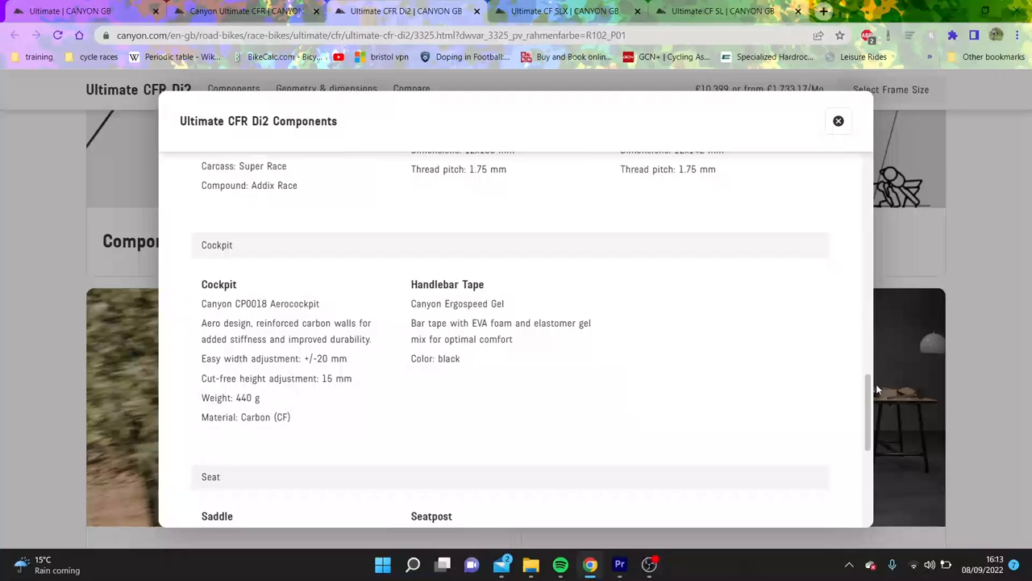
pyautogui.scroll(-3)
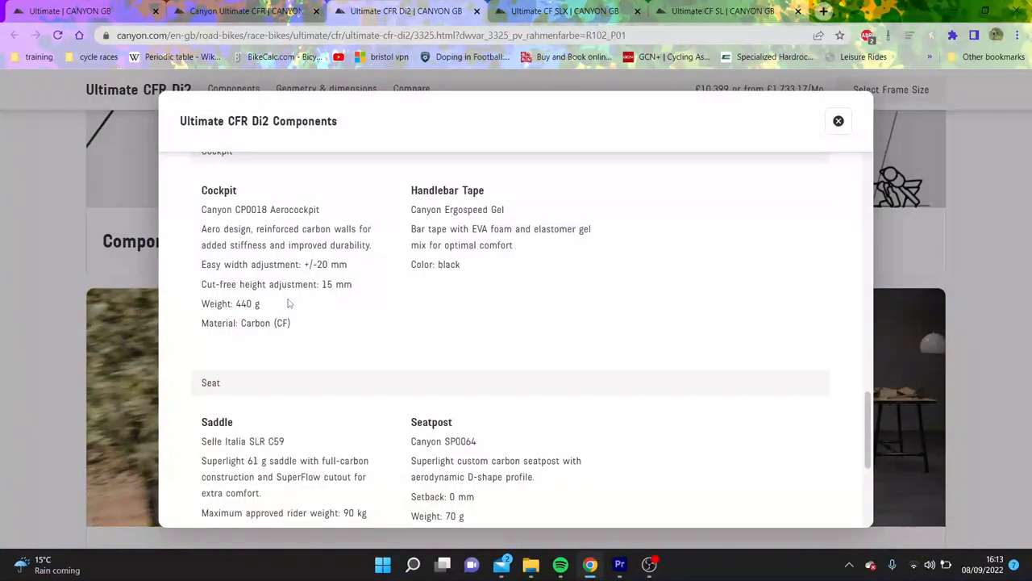
pyautogui.moveTo(868, 379)
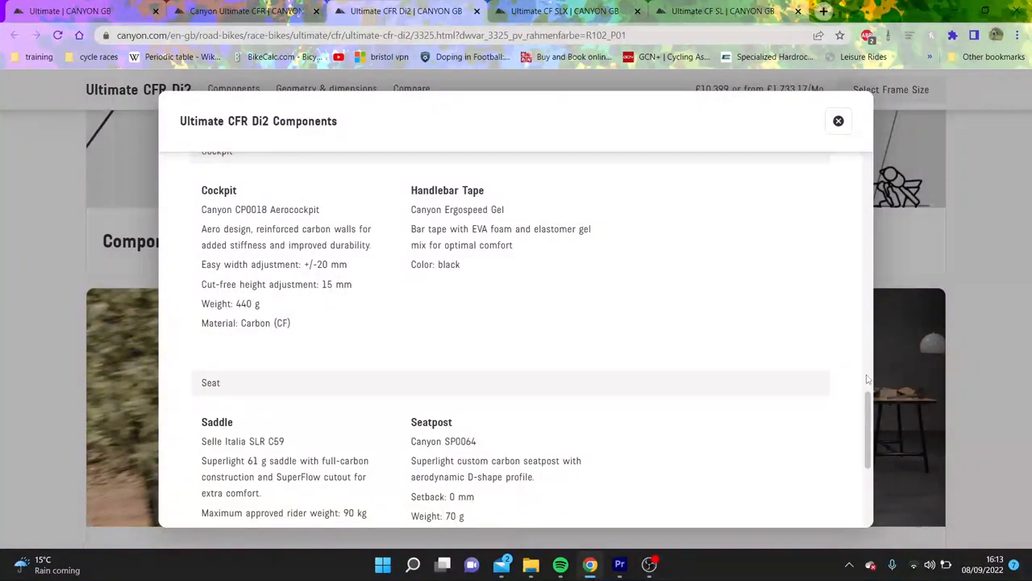
pyautogui.scroll(-3)
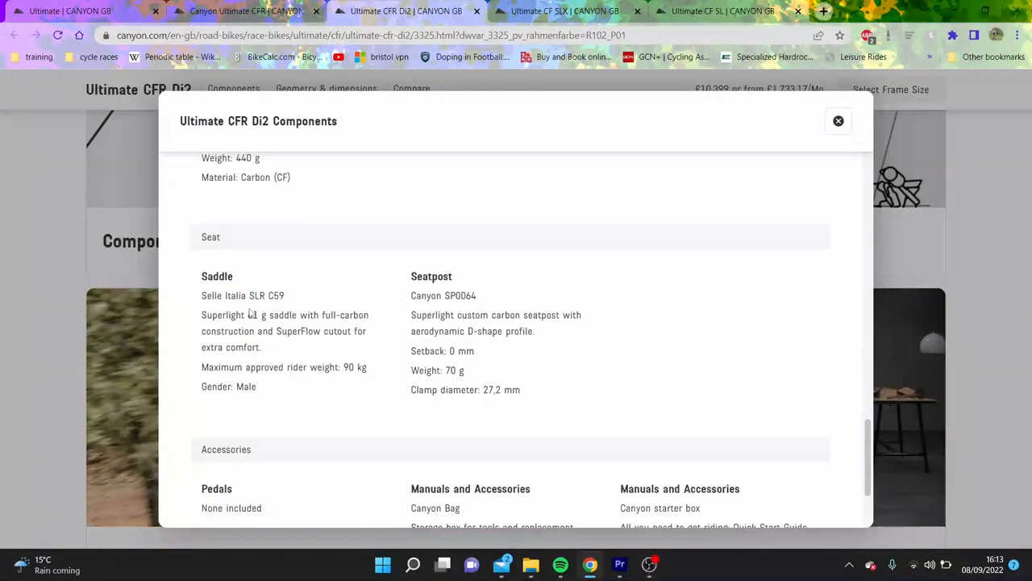
# Search Google for 'c59 saddle' showing Selle Italia SLR C59 prices, then return to the component list
pyautogui.click(865, 9)
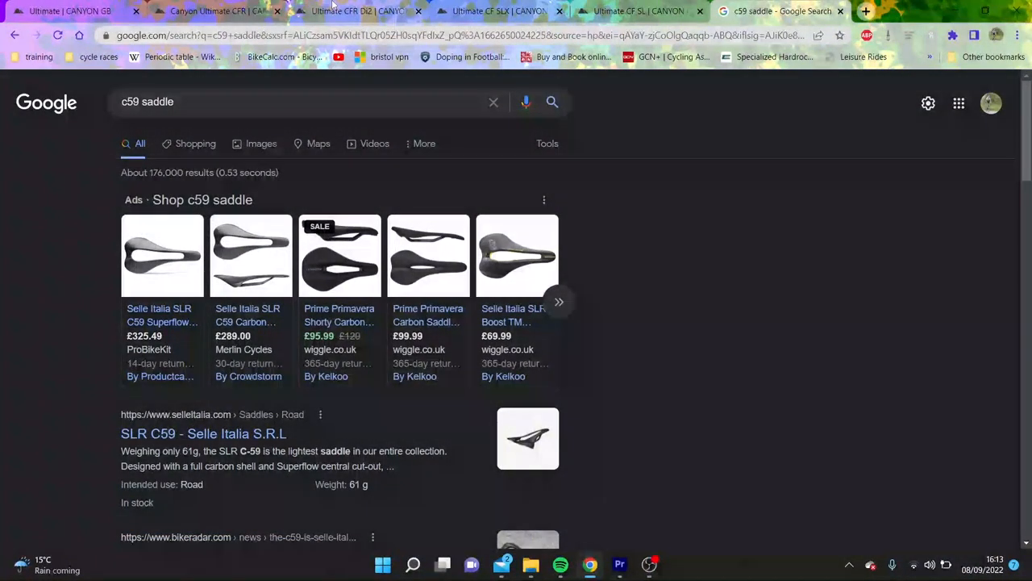
pyautogui.click(358, 10)
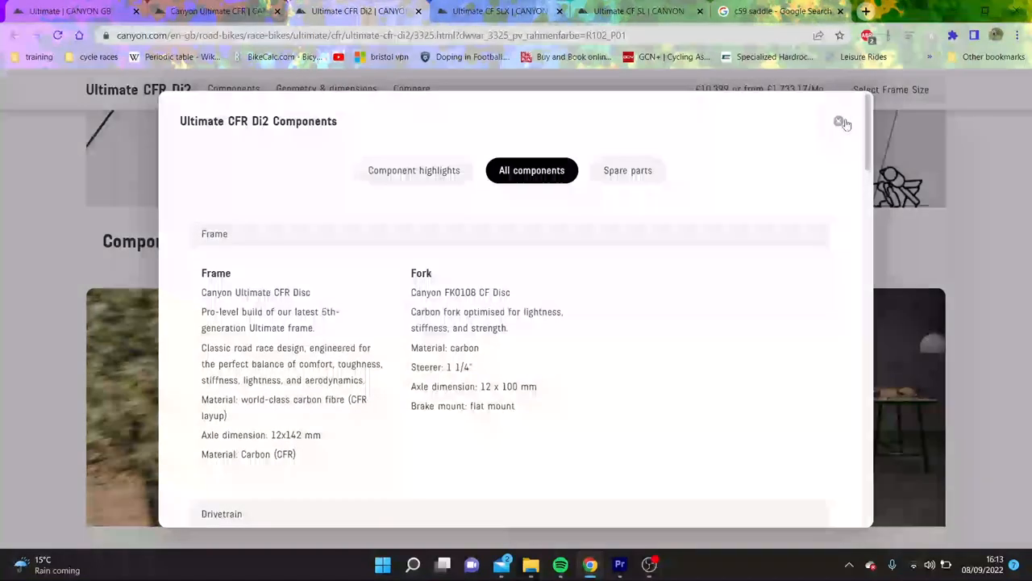
# Close the component details and switch via the CF SLX tab back to the Ultimate CFR range listing
pyautogui.click(839, 122)
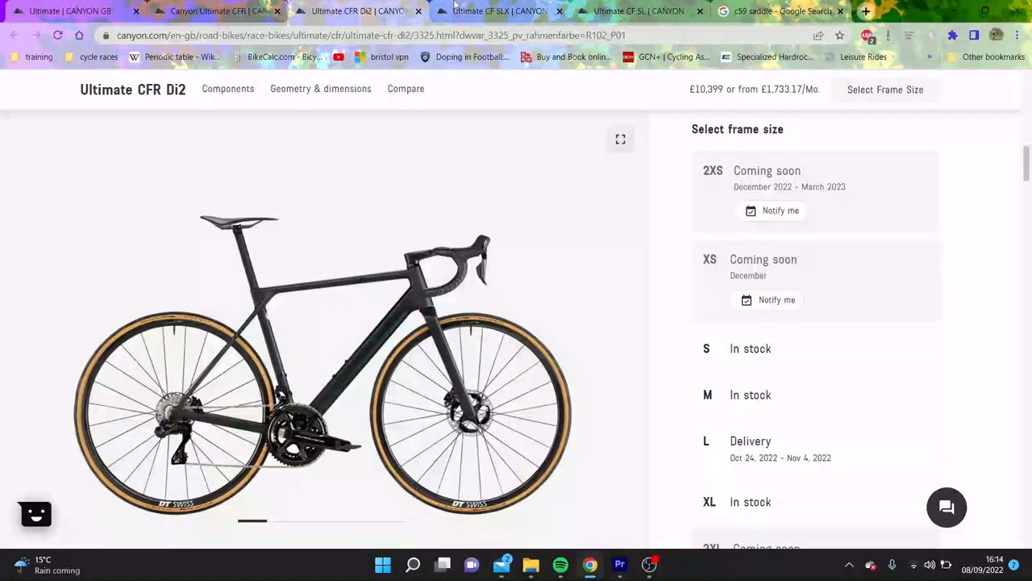
pyautogui.click(500, 9)
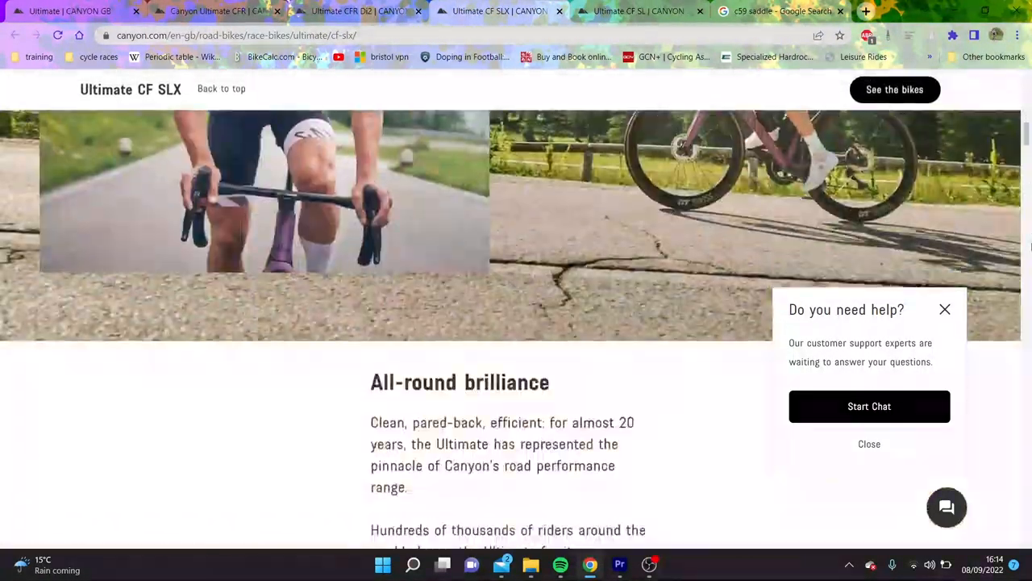
pyautogui.click(355, 10)
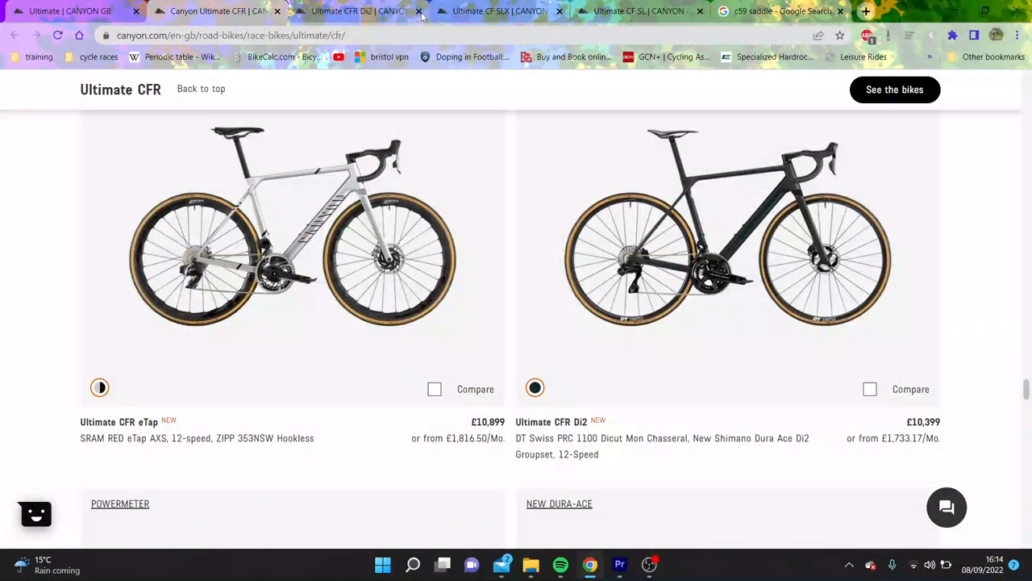
# Browse the CFR Disc Di2 and Disc Aero models down to the £4,949 Disc Frame and Brake Kit
pyautogui.scroll(-3)
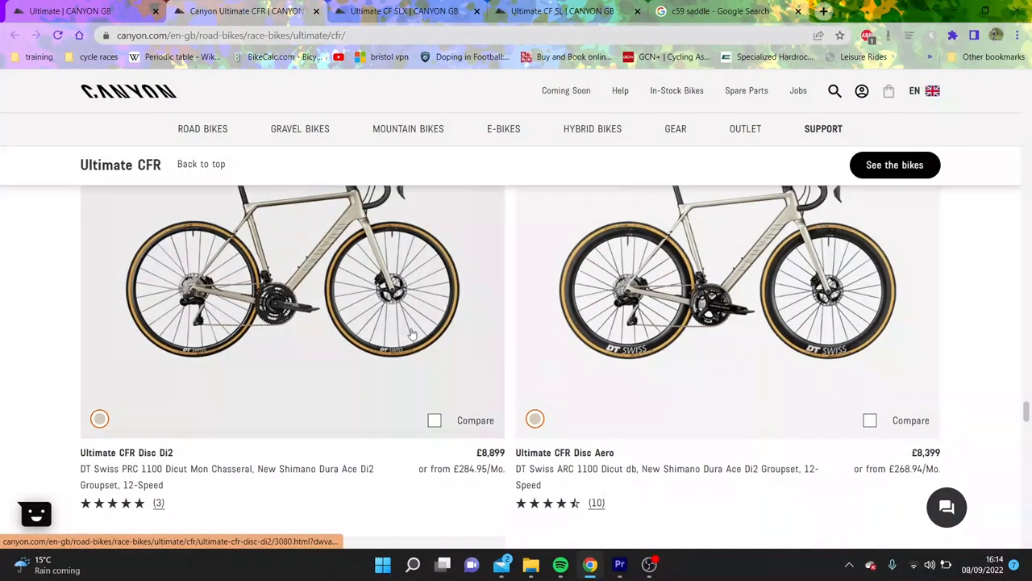
pyautogui.moveTo(504, 370)
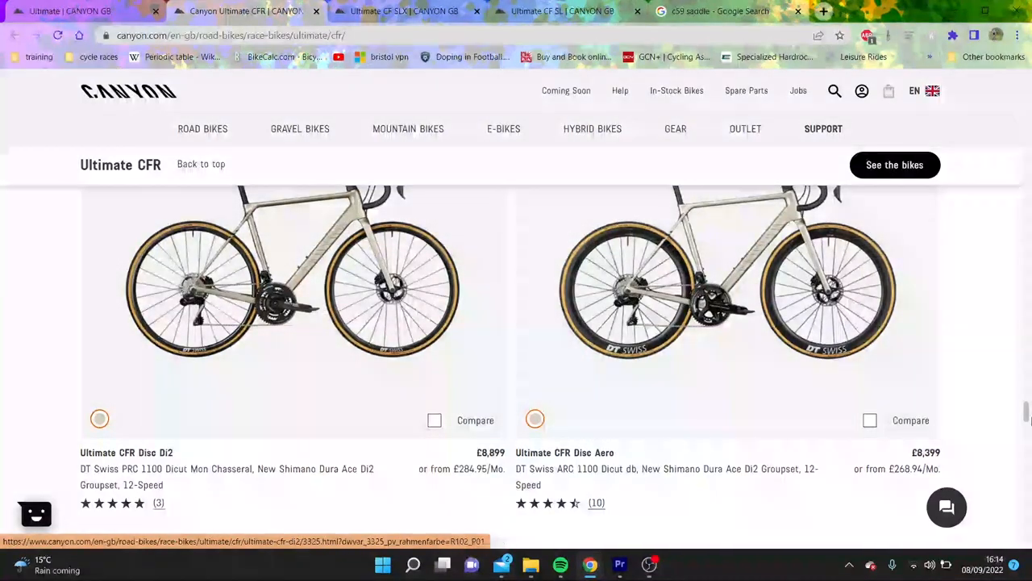
pyautogui.scroll(3)
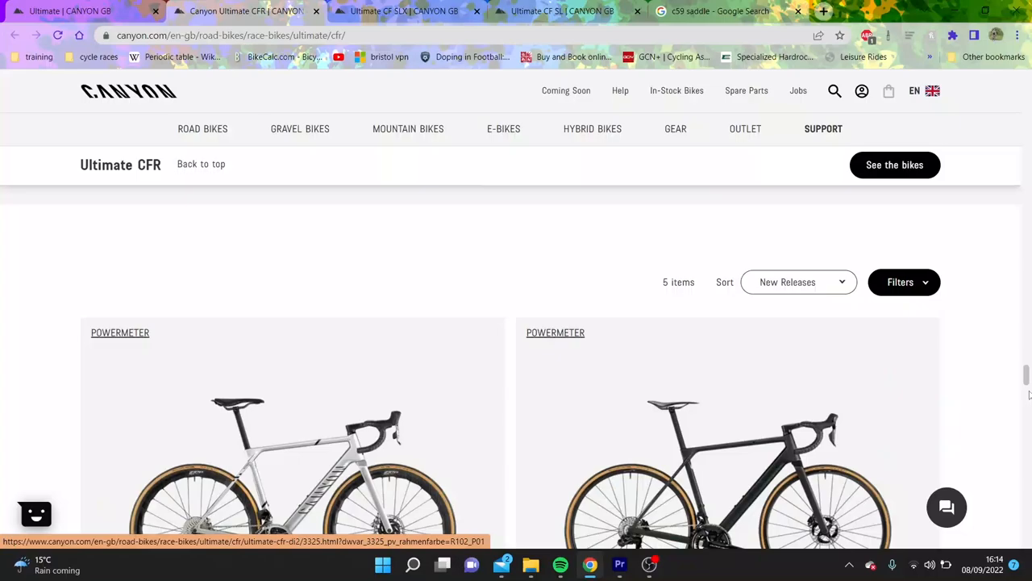
pyautogui.scroll(-3)
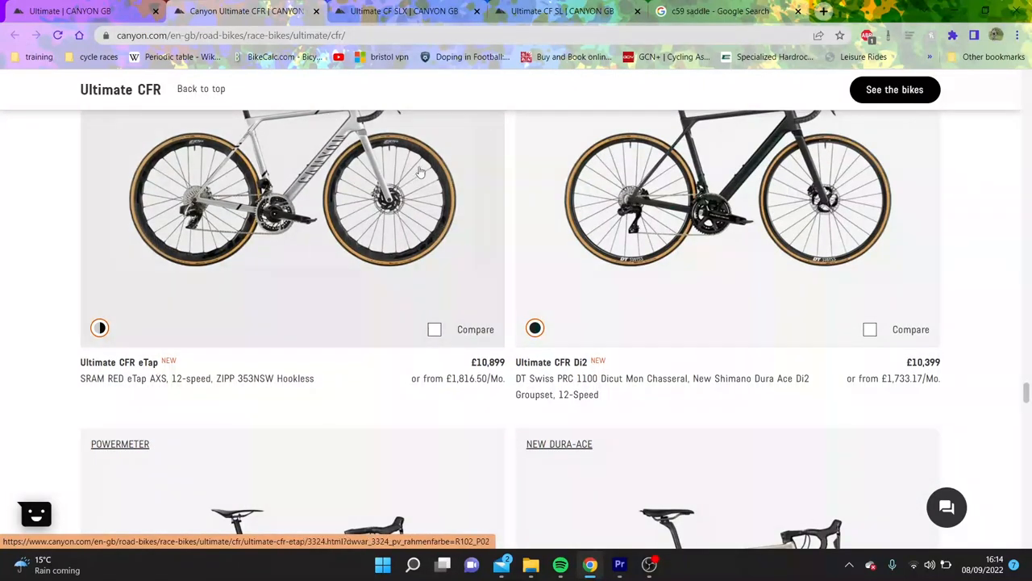
pyautogui.moveTo(429, 200)
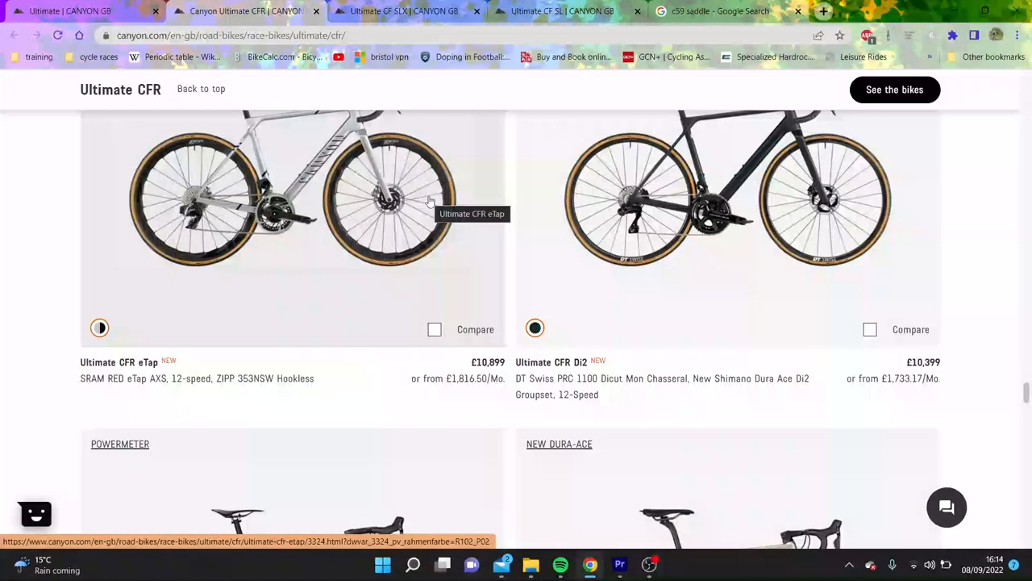
pyautogui.scroll(-3)
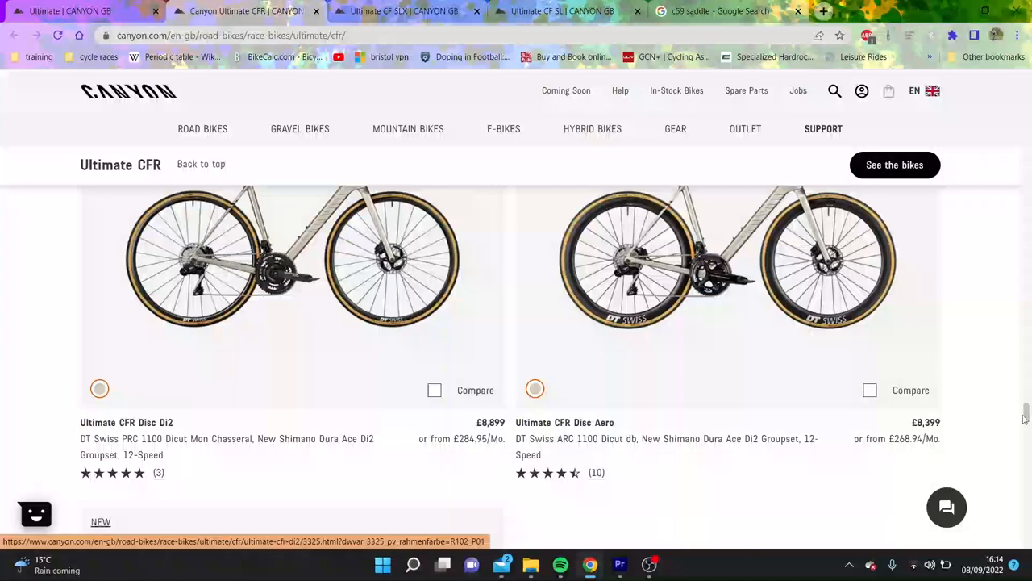
pyautogui.scroll(-3)
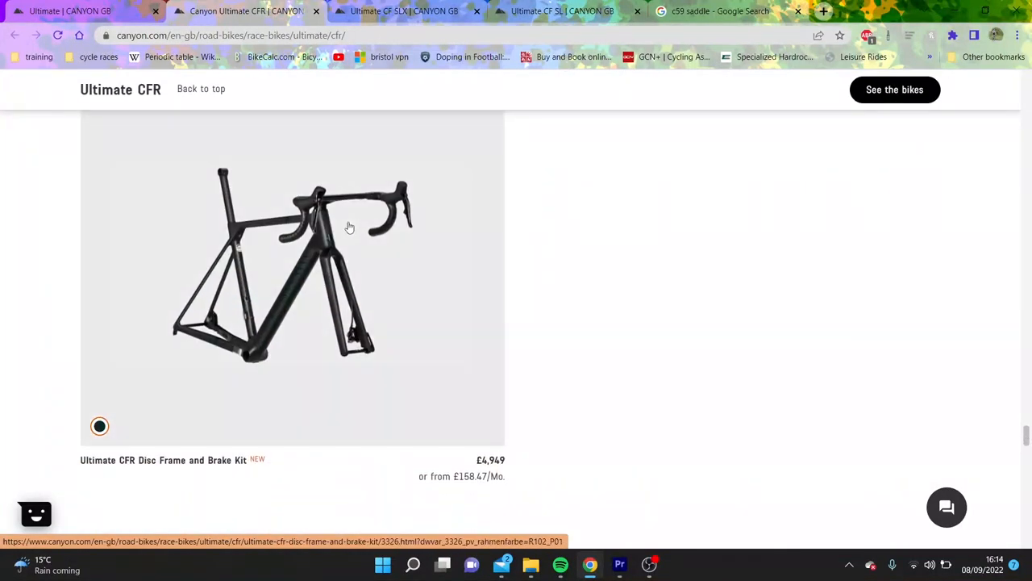
# Open the Ultimate CFR Disc Frame and Brake Kit page (£4,949) and reach its Components and Geometry cards
pyautogui.click(348, 226)
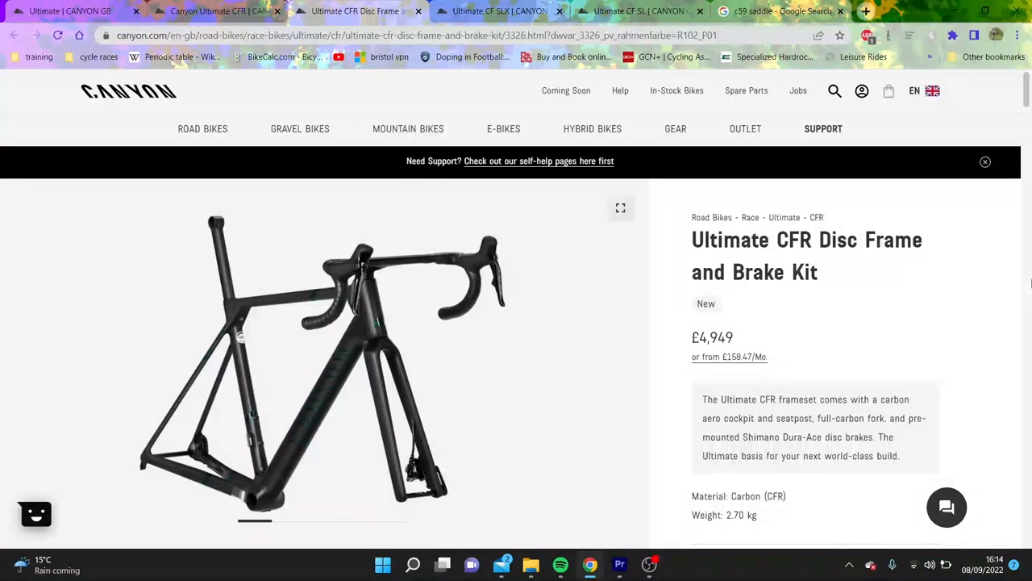
pyautogui.scroll(-3)
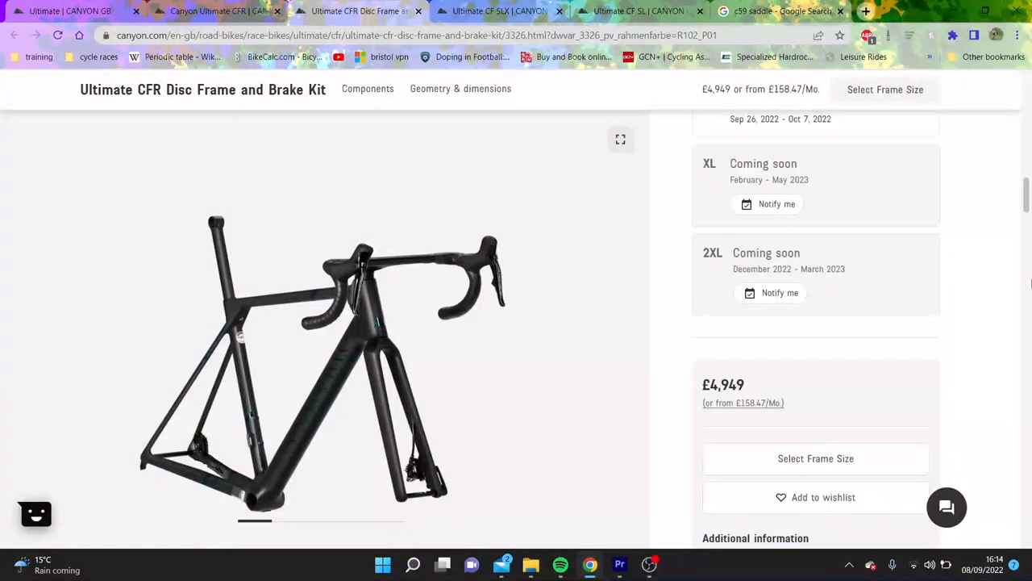
pyautogui.scroll(-3)
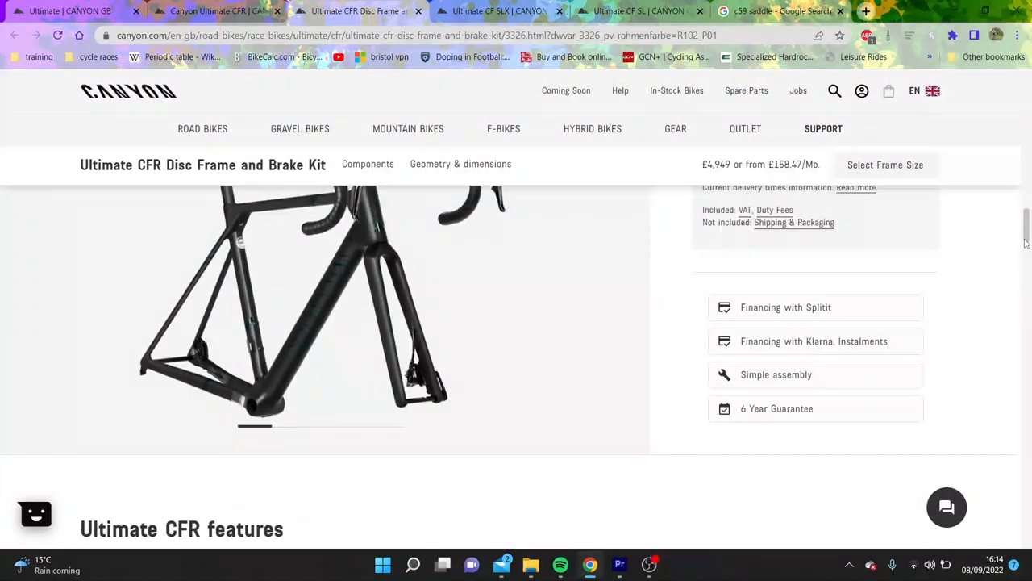
pyautogui.scroll(-3)
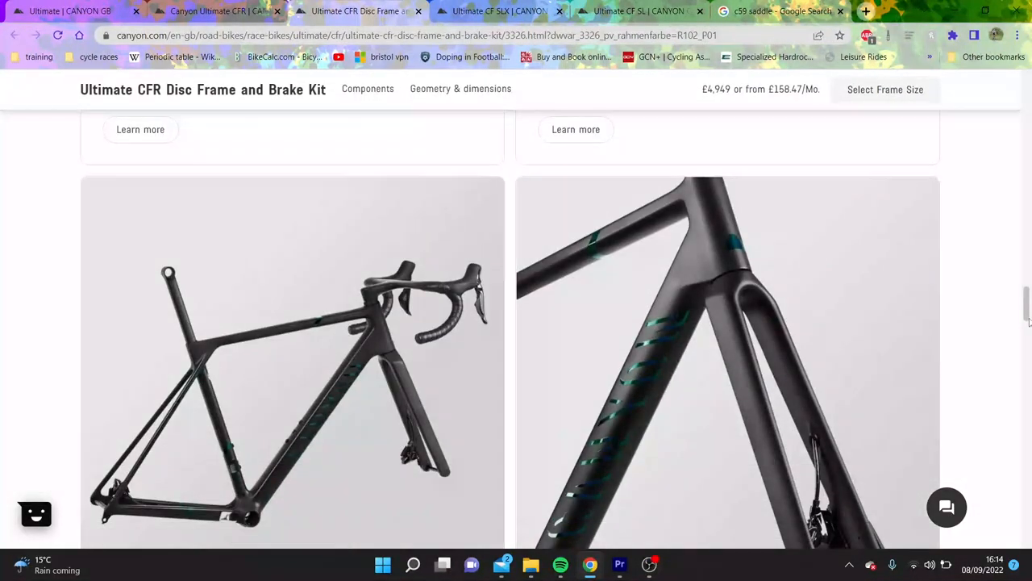
pyautogui.scroll(-3)
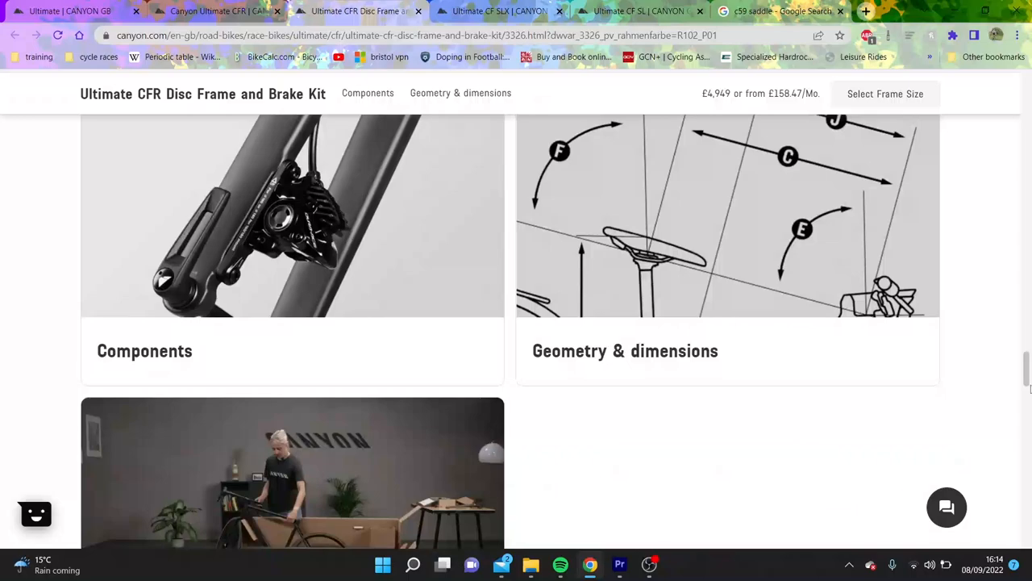
pyautogui.scroll(-3)
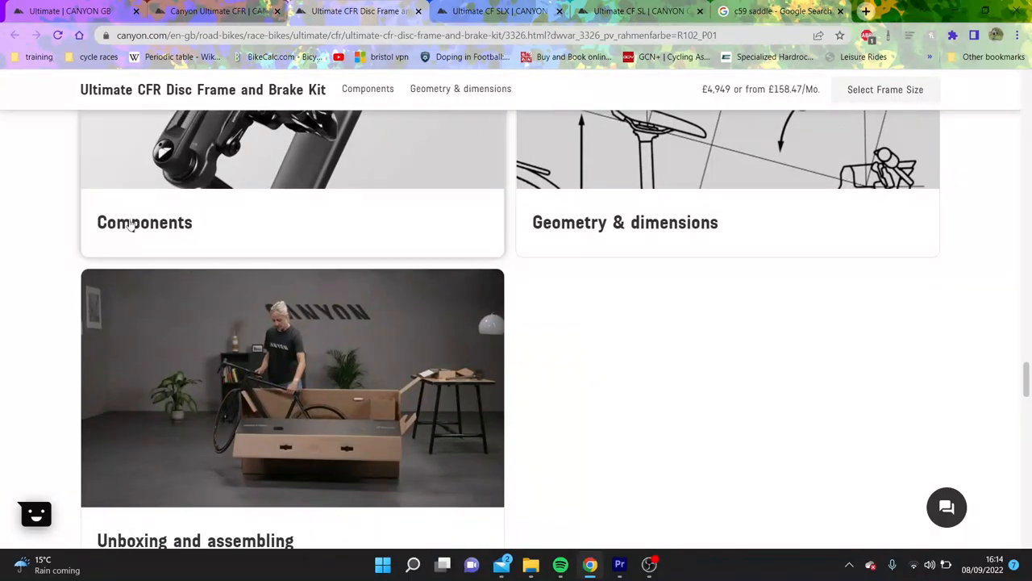
# Review the frame kit's full component list (CFR Disc frame, FK0108 fork), then return to the Ultimate CFR listing
pyautogui.click(145, 223)
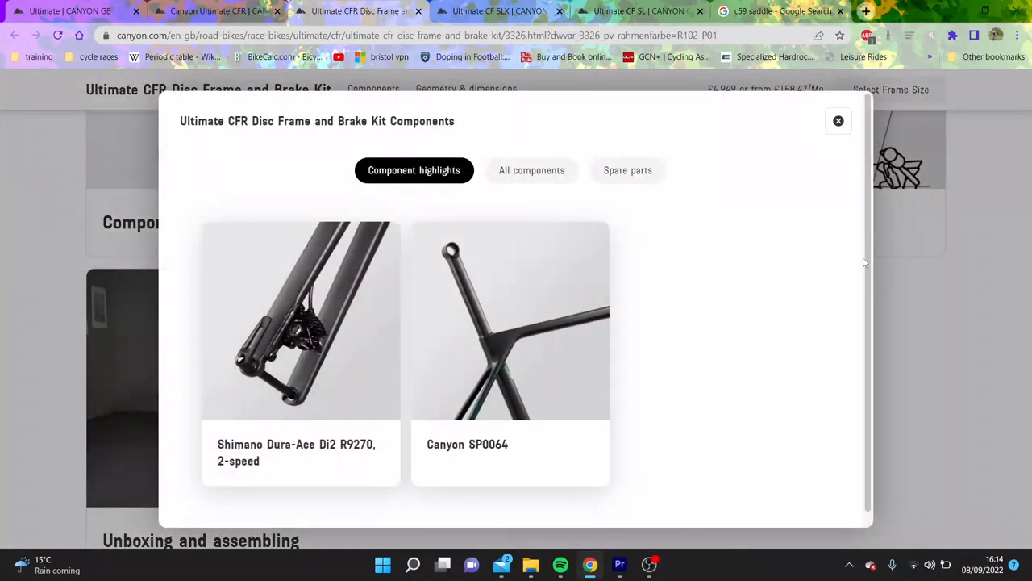
pyautogui.click(509, 319)
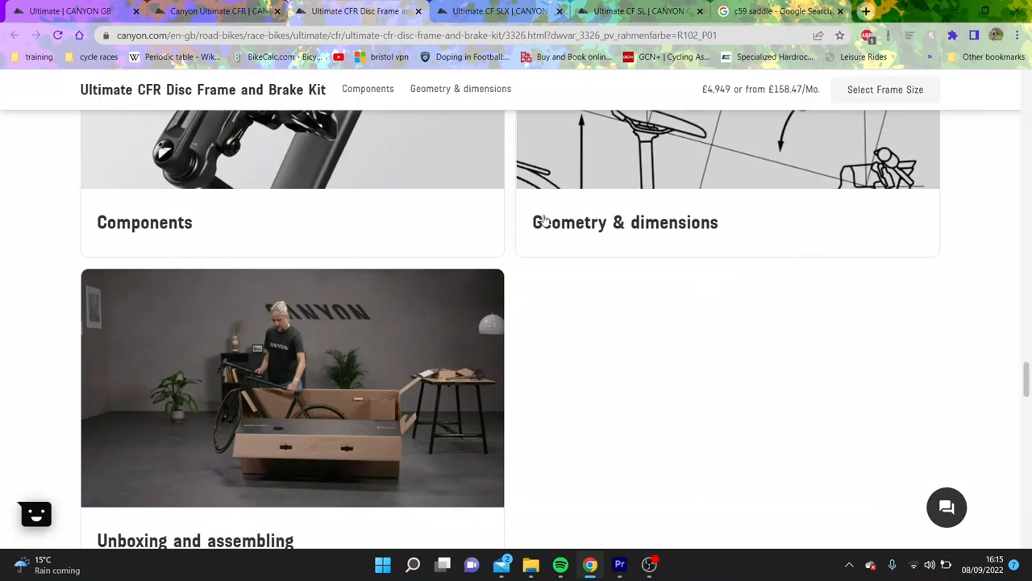
pyautogui.click(145, 223)
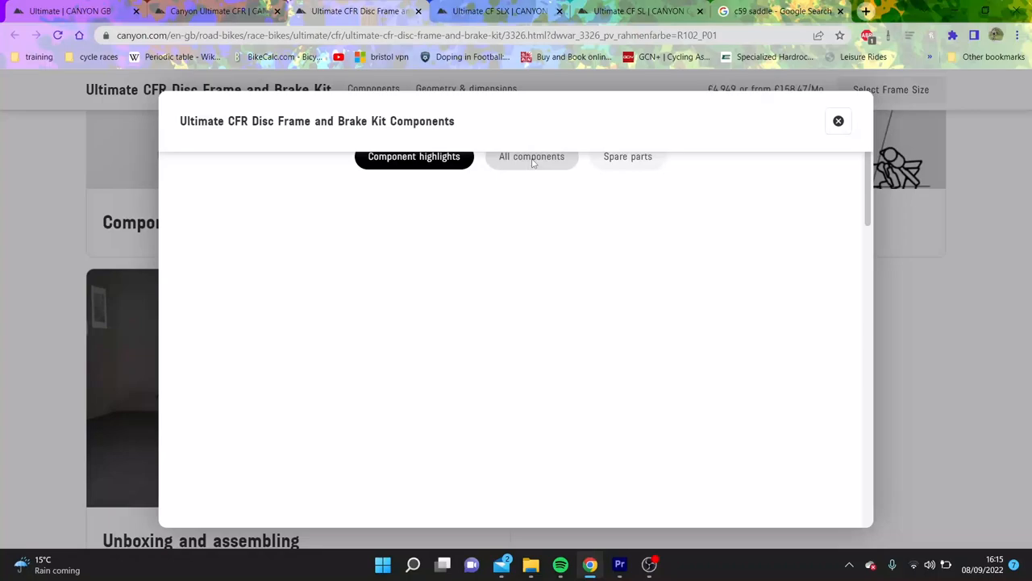
pyautogui.click(533, 154)
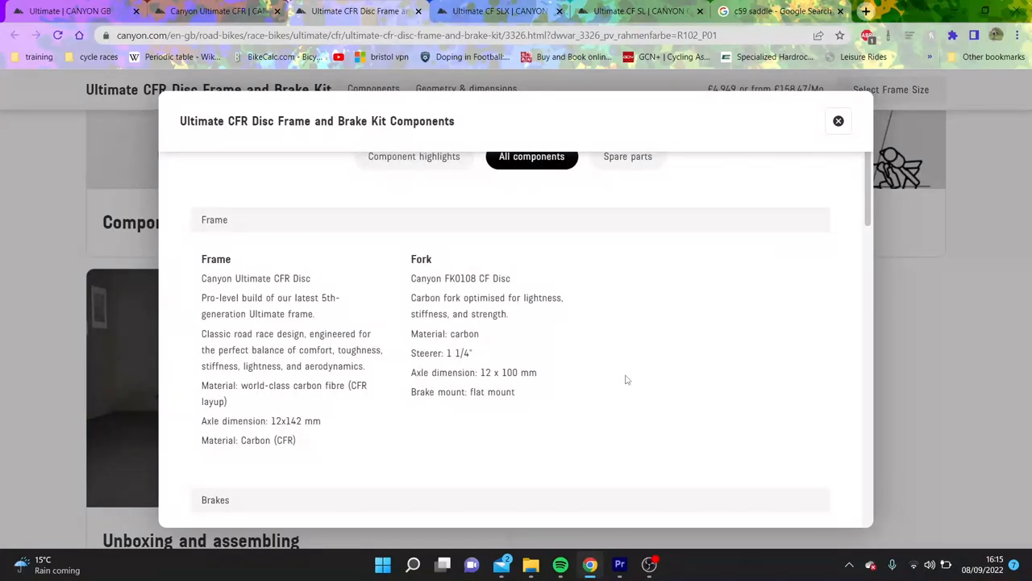
pyautogui.click(839, 121)
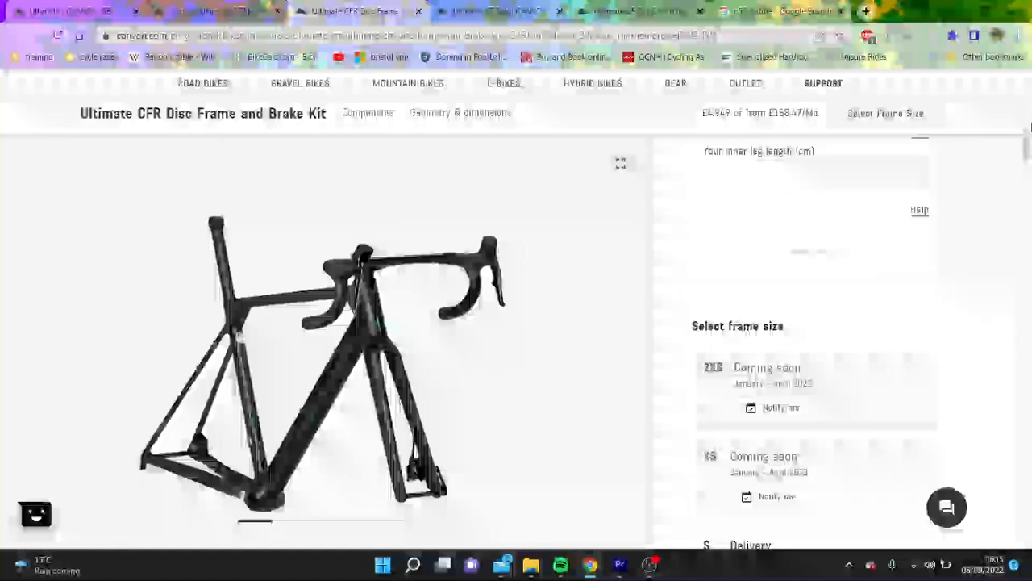
pyautogui.click(500, 10)
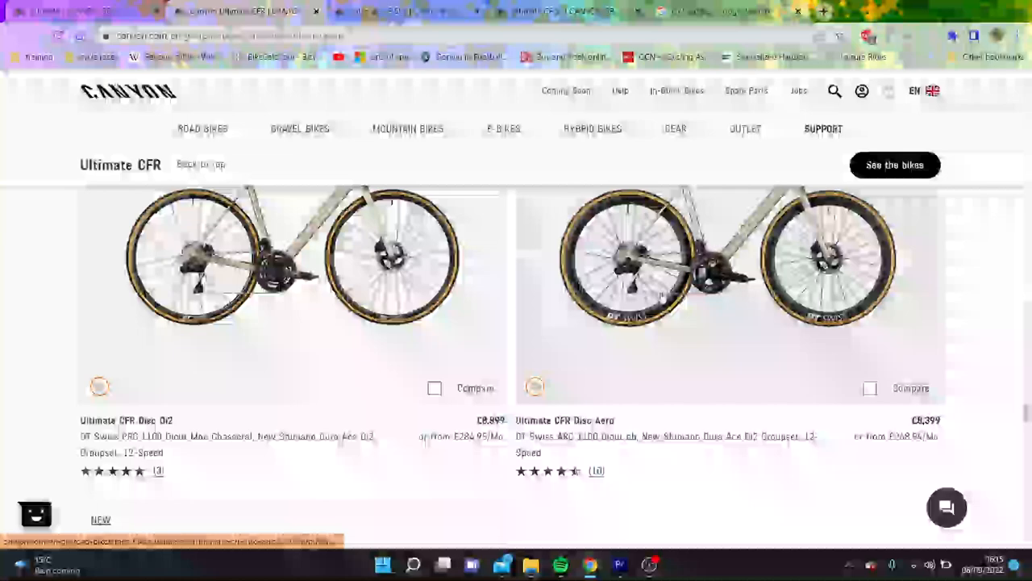
pyautogui.moveTo(675, 314)
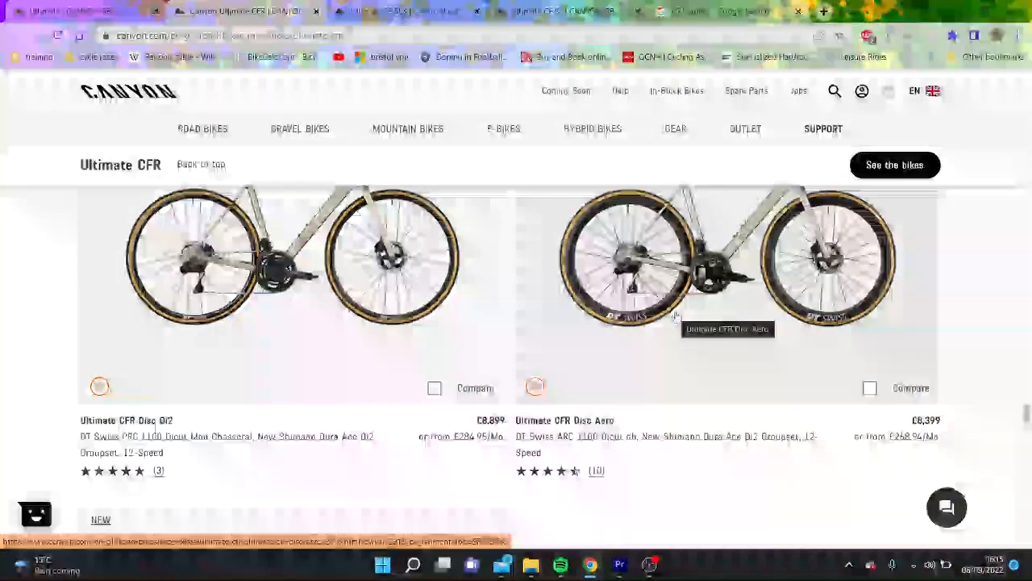
# Open the Ultimate CFR Disc Aero product page (£8,399) and scroll to its feature section
pyautogui.click(726, 258)
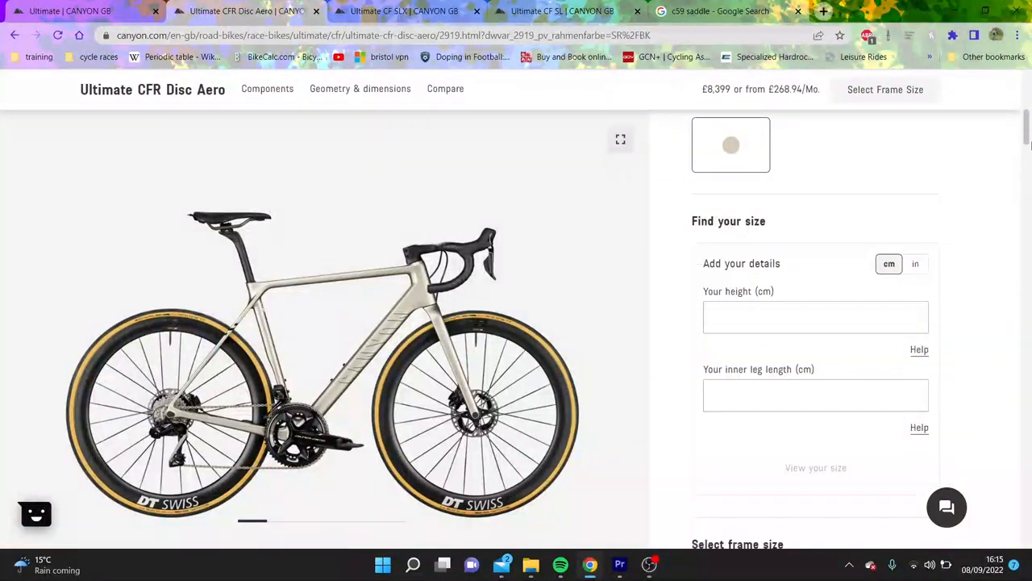
pyautogui.scroll(-3)
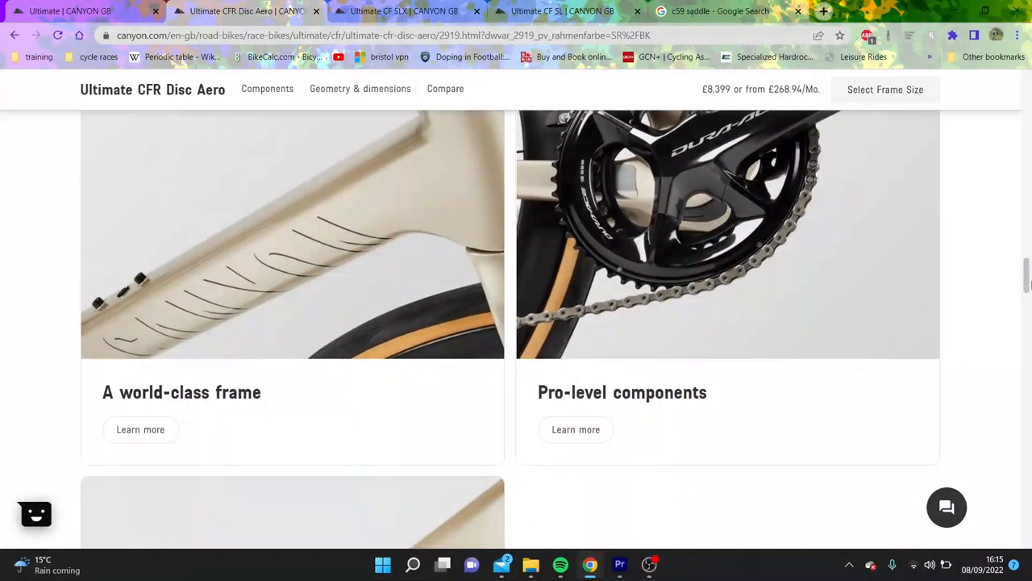
pyautogui.scroll(-3)
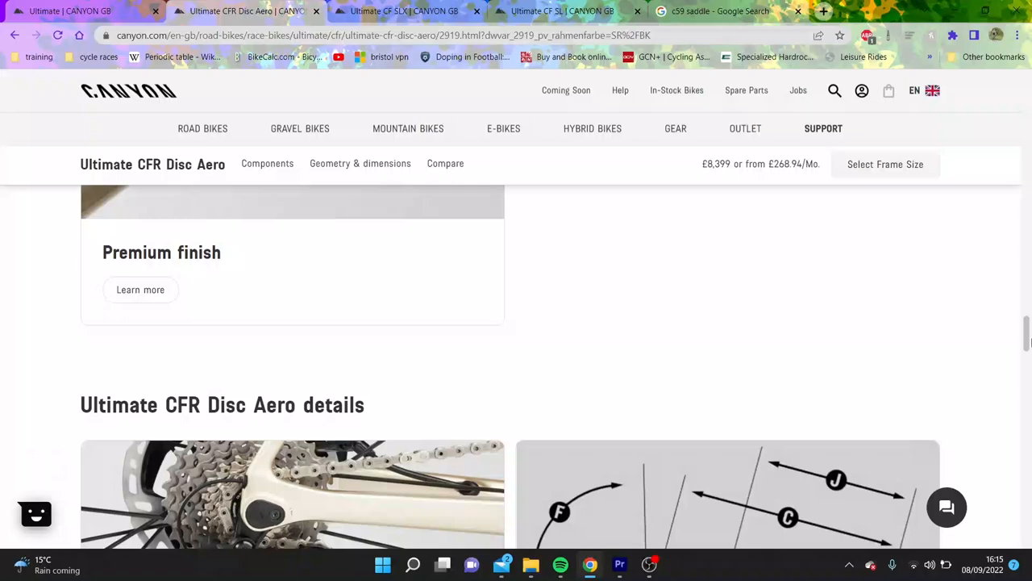
pyautogui.scroll(-3)
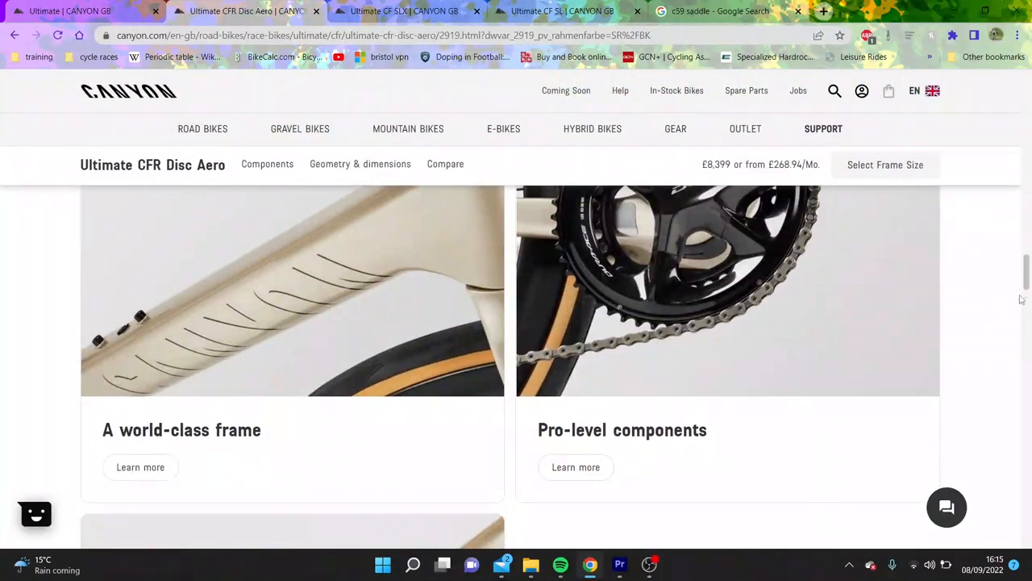
pyautogui.scroll(-3)
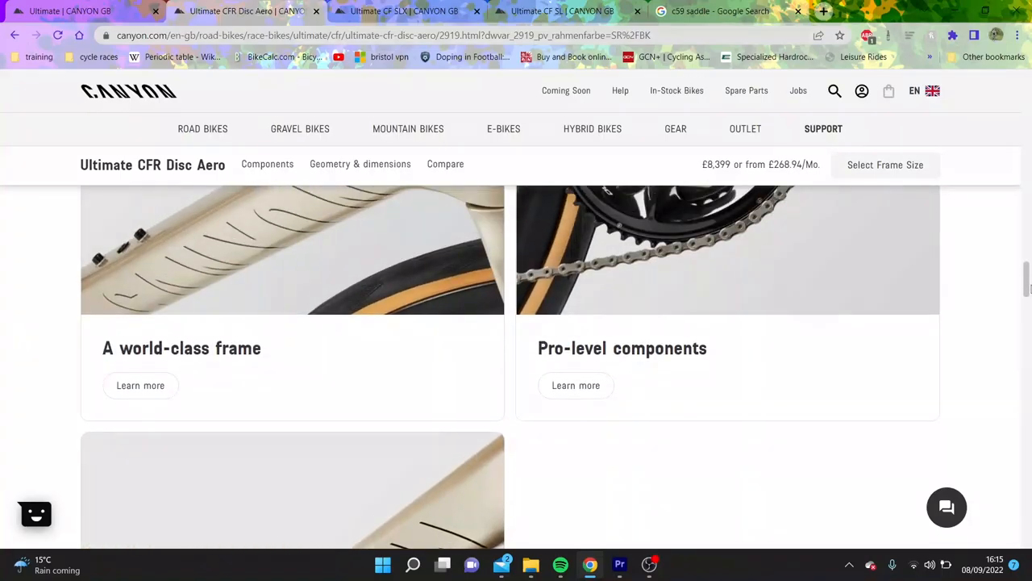
# Read the 'A world-class frame' description and dismiss it
pyautogui.click(140, 384)
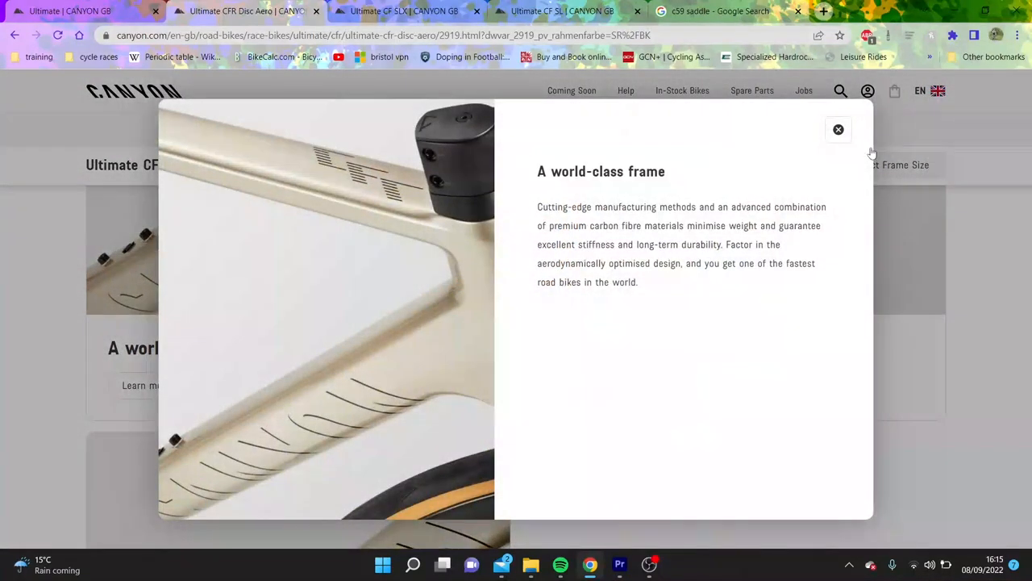
pyautogui.click(839, 129)
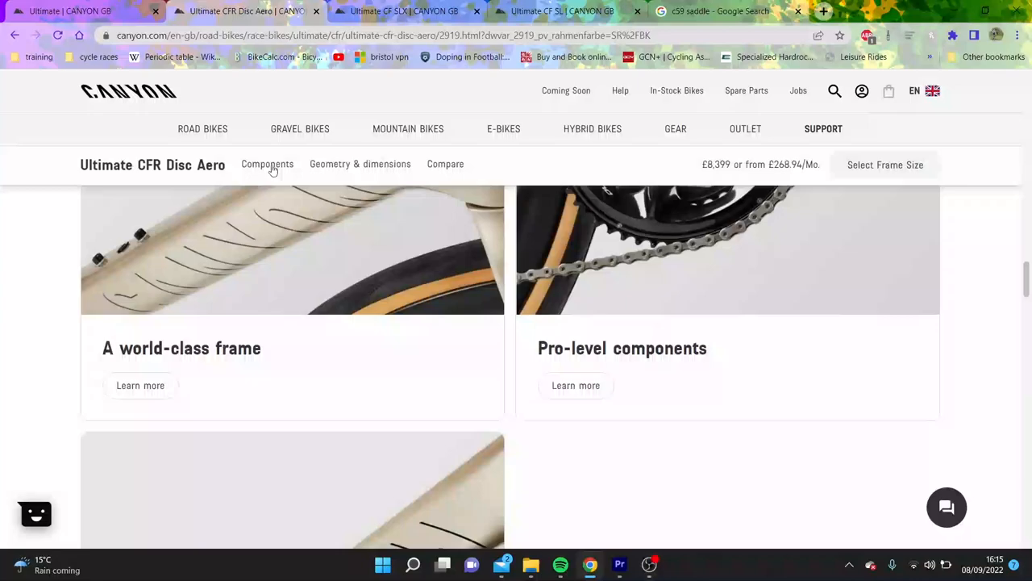
# Read the Disc Aero's full component list through wheels, cockpit, seat and accessories, then close it
pyautogui.click(267, 165)
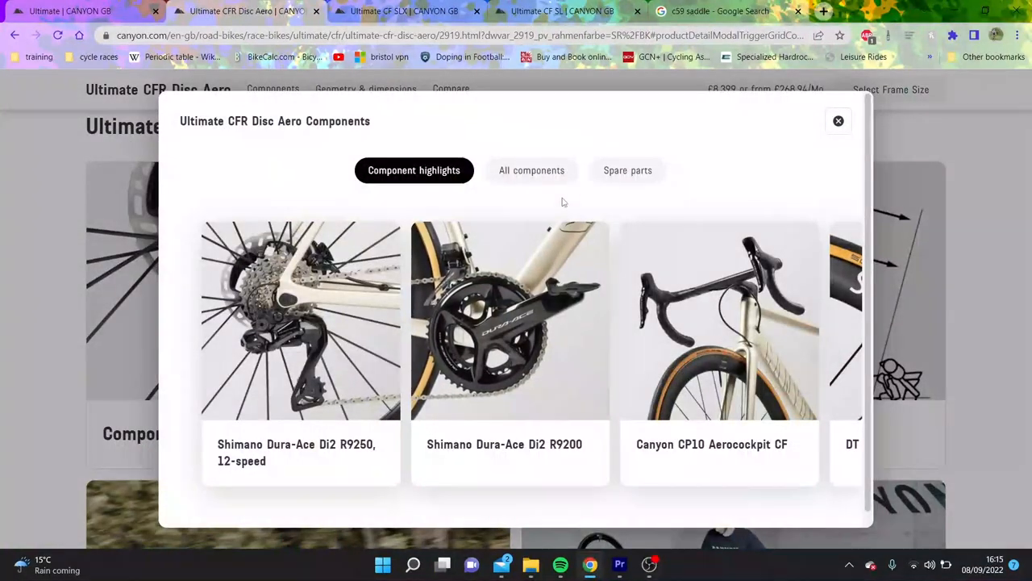
pyautogui.click(532, 171)
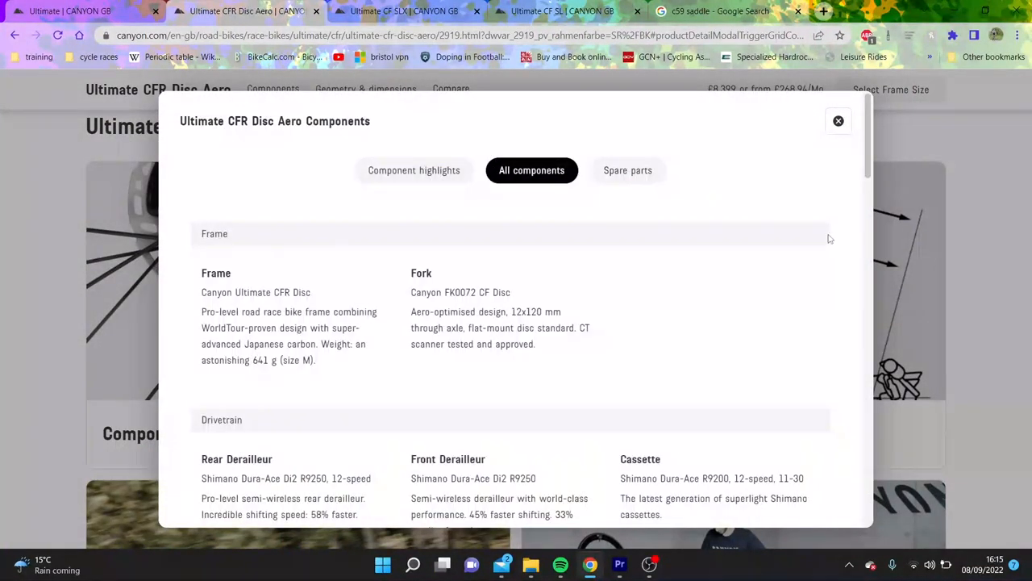
pyautogui.scroll(-3)
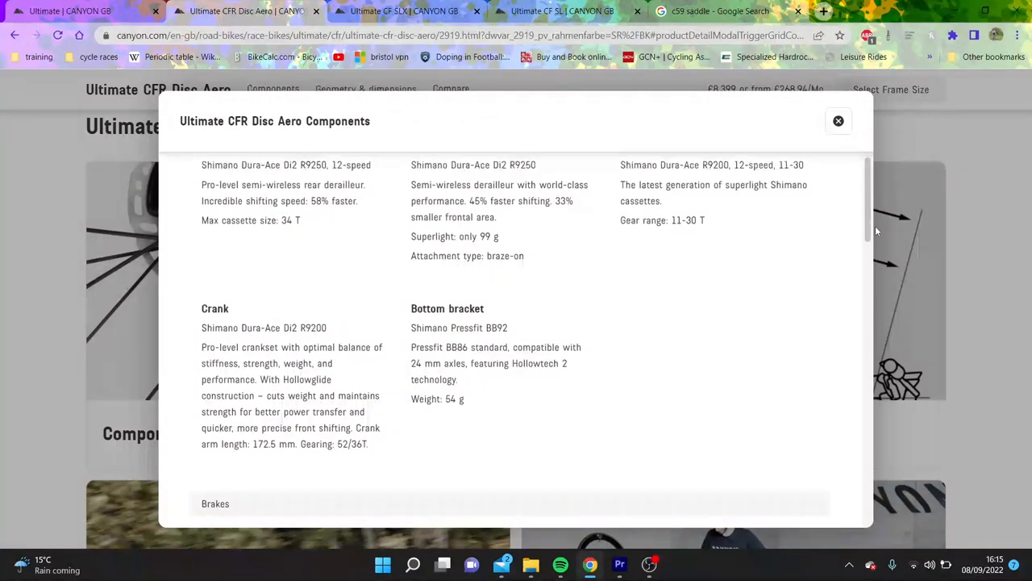
pyautogui.scroll(-3)
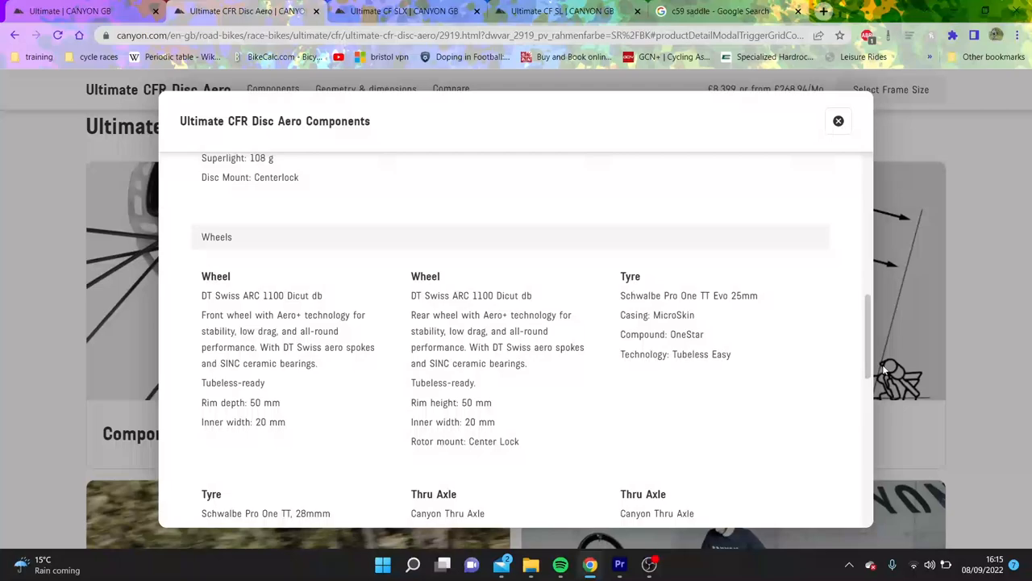
pyautogui.scroll(-3)
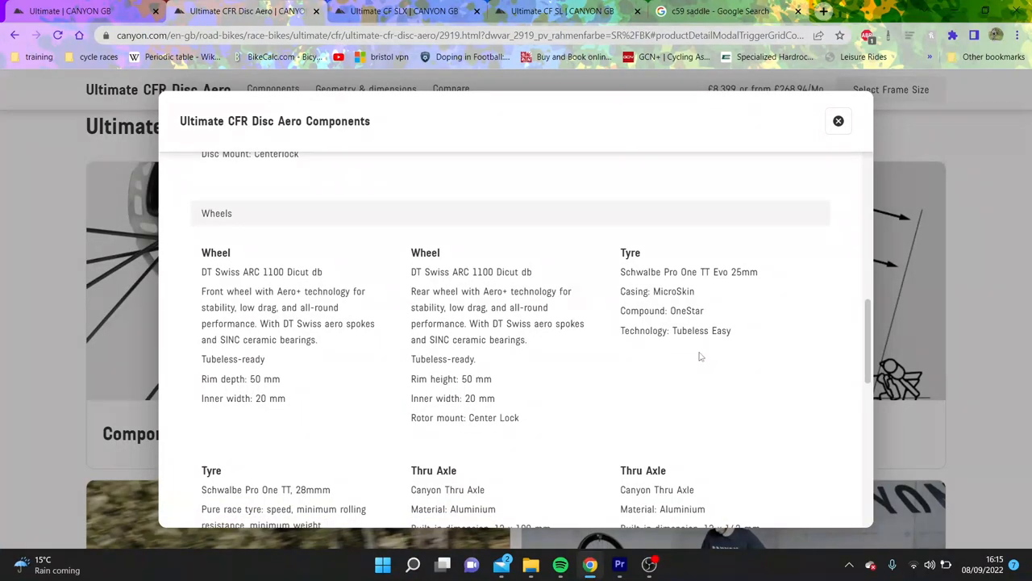
pyautogui.moveTo(878, 324)
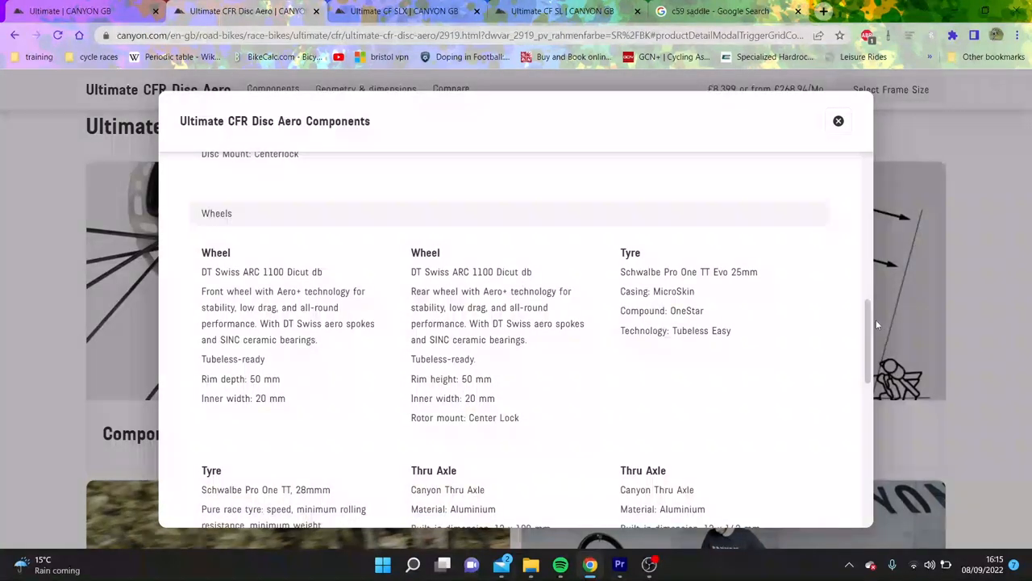
pyautogui.scroll(-3)
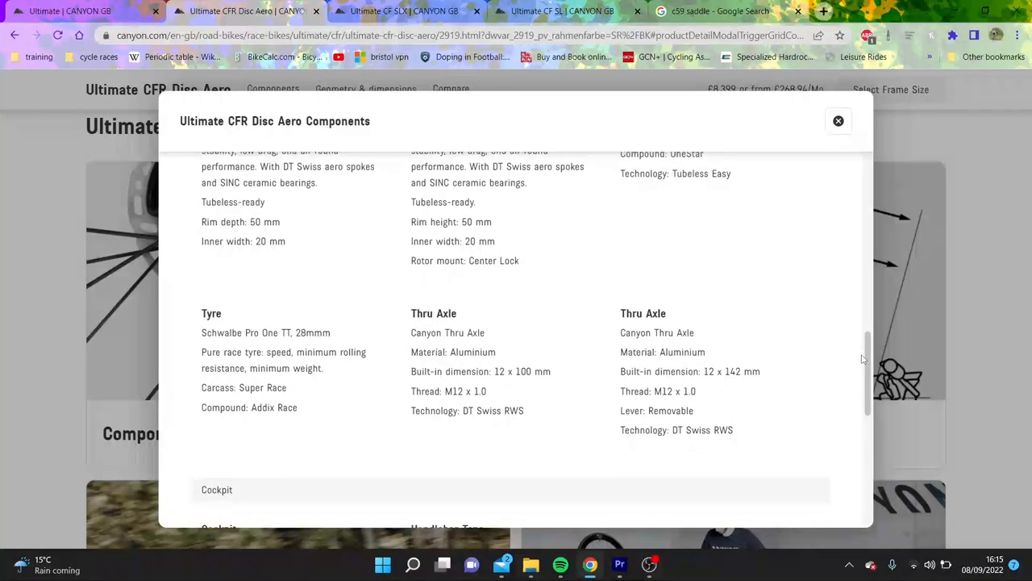
pyautogui.scroll(-3)
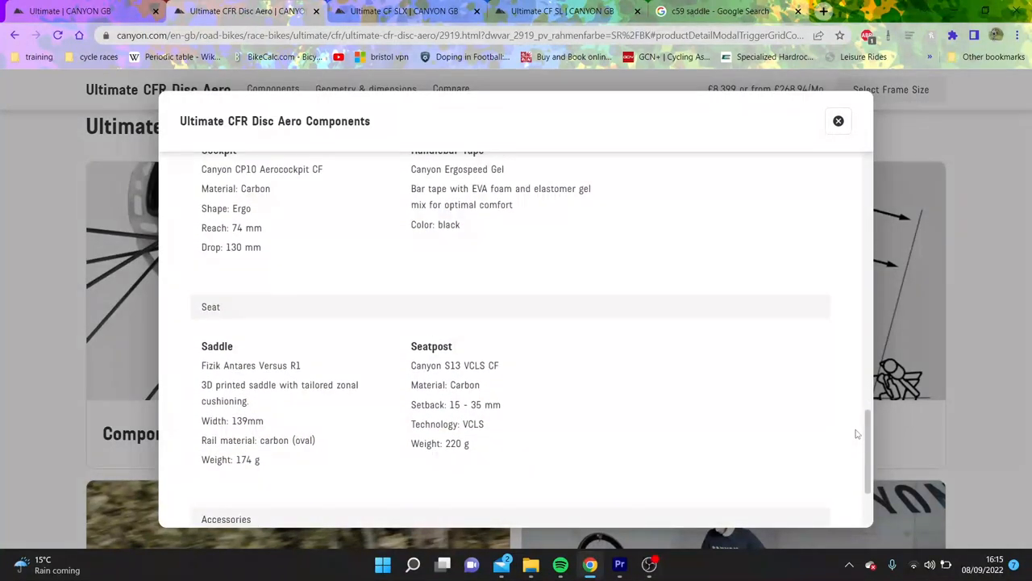
pyautogui.scroll(-3)
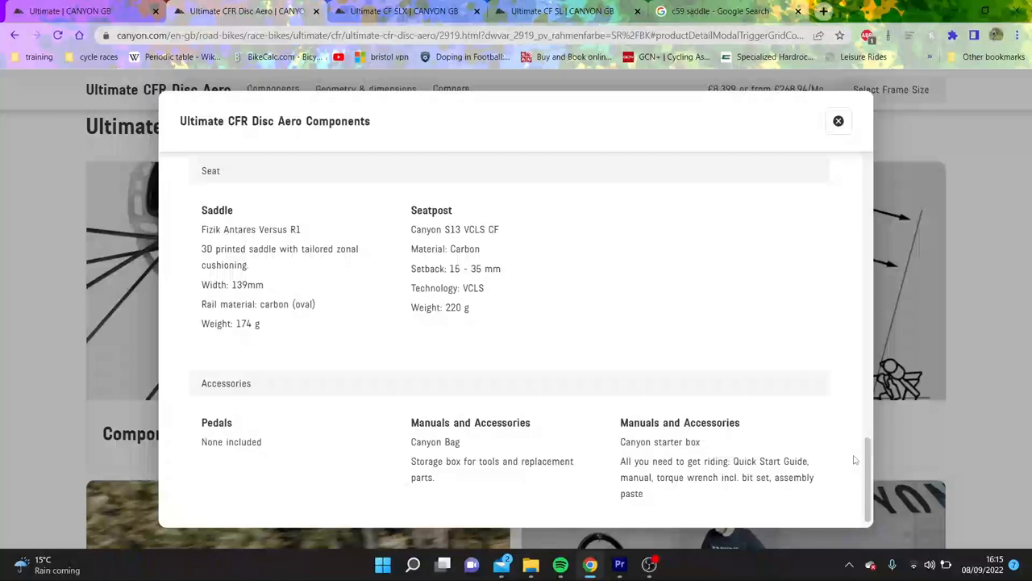
pyautogui.scroll(3)
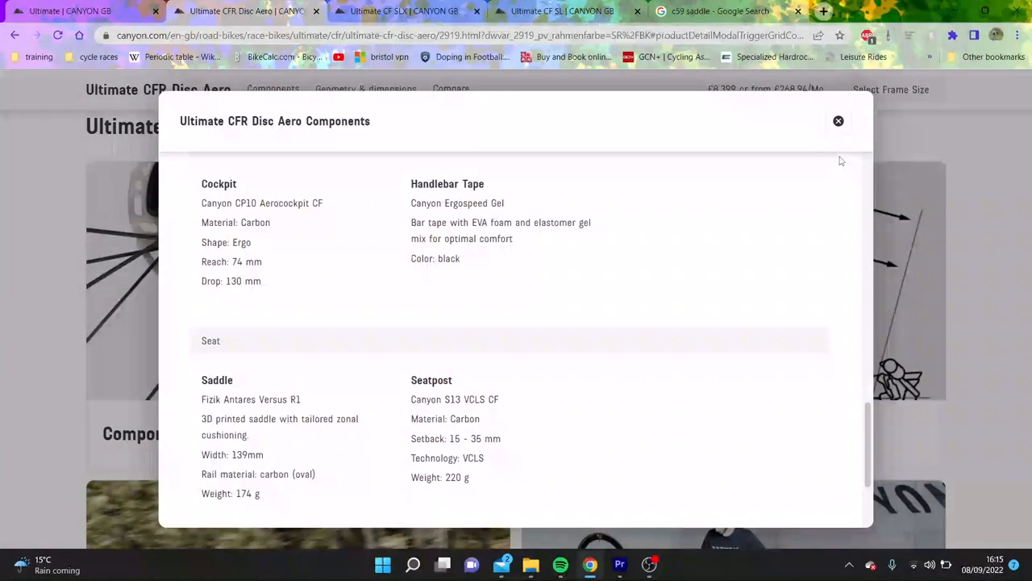
pyautogui.click(838, 121)
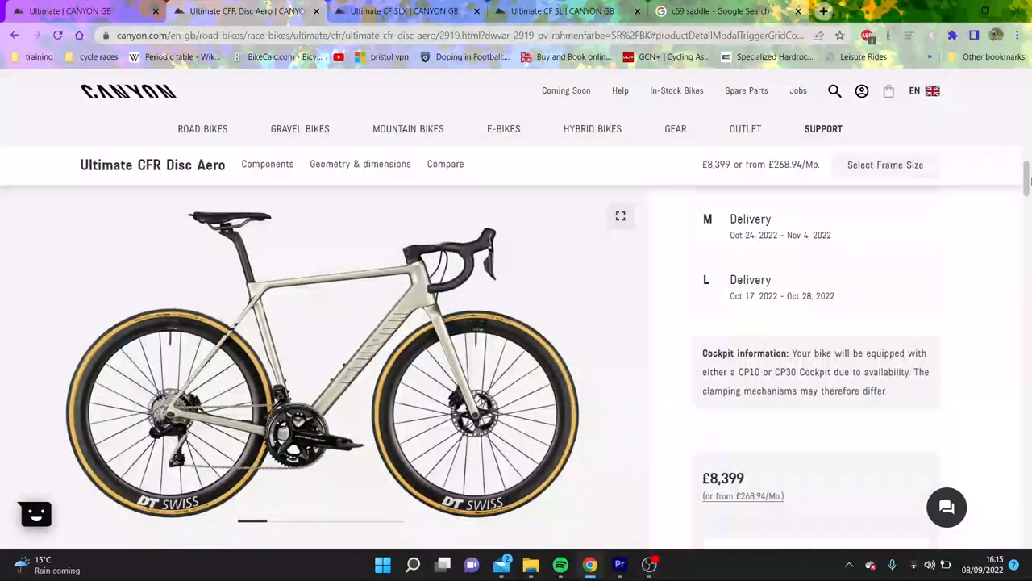
# From the Ultimate CF SLX listing, open the Ultimate CF SLX 8 eTap page (£6,249) and view its feature highlights
pyautogui.scroll(-3)
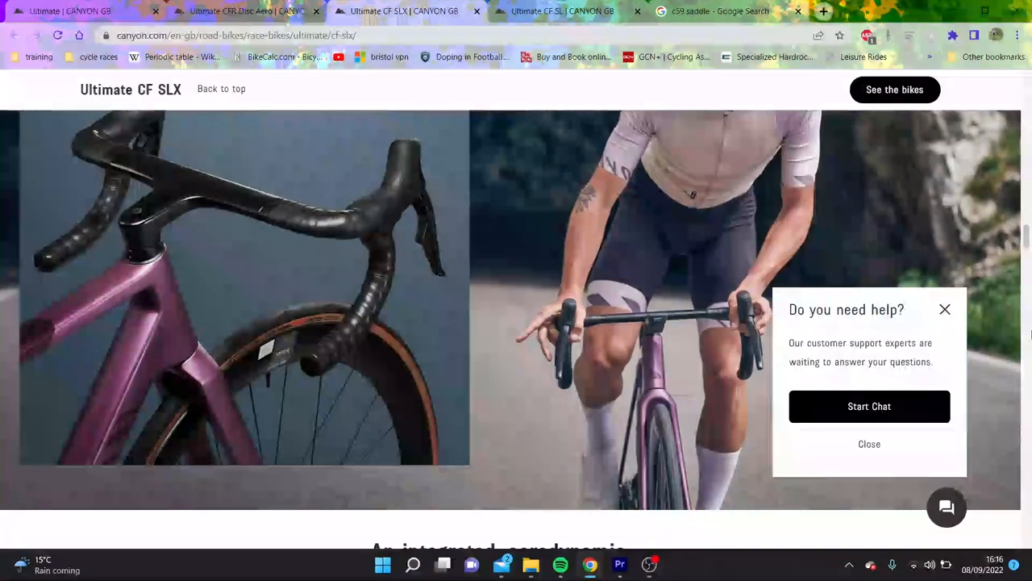
pyautogui.scroll(-3)
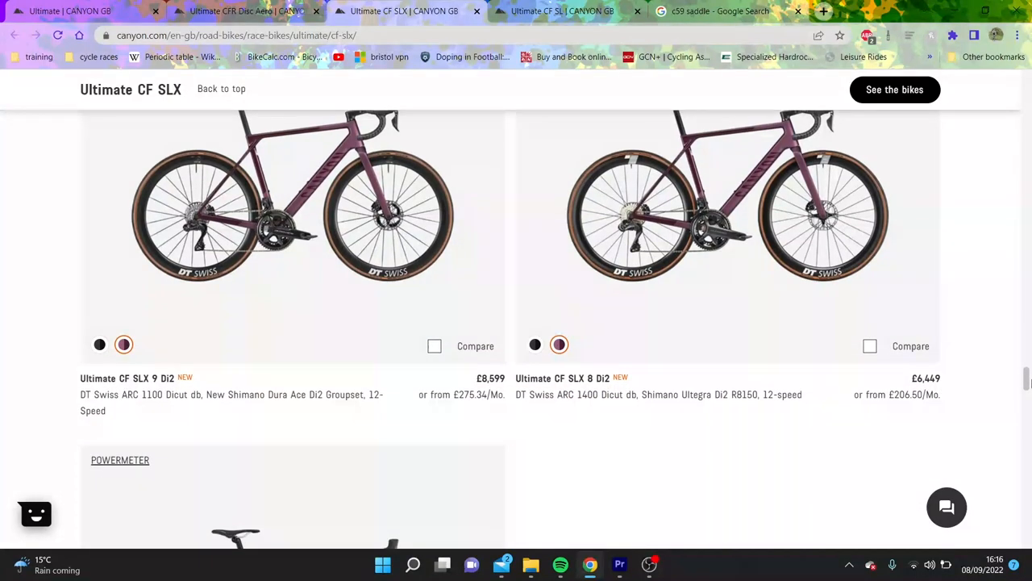
pyautogui.scroll(-3)
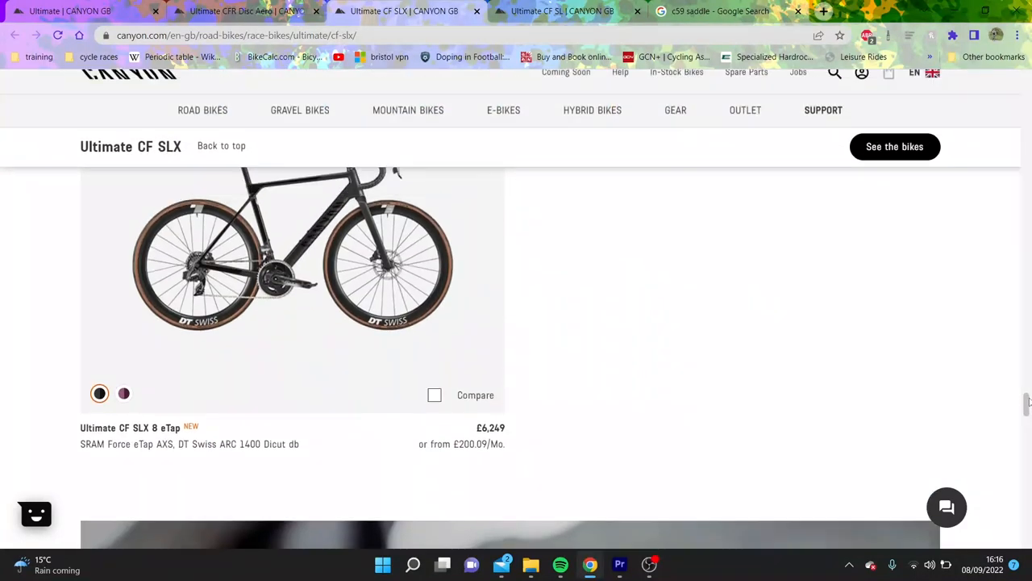
pyautogui.scroll(-3)
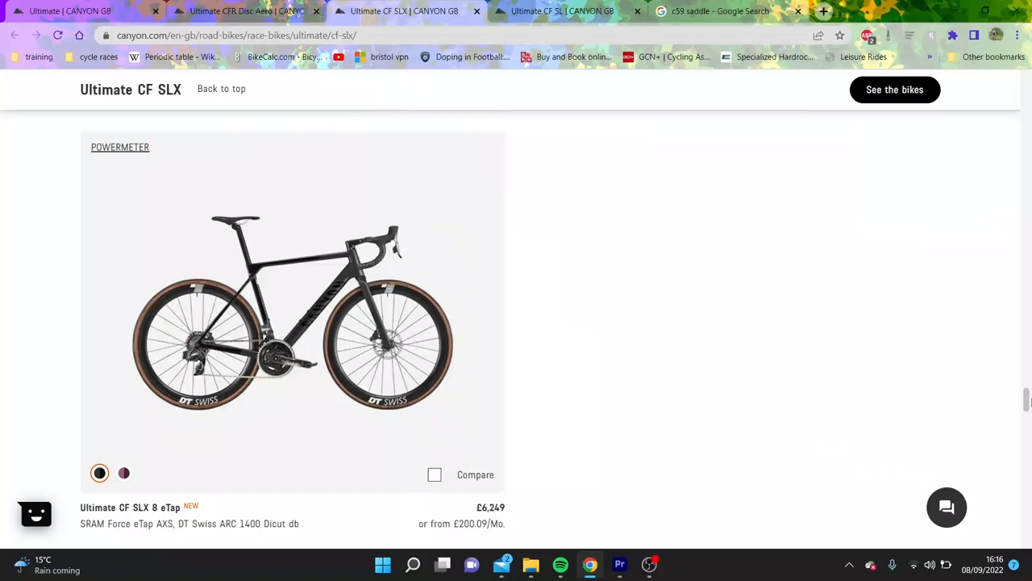
pyautogui.moveTo(489, 339)
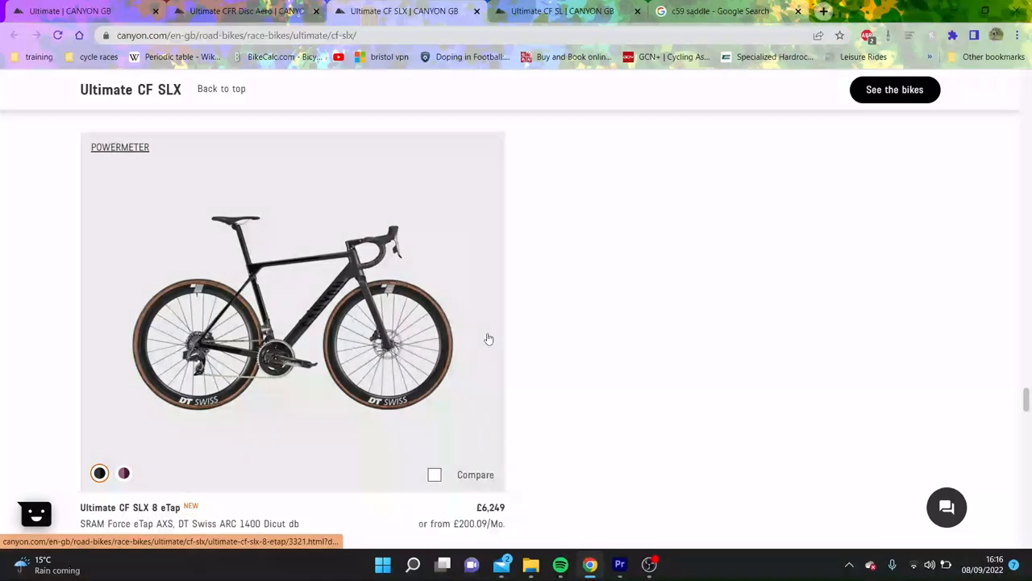
pyautogui.click(293, 315)
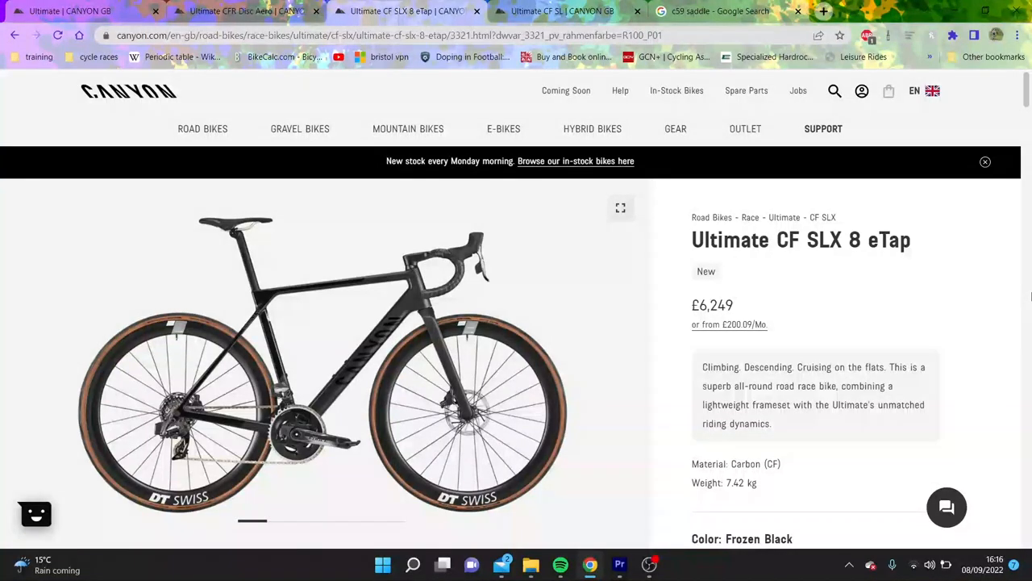
pyautogui.scroll(-3)
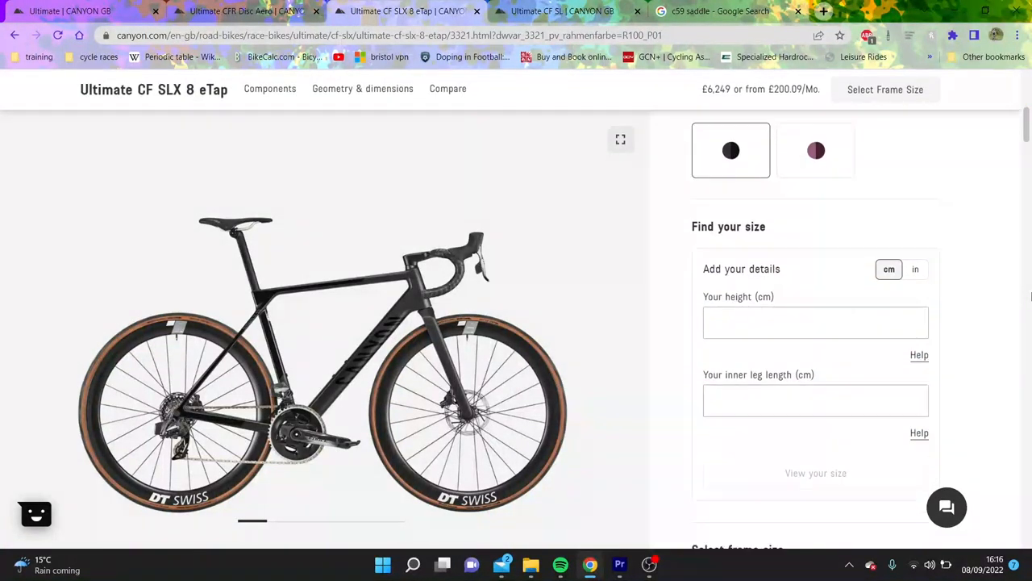
pyautogui.scroll(-3)
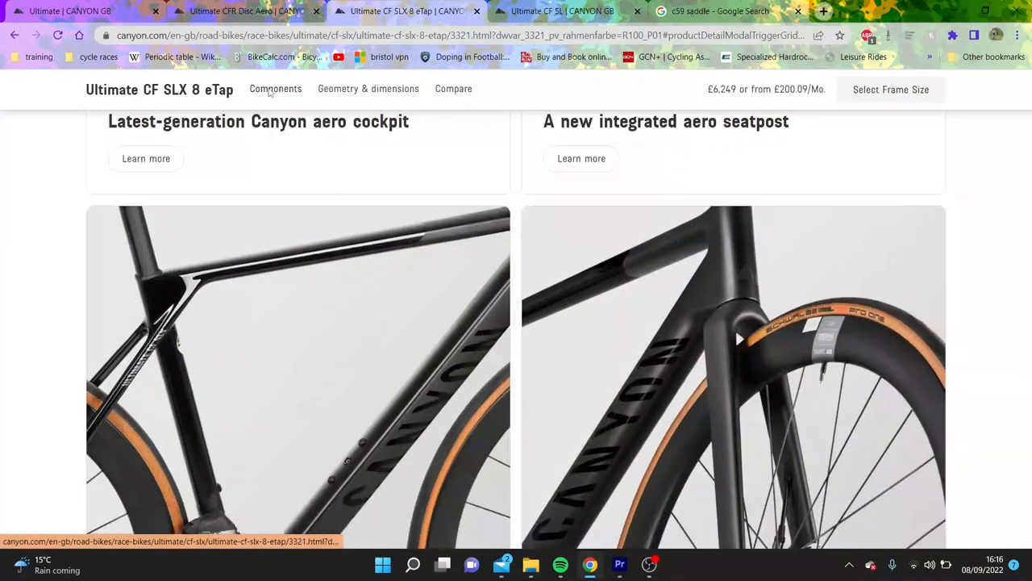
# Read the CF SLX 8 eTap's full component list through drivetrain, brakes, wheels, cockpit and seat, then move to the Ultimate CF SL page
pyautogui.click(274, 89)
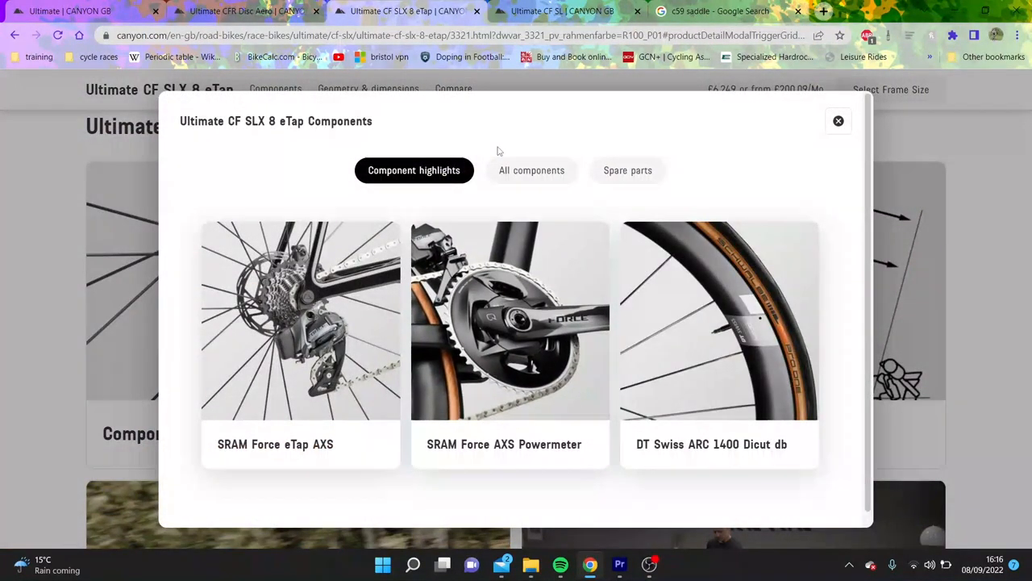
pyautogui.click(532, 171)
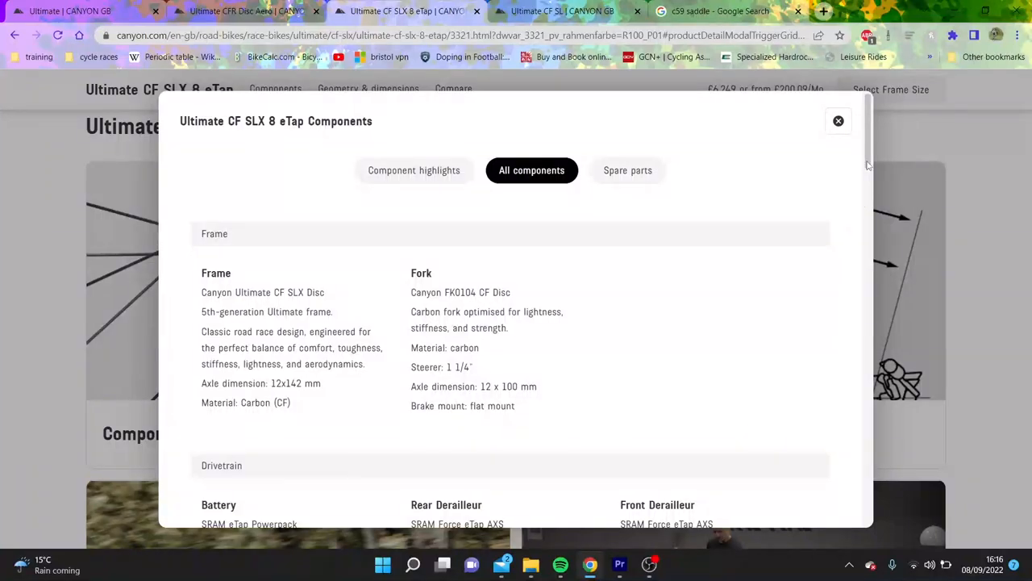
pyautogui.scroll(-3)
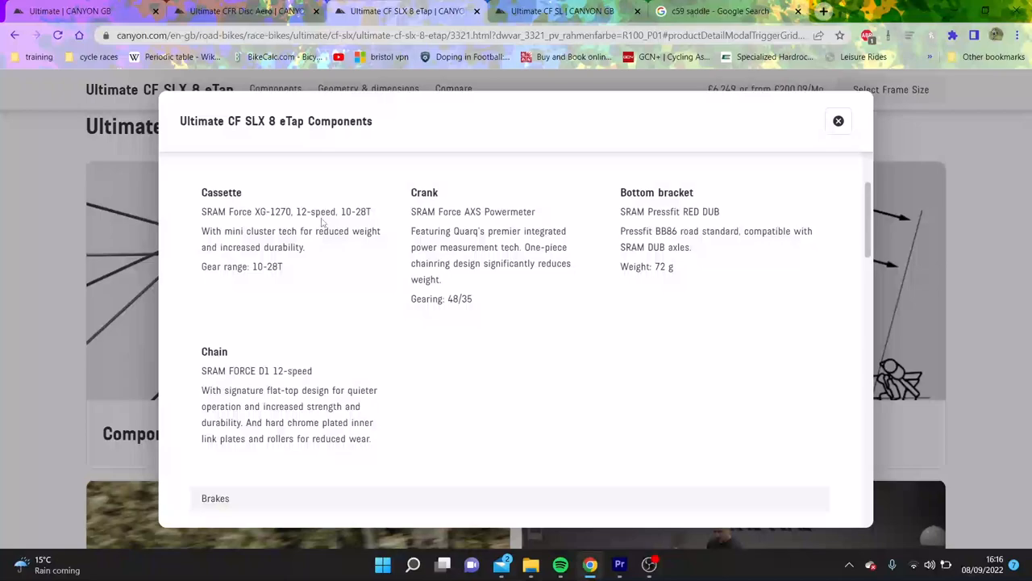
pyautogui.moveTo(474, 308)
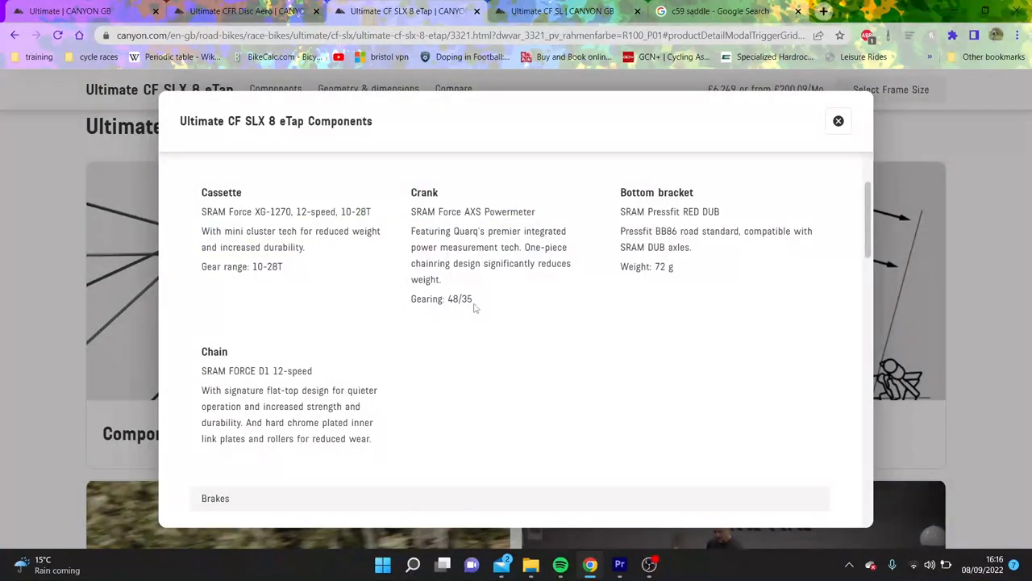
pyautogui.scroll(-3)
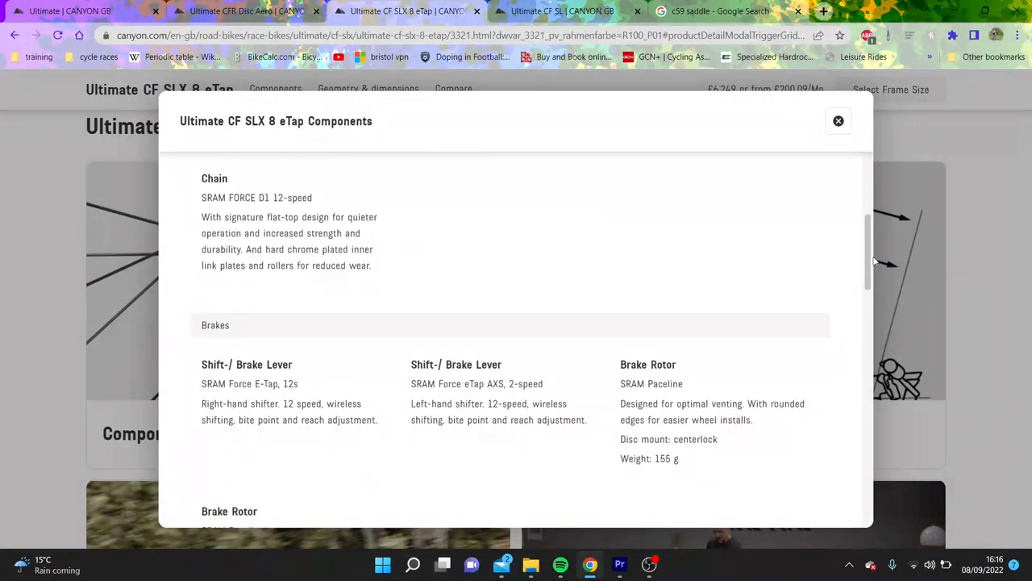
pyautogui.scroll(-3)
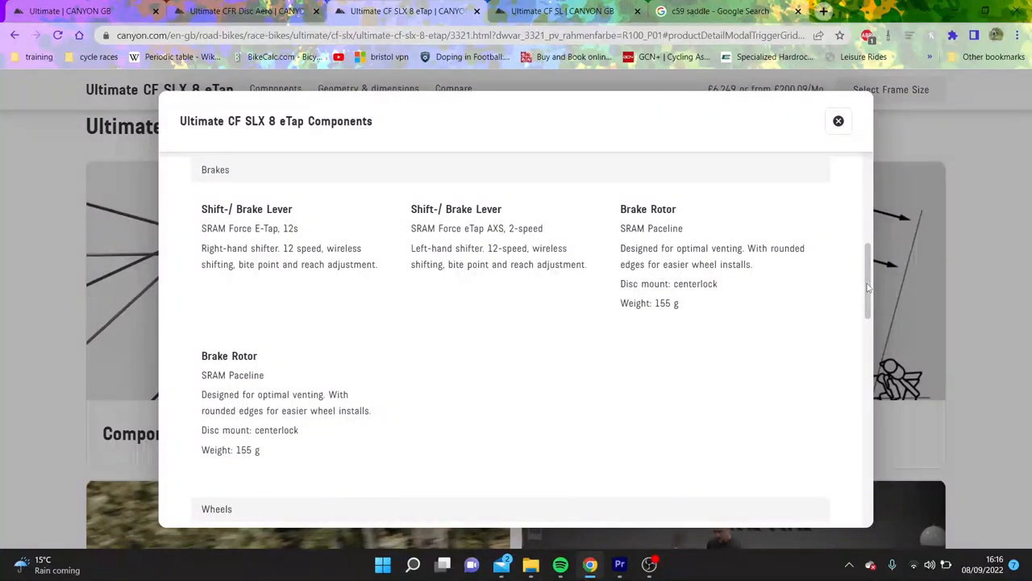
pyautogui.scroll(-3)
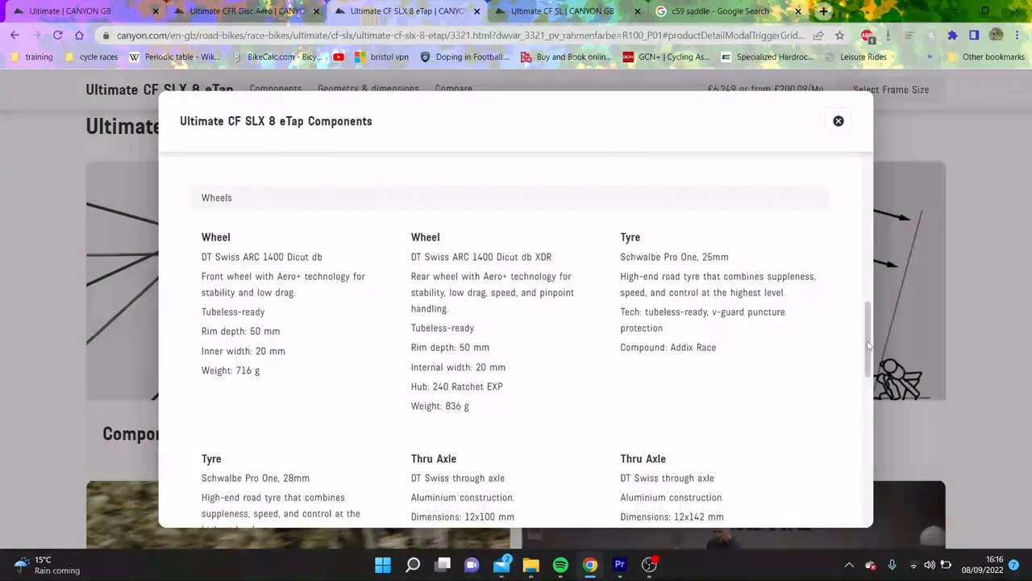
pyautogui.scroll(-3)
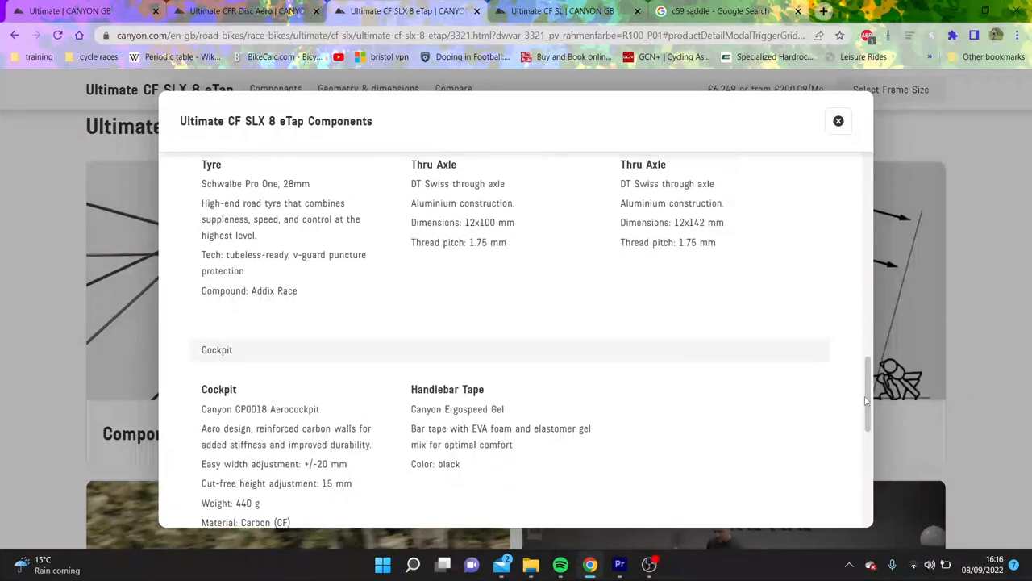
pyautogui.scroll(-3)
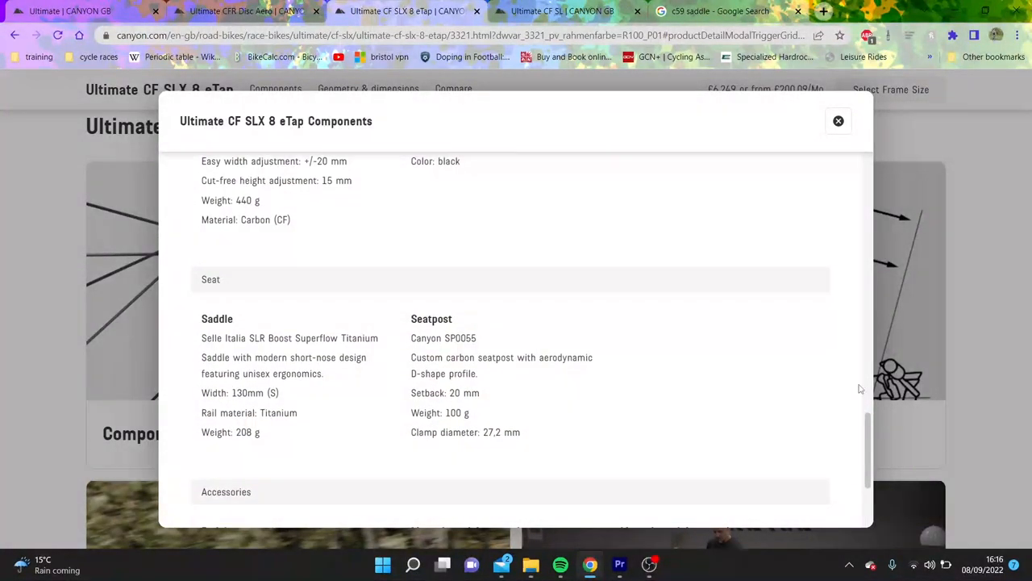
pyautogui.click(839, 121)
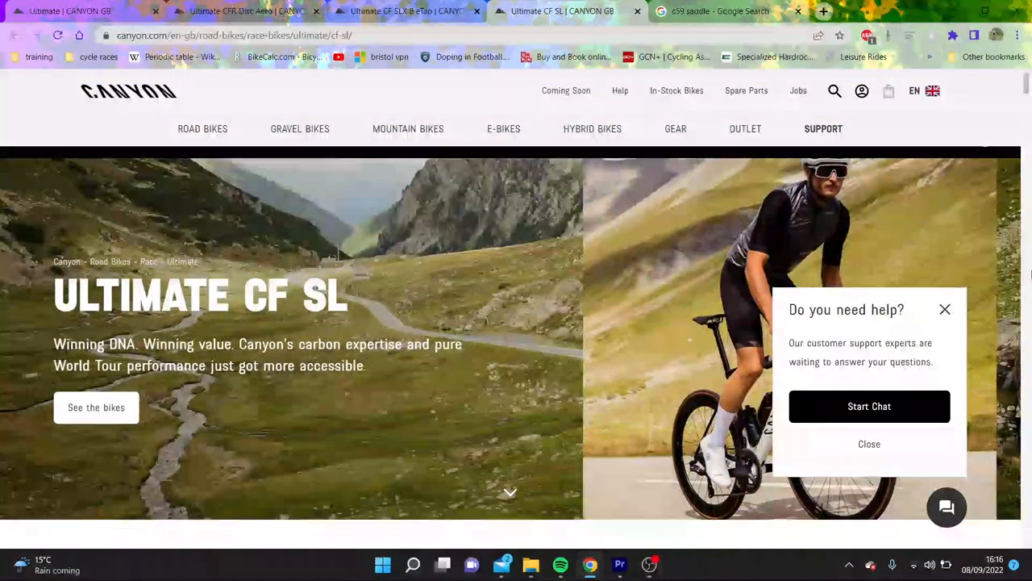
# Browse the Ultimate CF SL range listing toward the Ultimate CF SL 7 Disc card (£2,199)
pyautogui.scroll(-3)
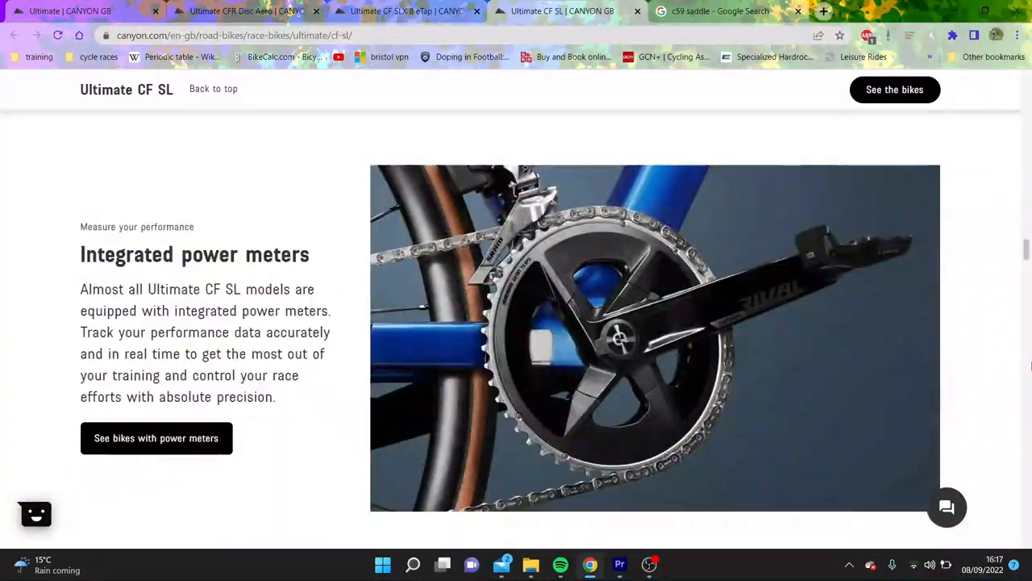
pyautogui.scroll(-3)
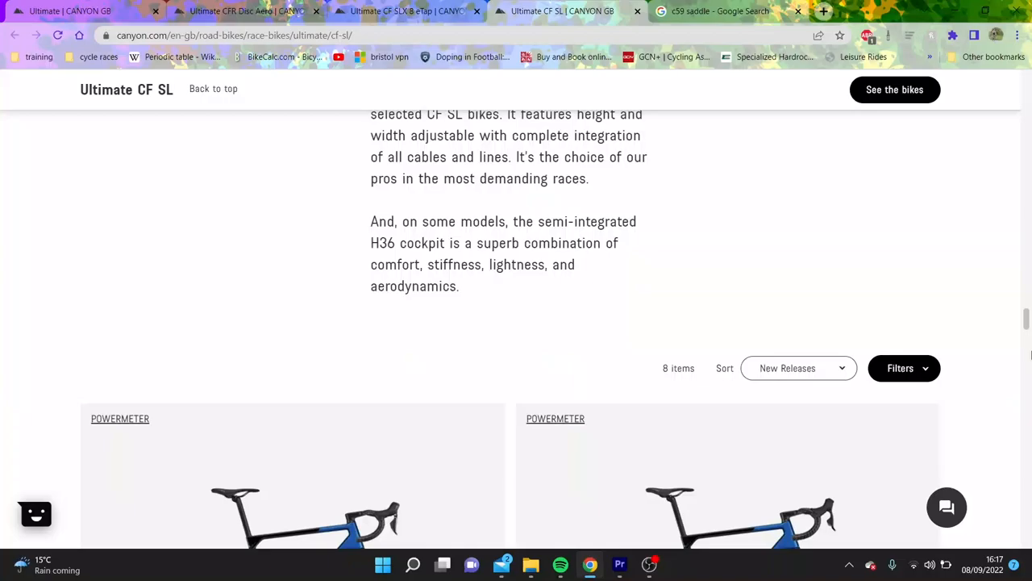
pyautogui.scroll(-3)
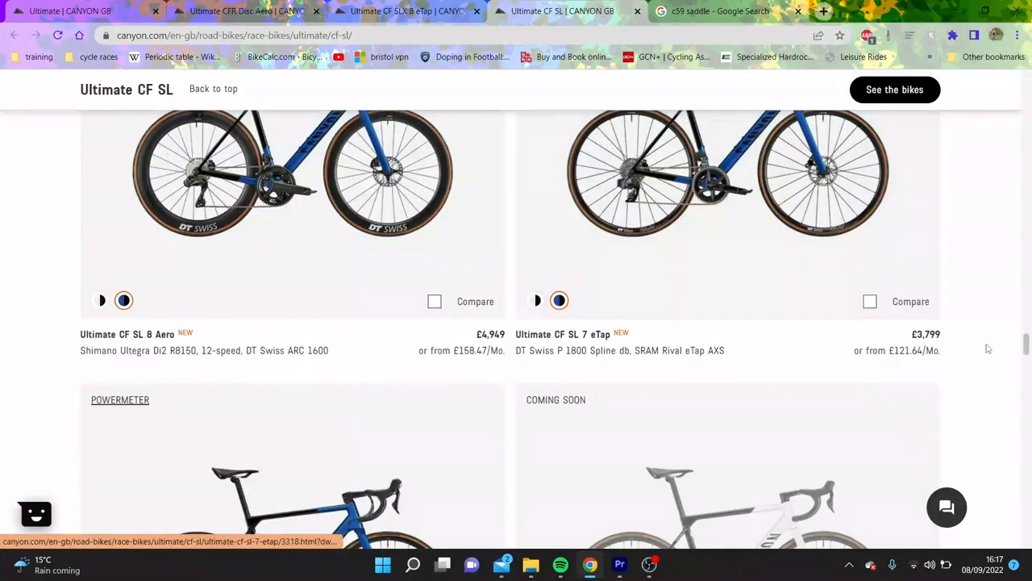
pyautogui.scroll(-3)
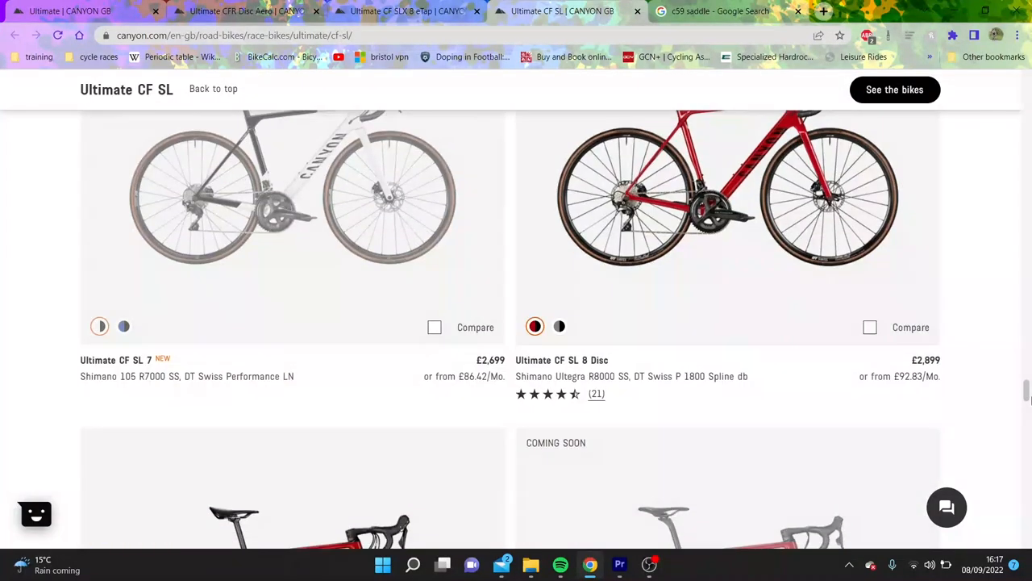
pyautogui.scroll(3)
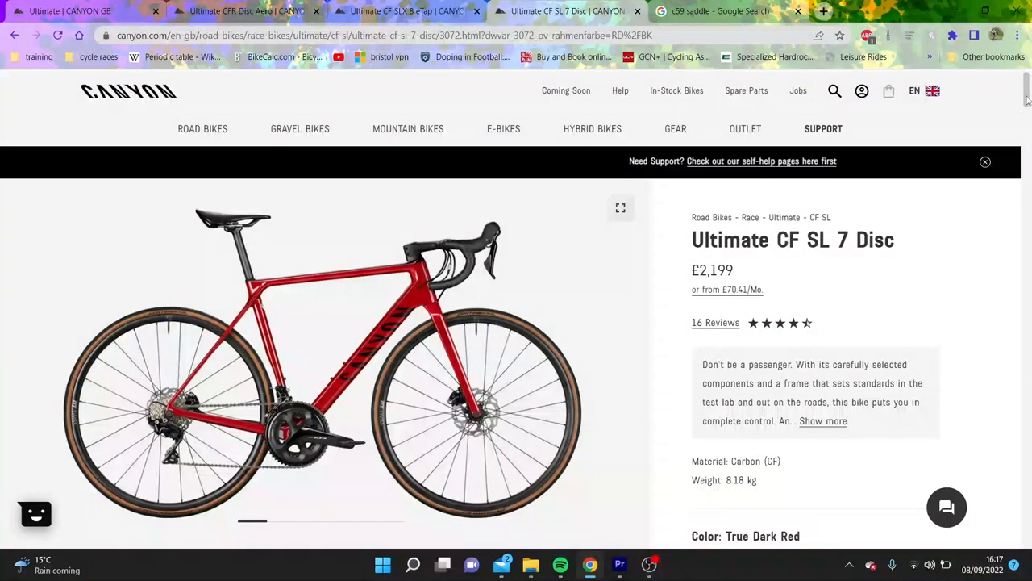
# Read the Ultimate CF SL 7 Disc's full component list, drivetrain through seat, and close it
pyautogui.scroll(-3)
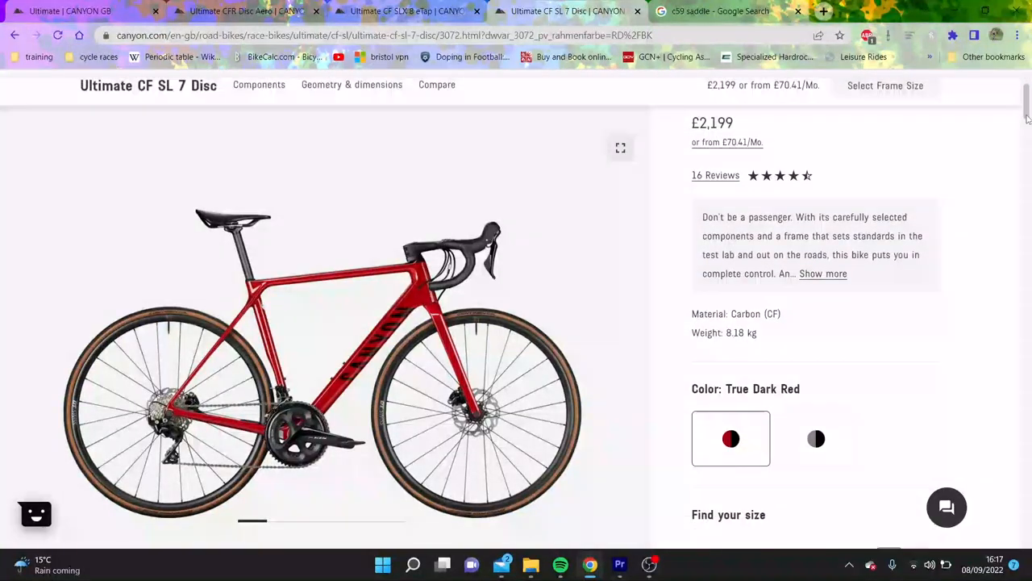
pyautogui.scroll(-3)
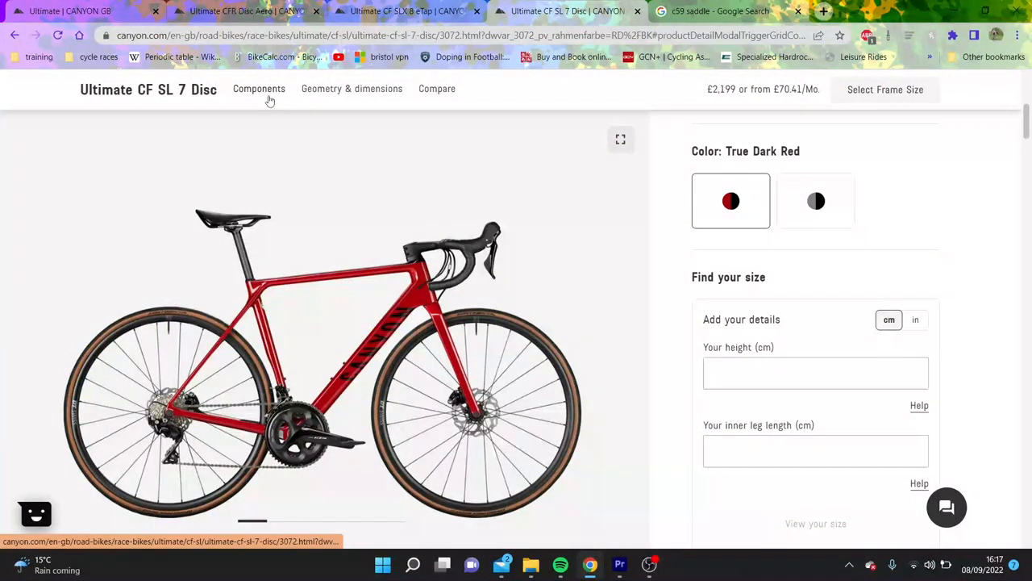
pyautogui.click(258, 89)
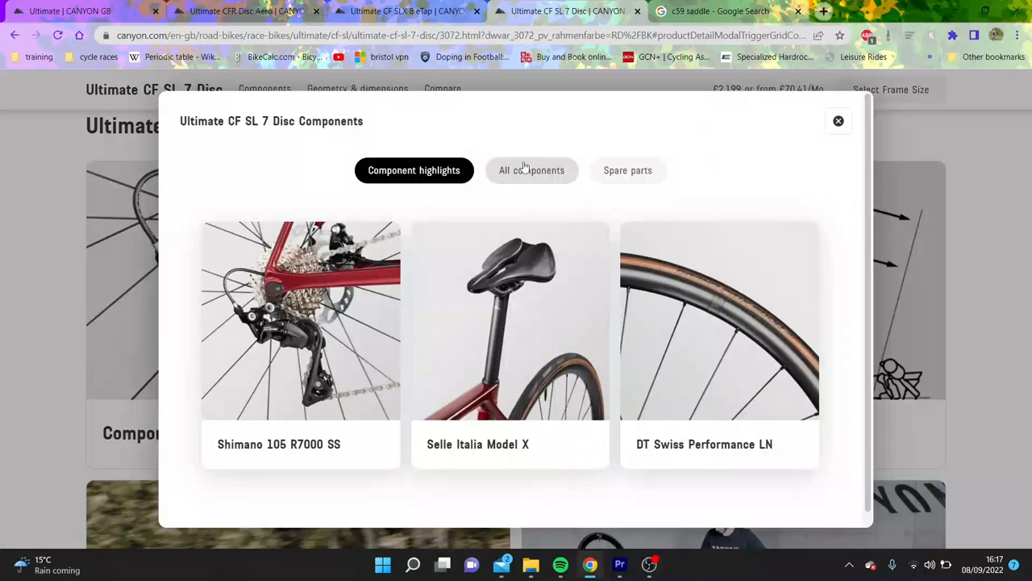
pyautogui.click(532, 171)
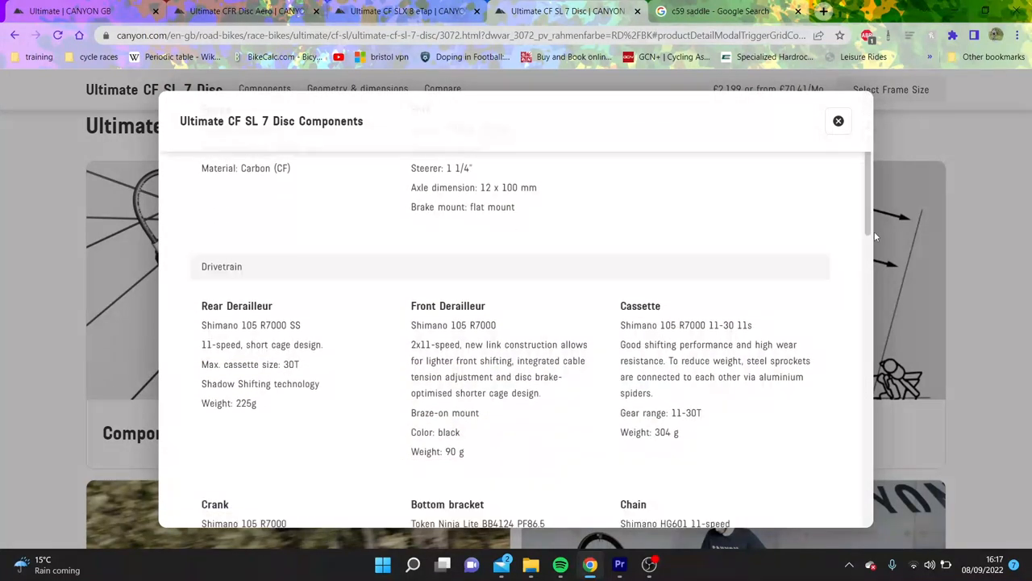
pyautogui.scroll(-3)
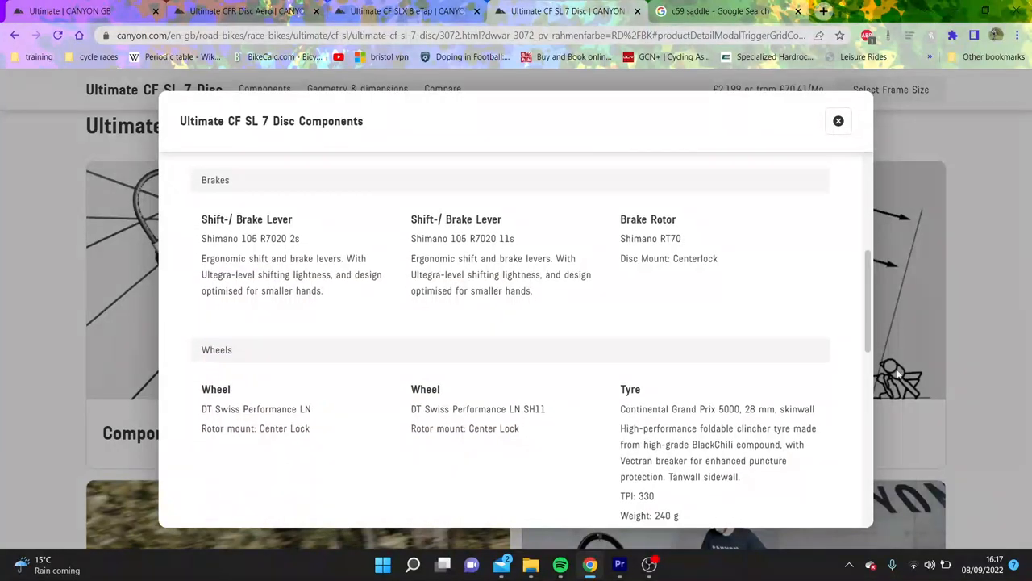
pyautogui.scroll(-3)
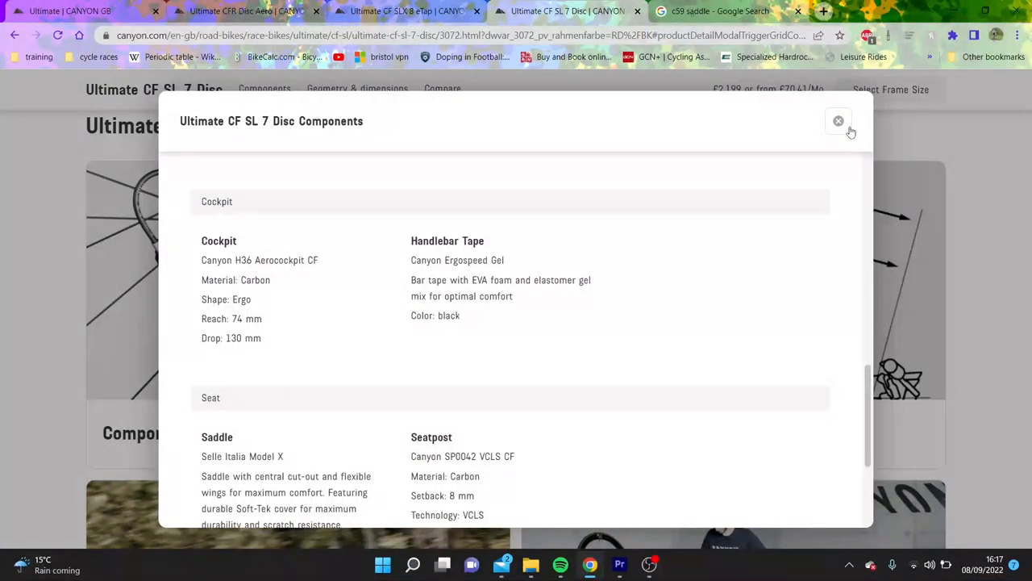
pyautogui.click(839, 121)
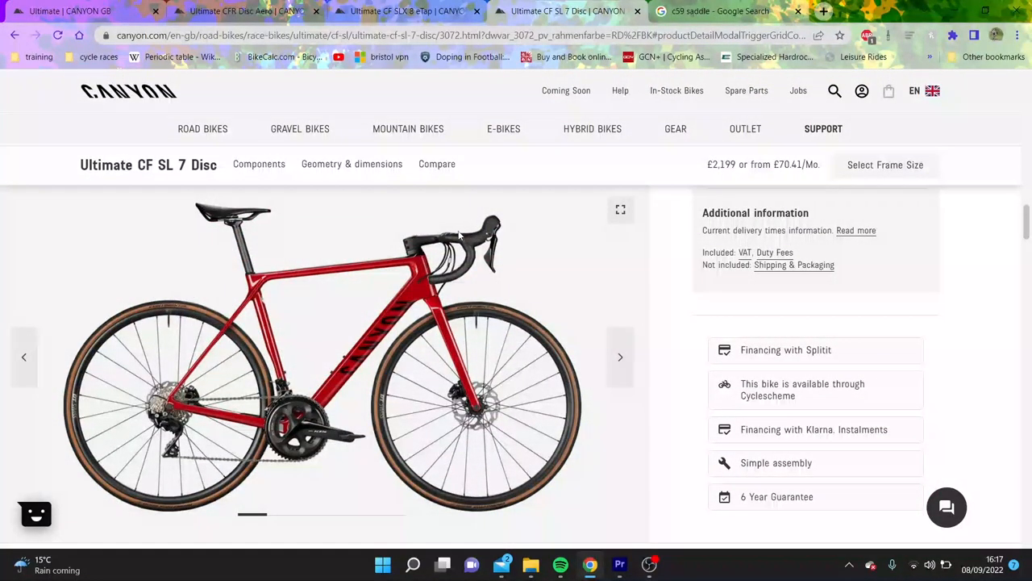
# View the bike photo full screen, then go back to the Ultimate CF SL range listing
pyautogui.click(619, 210)
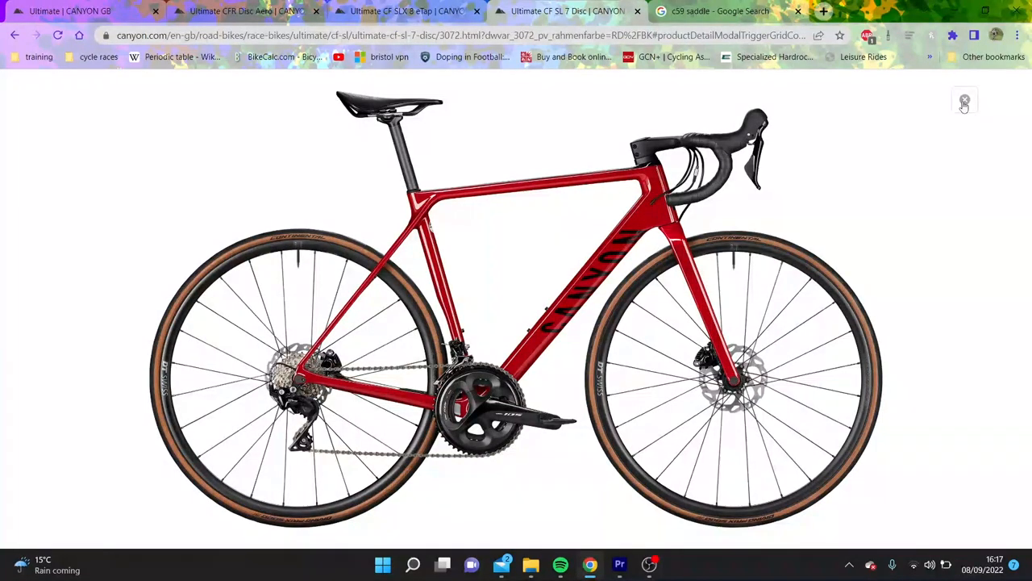
pyautogui.click(965, 100)
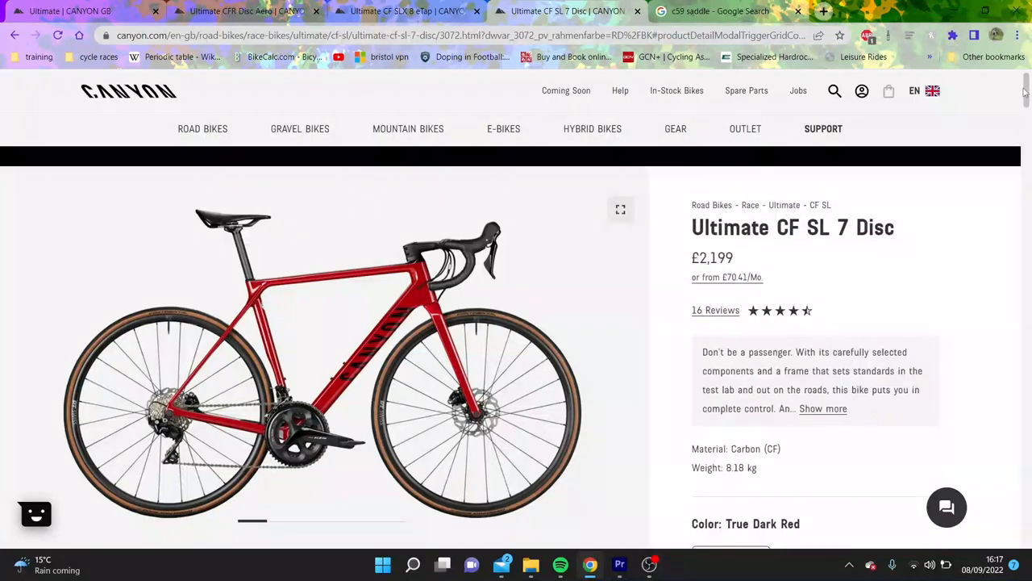
pyautogui.click(406, 11)
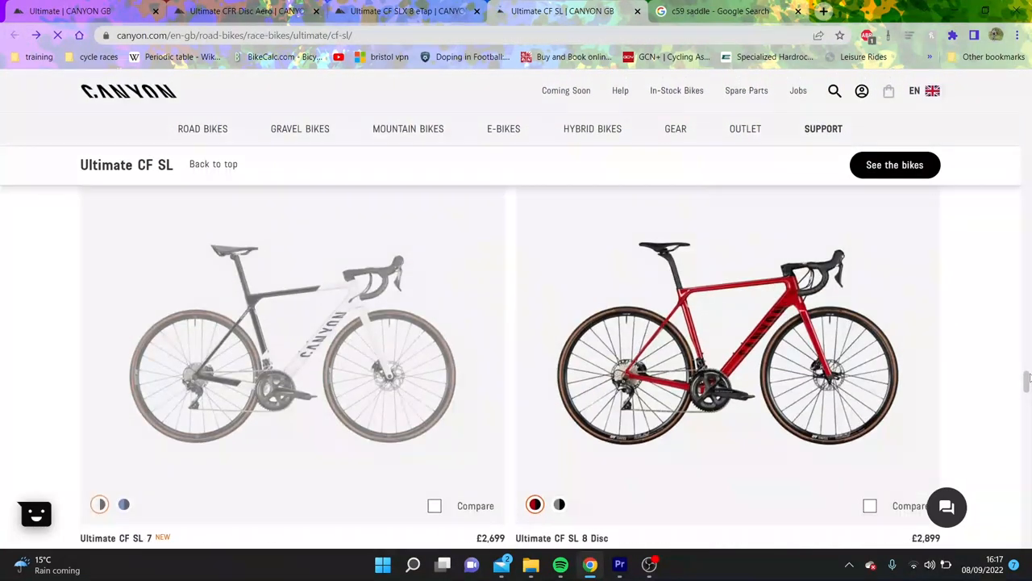
pyautogui.scroll(-3)
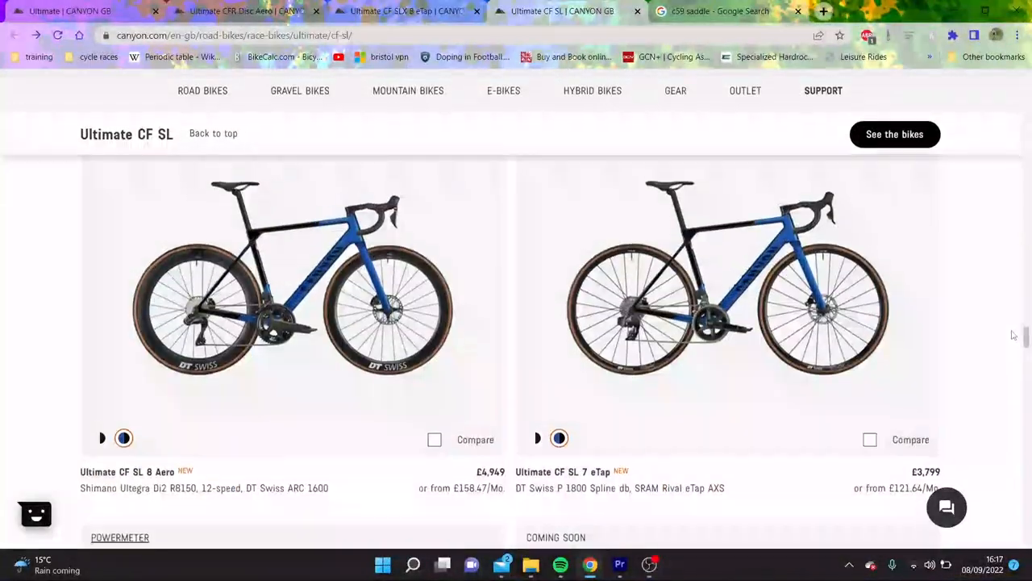
pyautogui.scroll(-3)
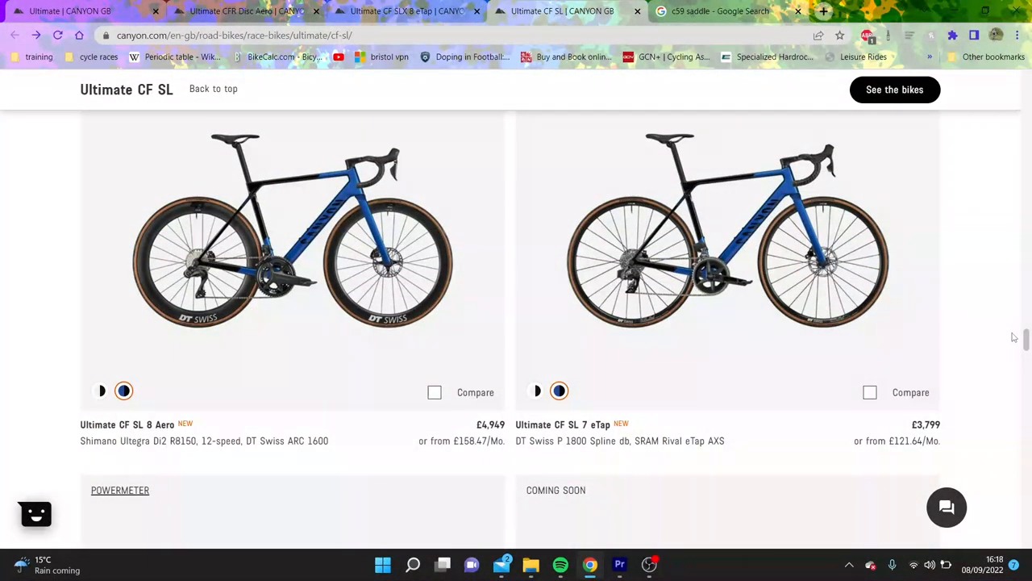
pyautogui.moveTo(455, 216)
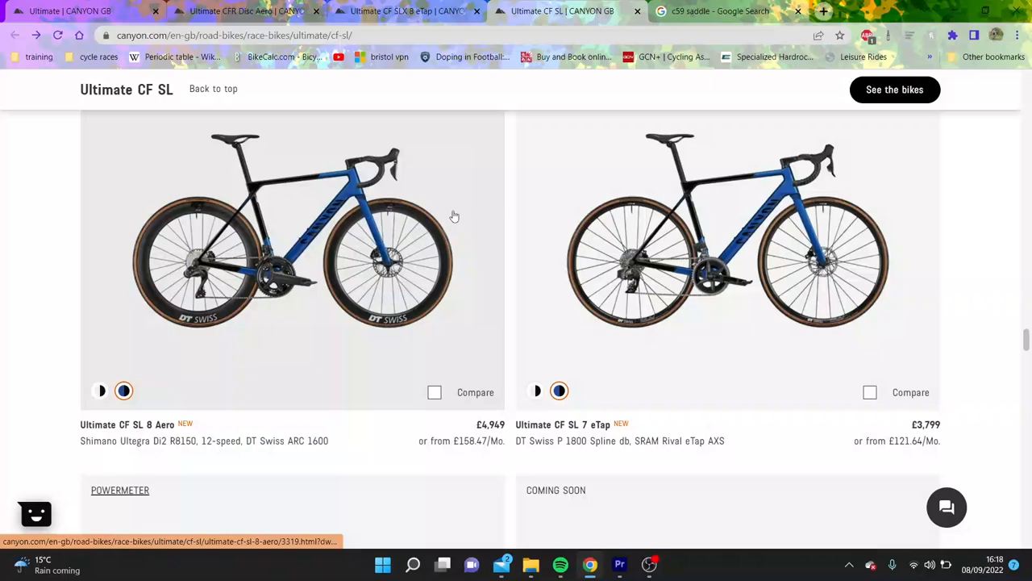
pyautogui.moveTo(455, 216)
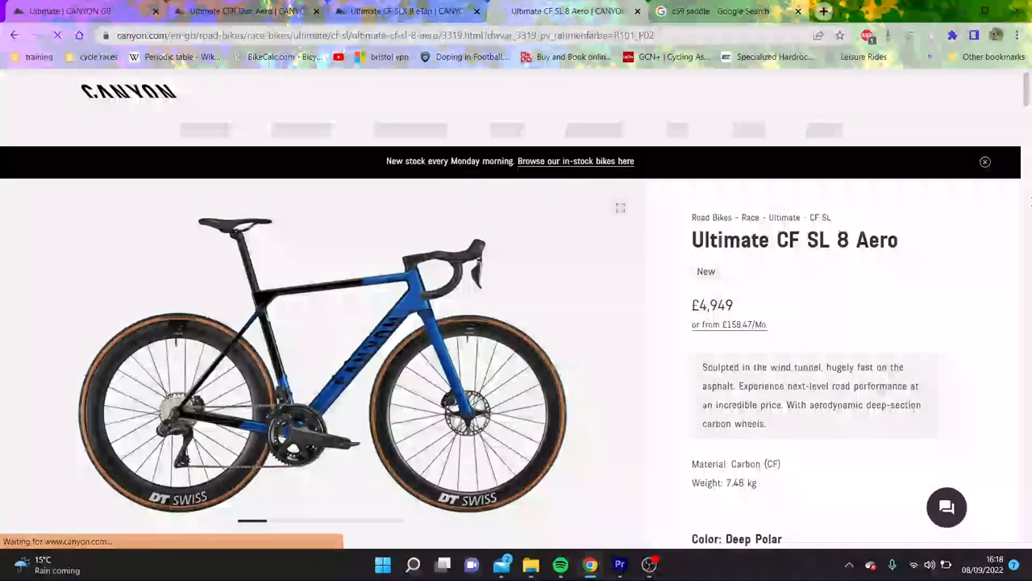
pyautogui.scroll(-3)
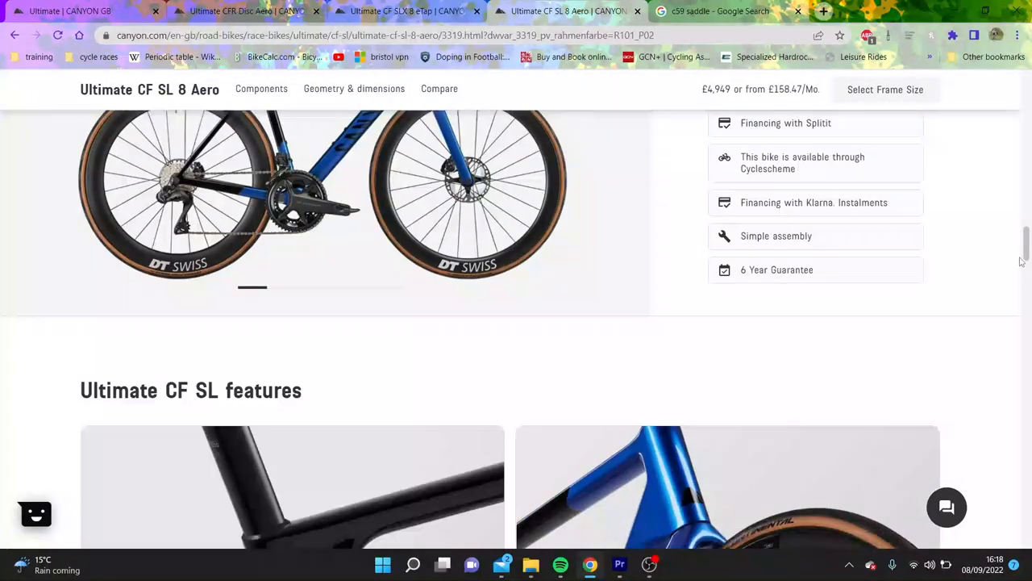
pyautogui.scroll(-3)
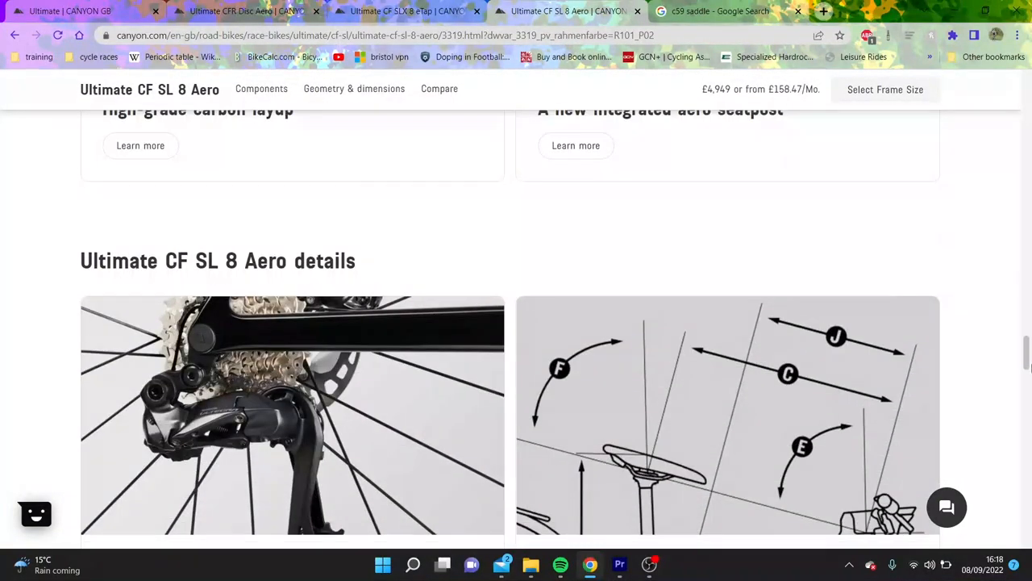
pyautogui.scroll(3)
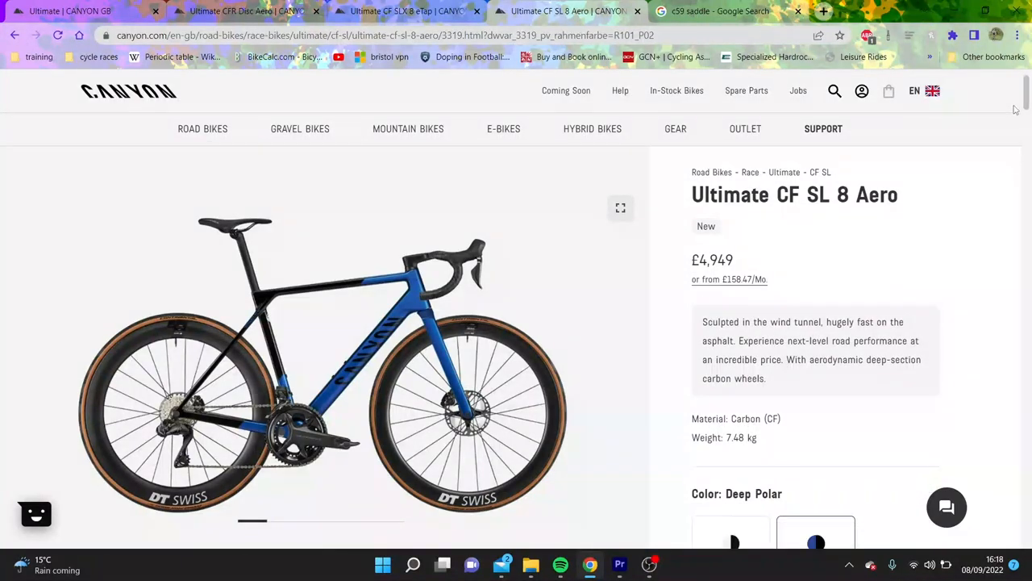
pyautogui.scroll(-3)
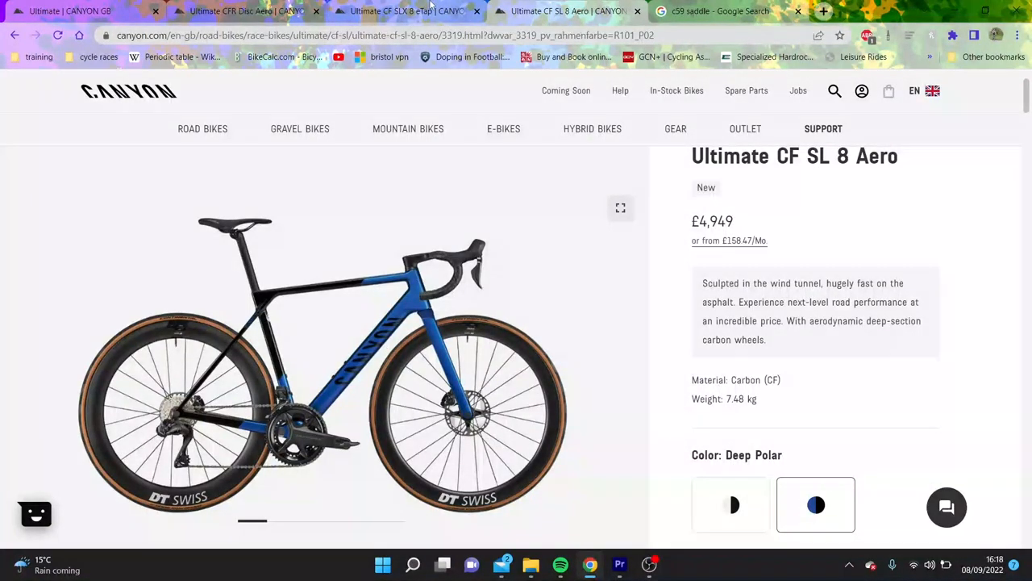
pyautogui.click(58, 36)
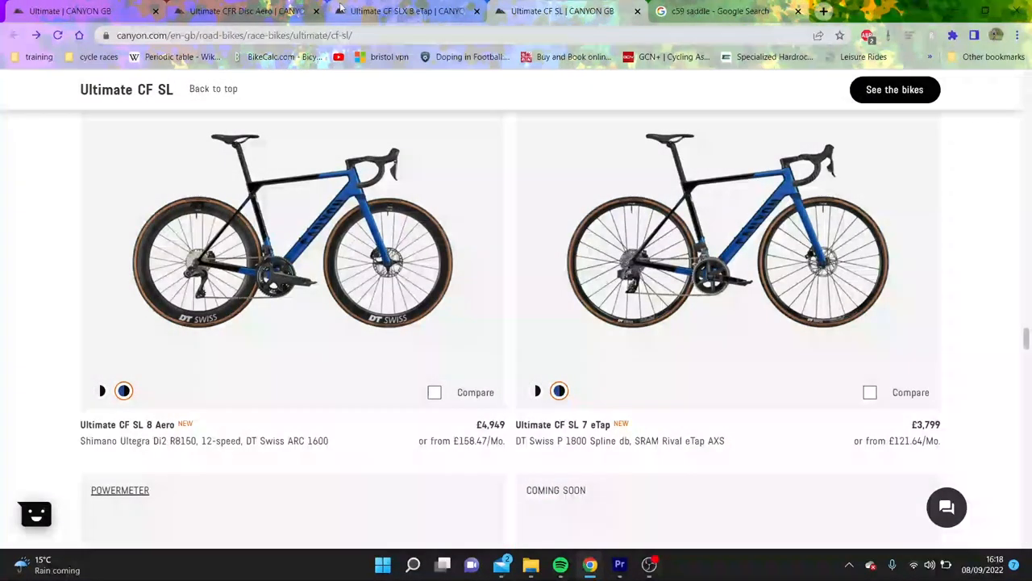
pyautogui.moveTo(429, 161)
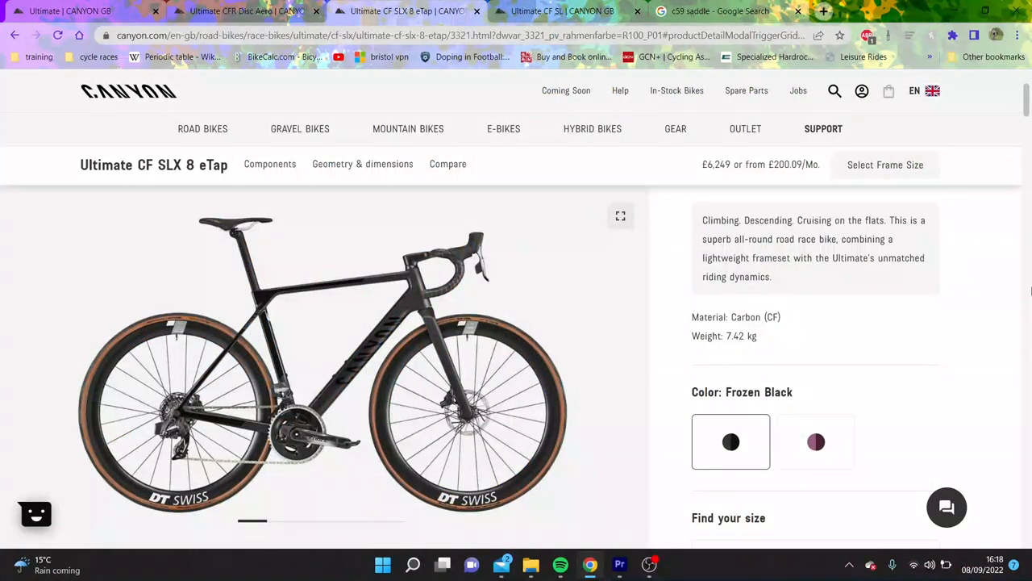
pyautogui.scroll(-3)
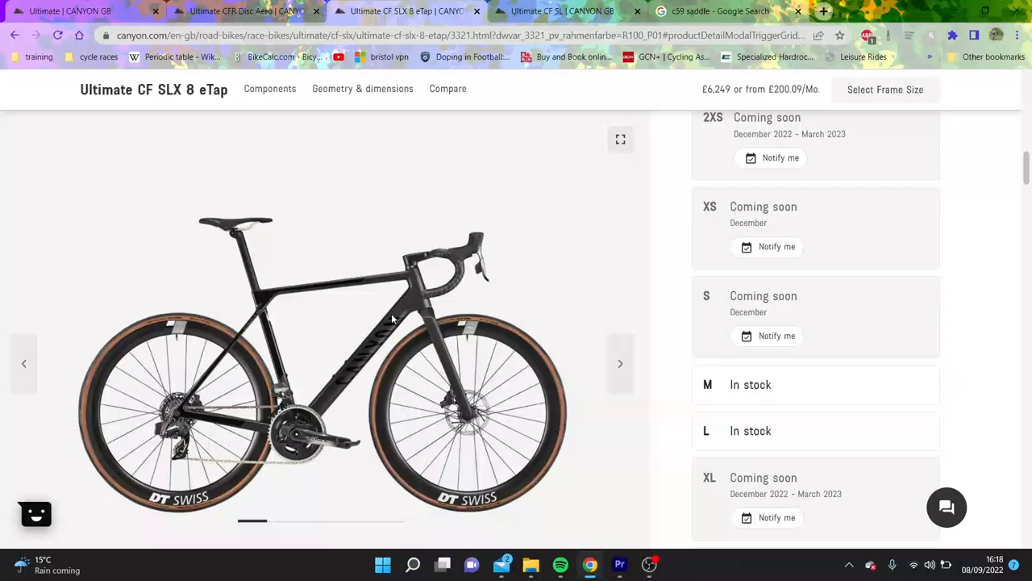
pyautogui.scroll(-3)
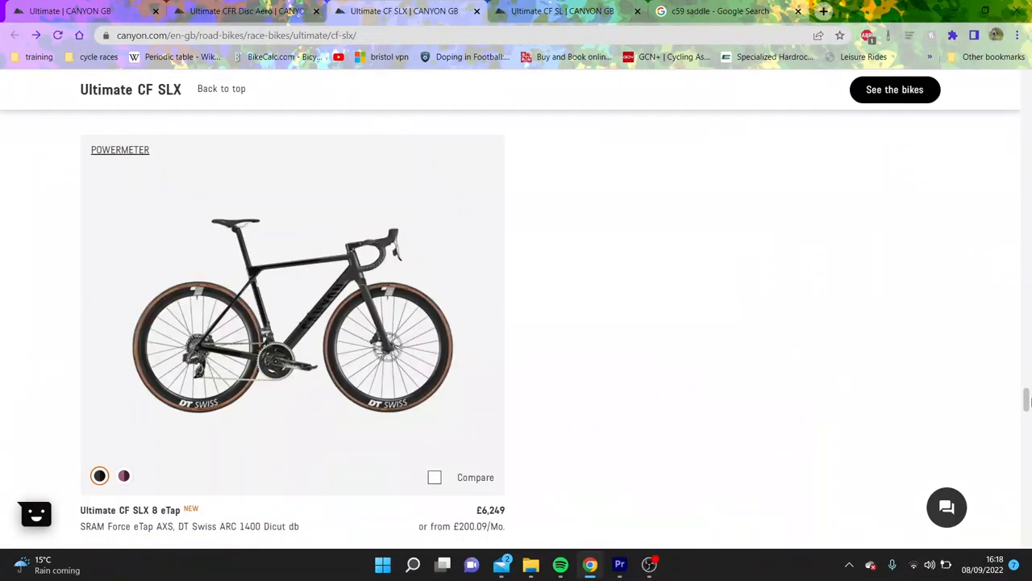
pyautogui.scroll(3)
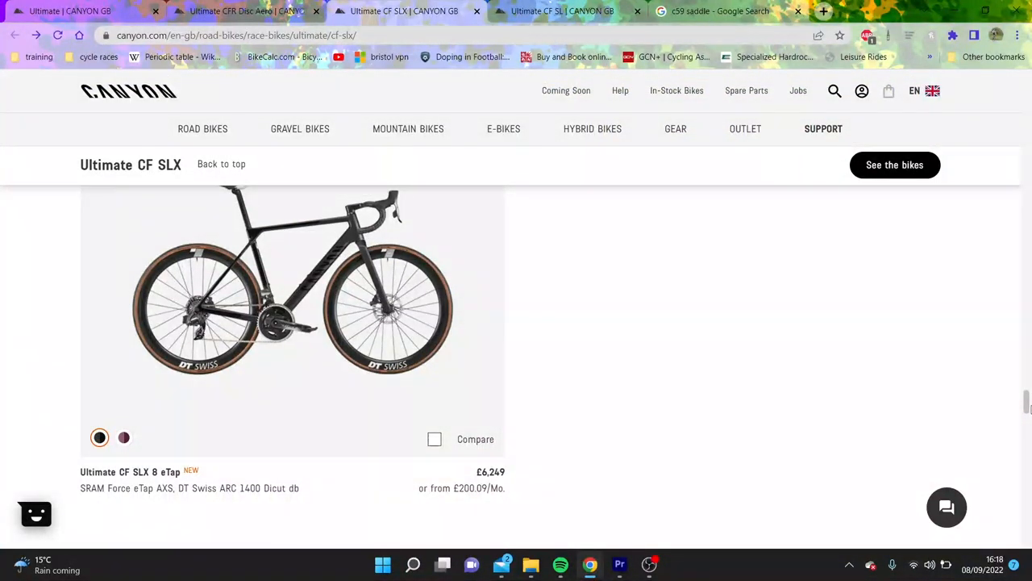
pyautogui.scroll(-3)
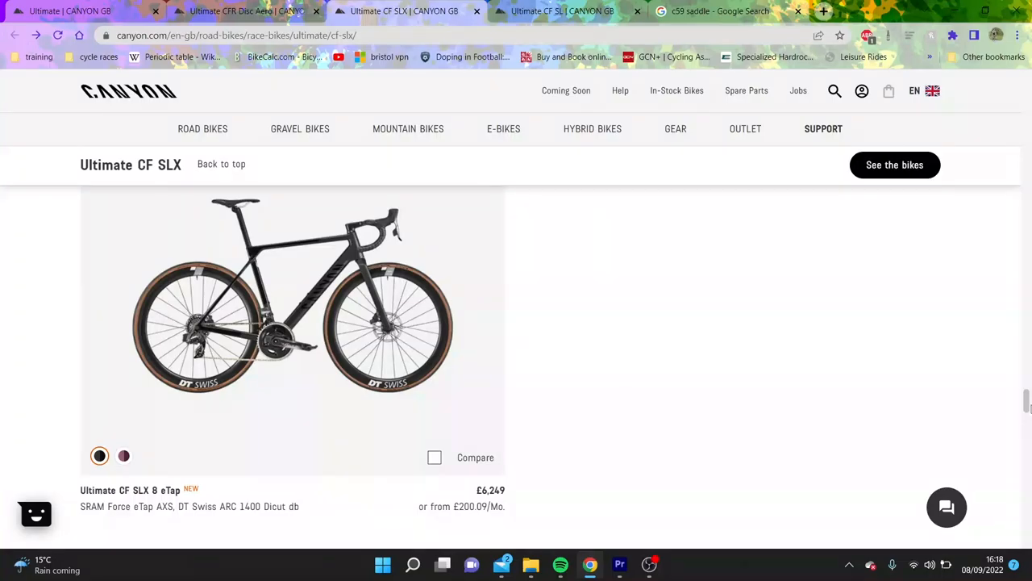
pyautogui.scroll(-3)
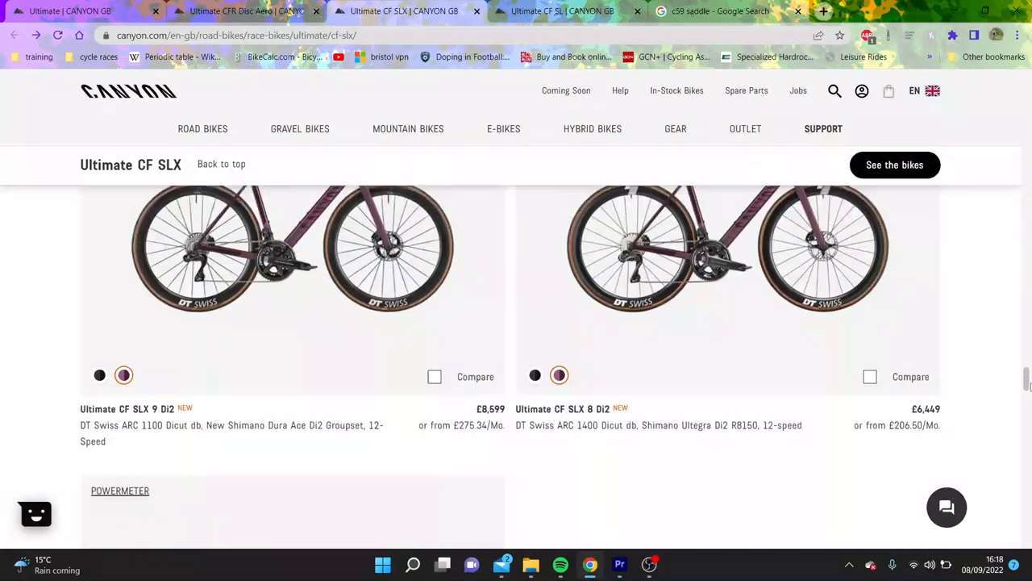
pyautogui.scroll(-3)
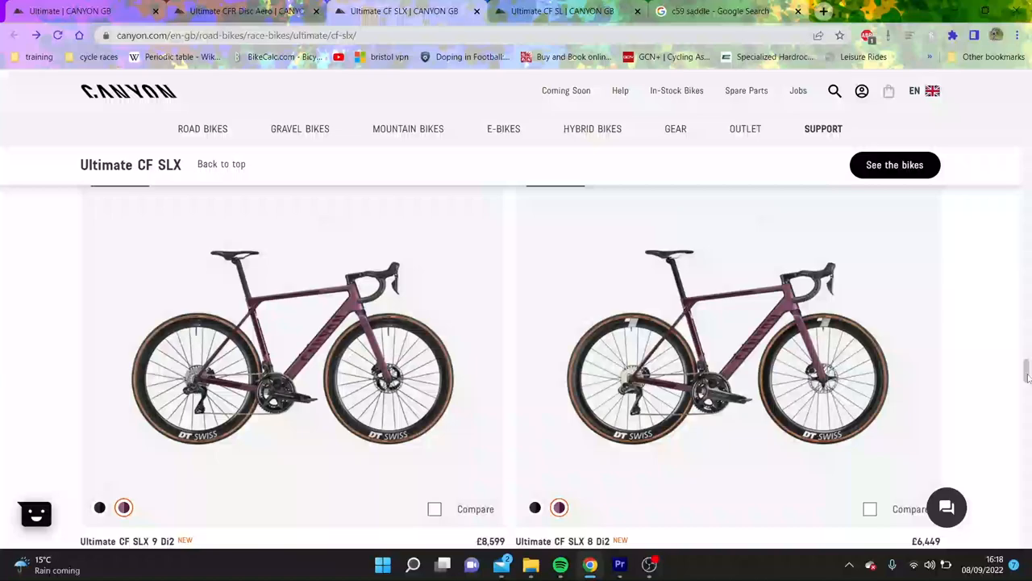
pyautogui.scroll(-3)
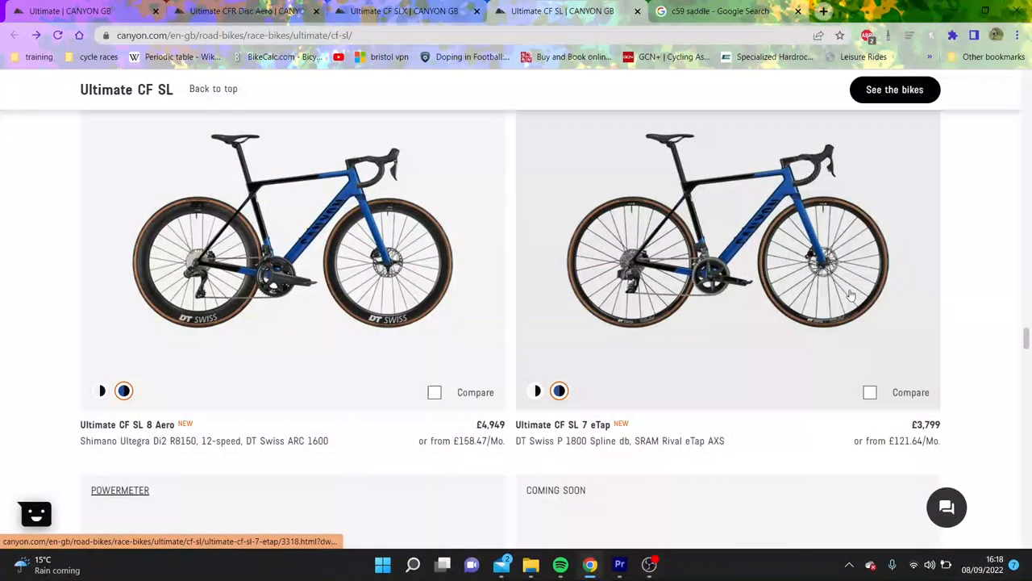
# Browse the CF SL listing, then switch to the open Ultimate CFR Disc Aero tab (£8,399)
pyautogui.scroll(-3)
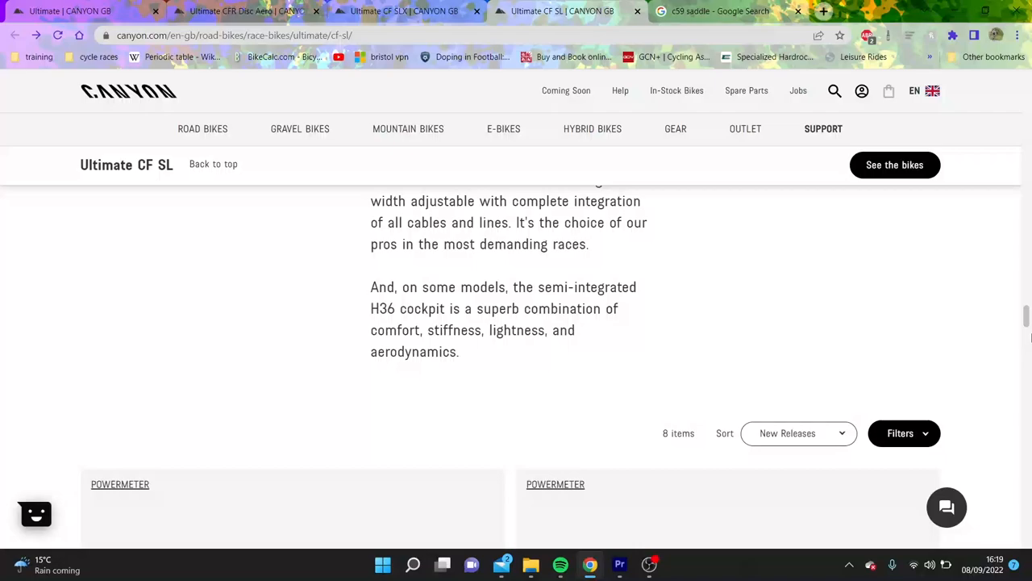
pyautogui.scroll(-3)
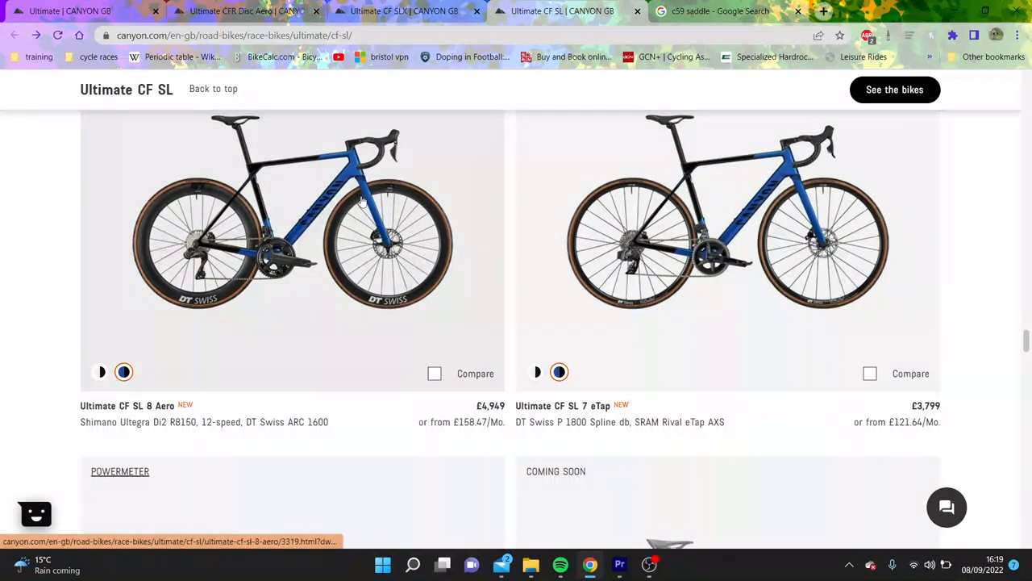
pyautogui.moveTo(515, 309)
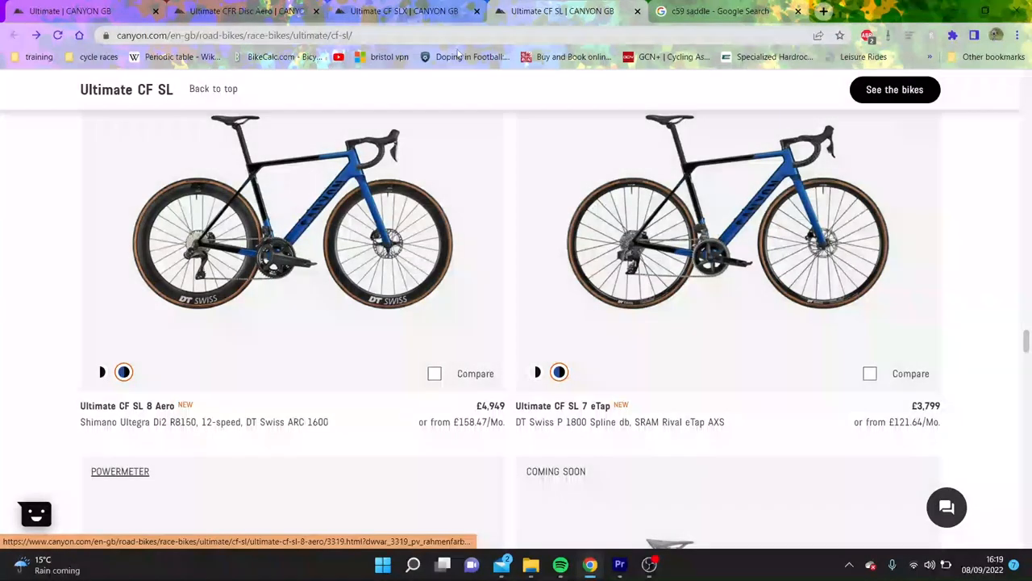
pyautogui.click(245, 11)
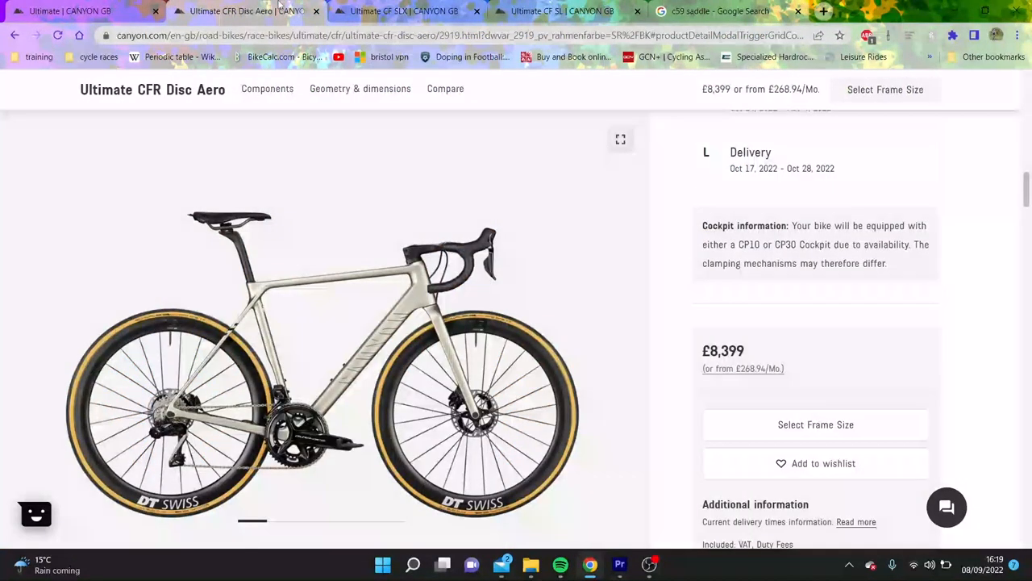